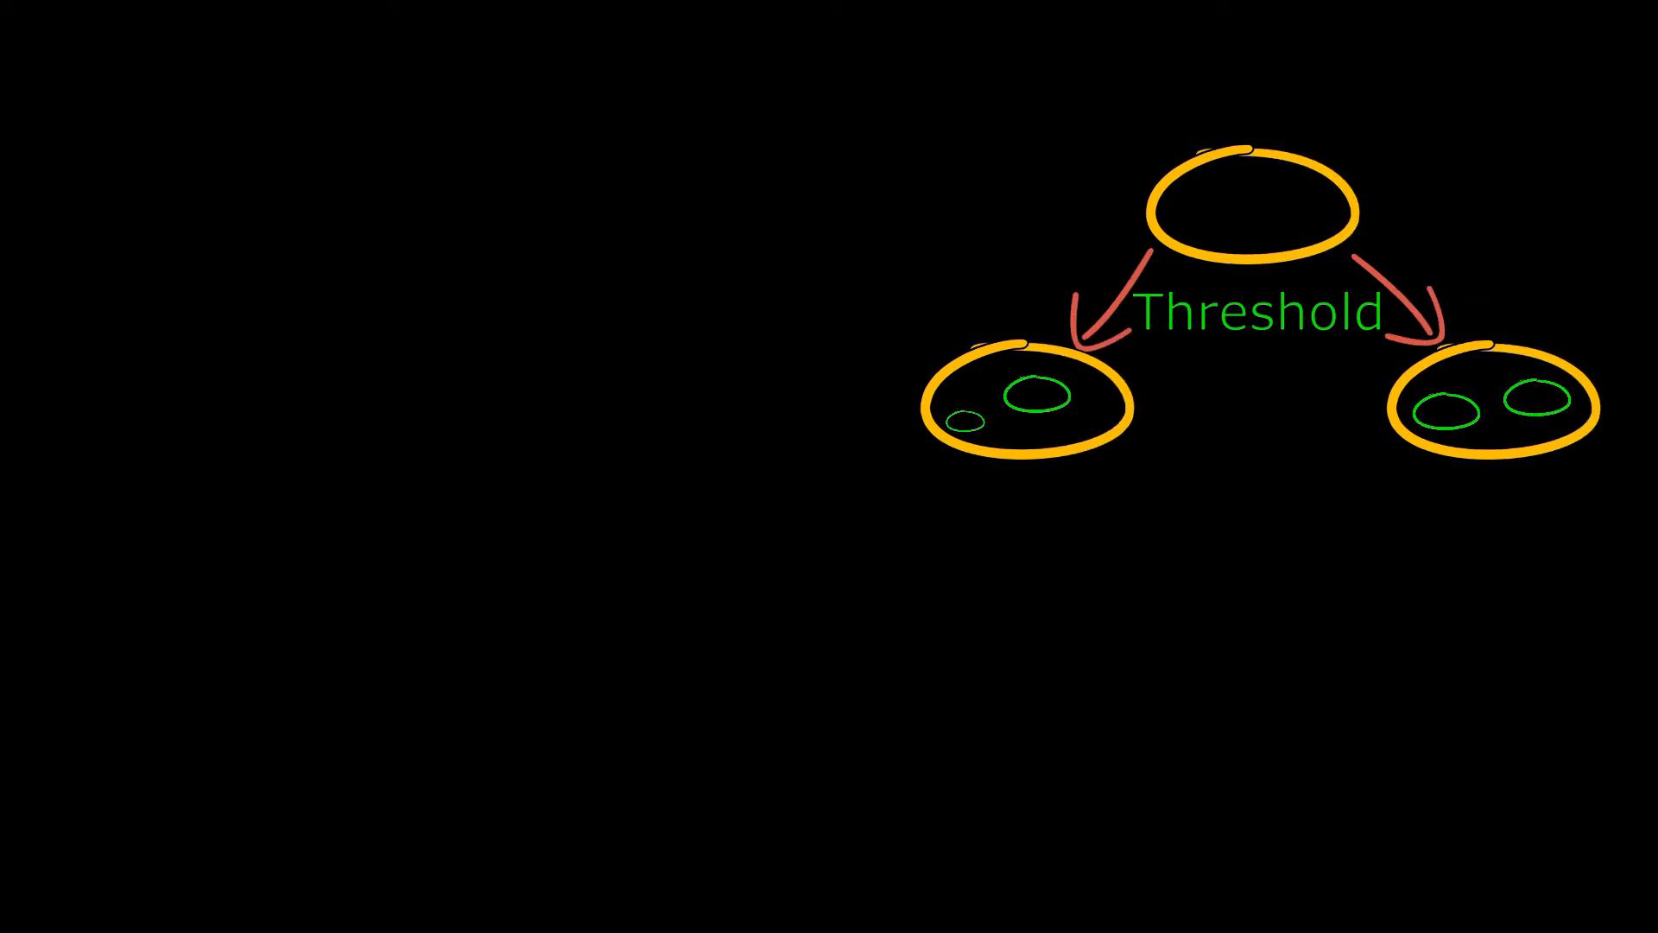
Switch to RStudio with XGBoost_Regression.R open and clear the workspace with rm(list=ls())
{"action": "left_click_drag", "start_coordinate": [857, 439], "coordinate": [703, 550]}
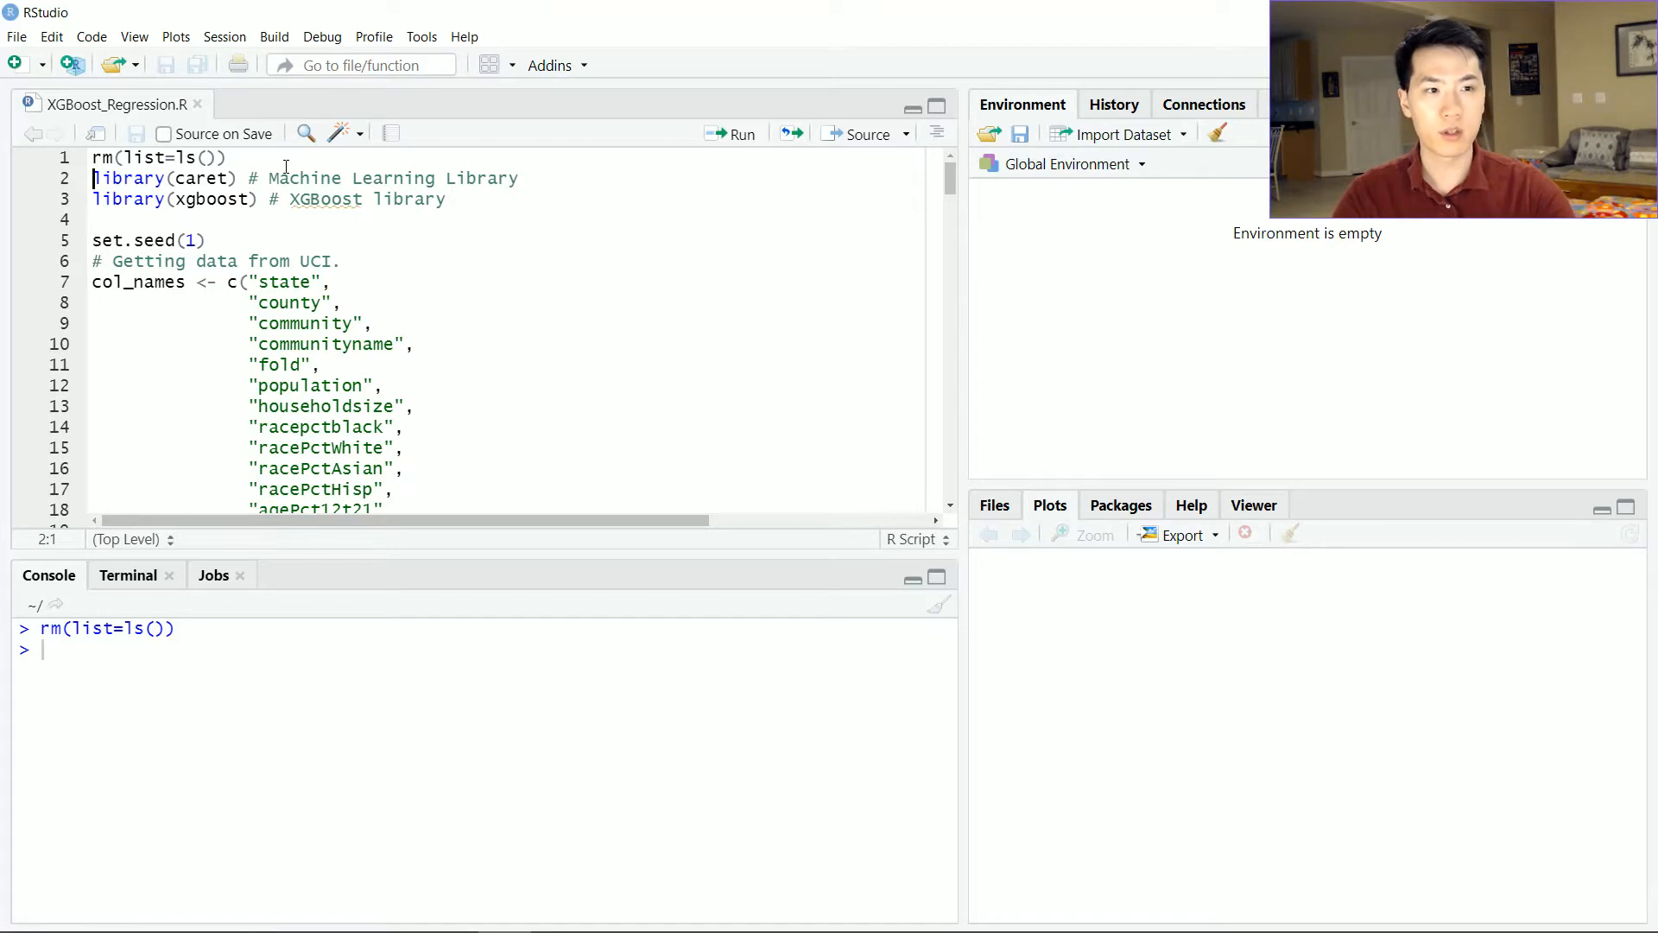
Run the library(caret), library(xgboost), set.seed and col_names lines for the 128 crime-data columns
{"action": "left_click", "coordinate": [732, 135]}
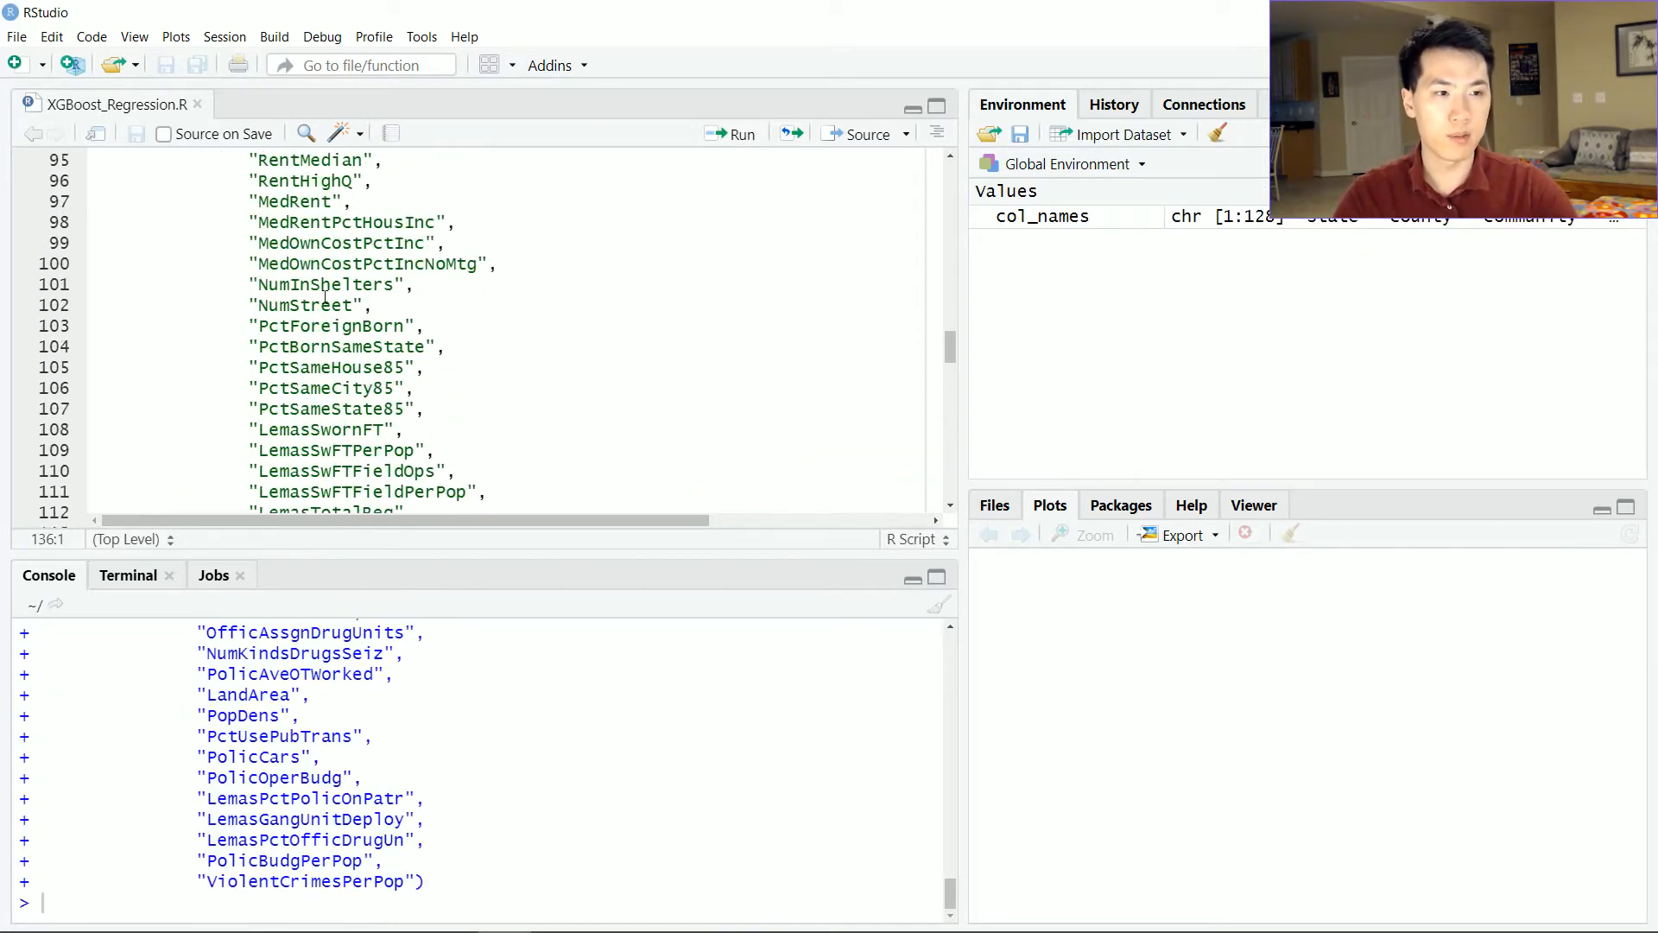
{"action": "scroll", "scroll_direction": "down", "scroll_amount": 3}
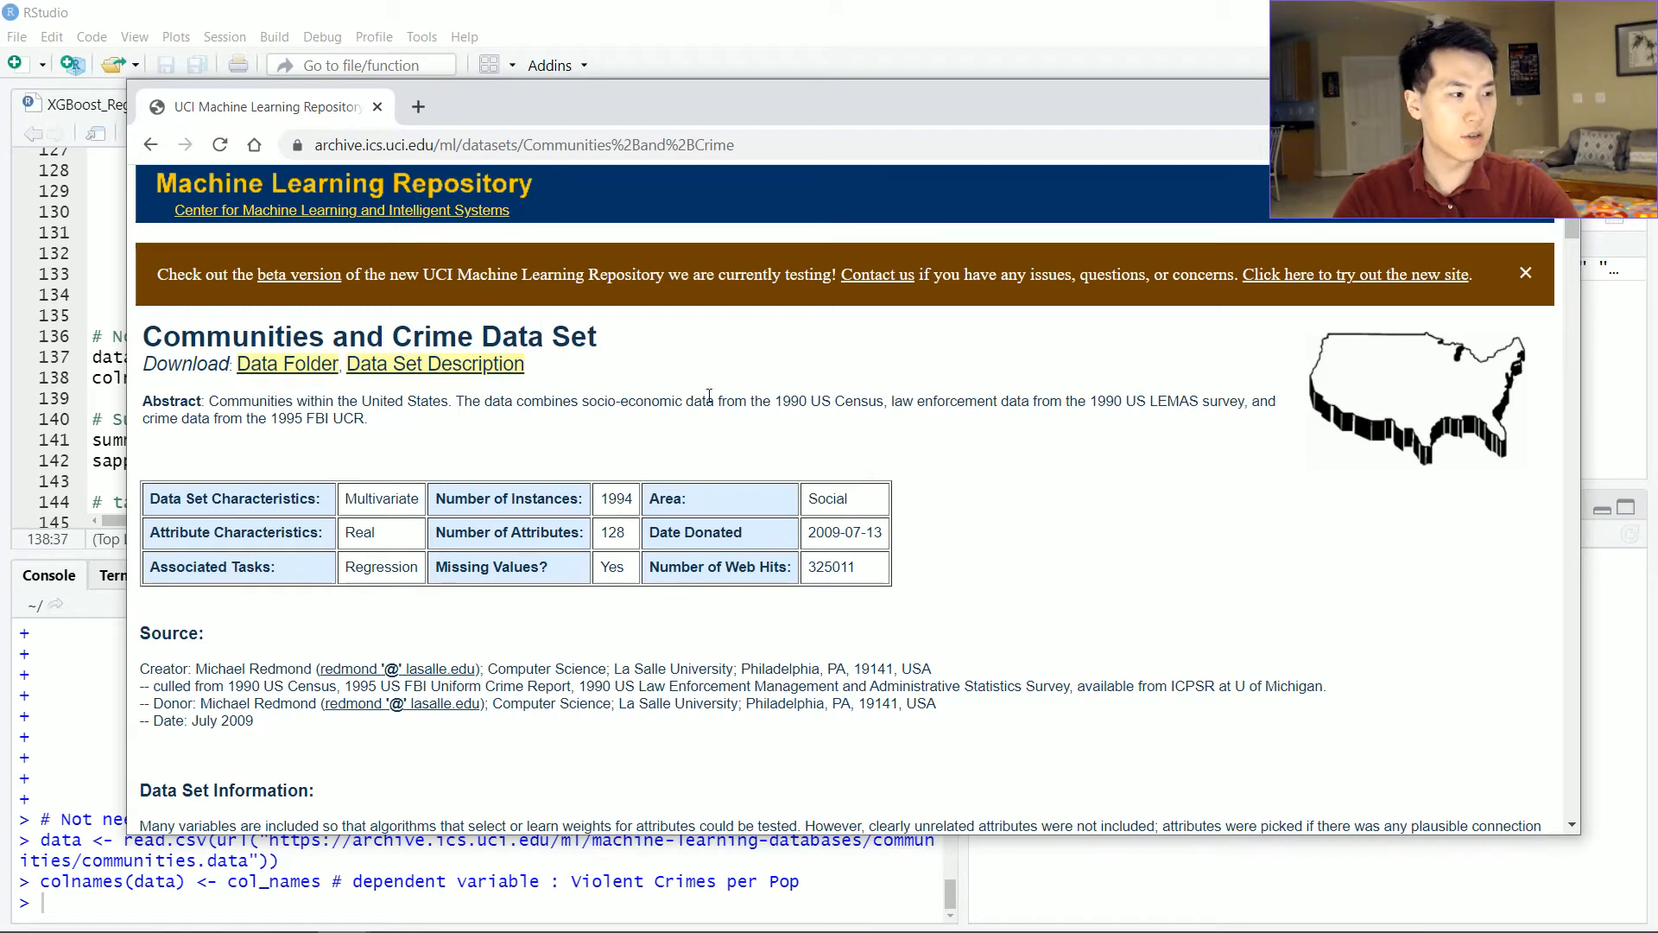
{"action": "mouse_move", "coordinate": [629, 584]}
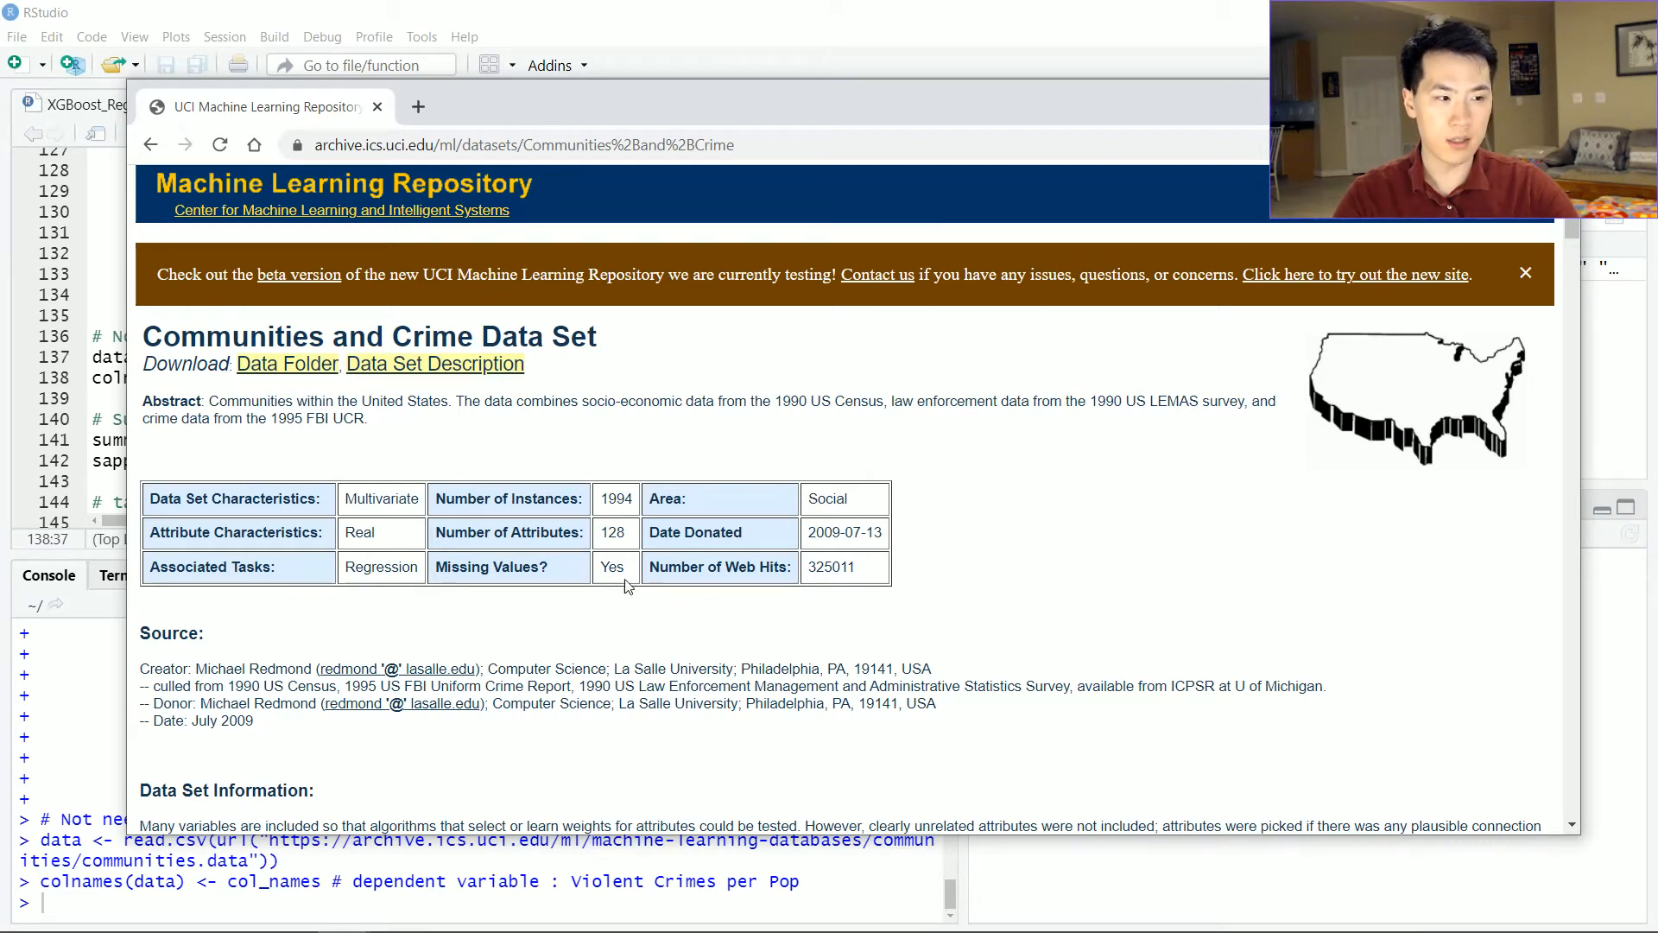
{"action": "mouse_move", "coordinate": [647, 667]}
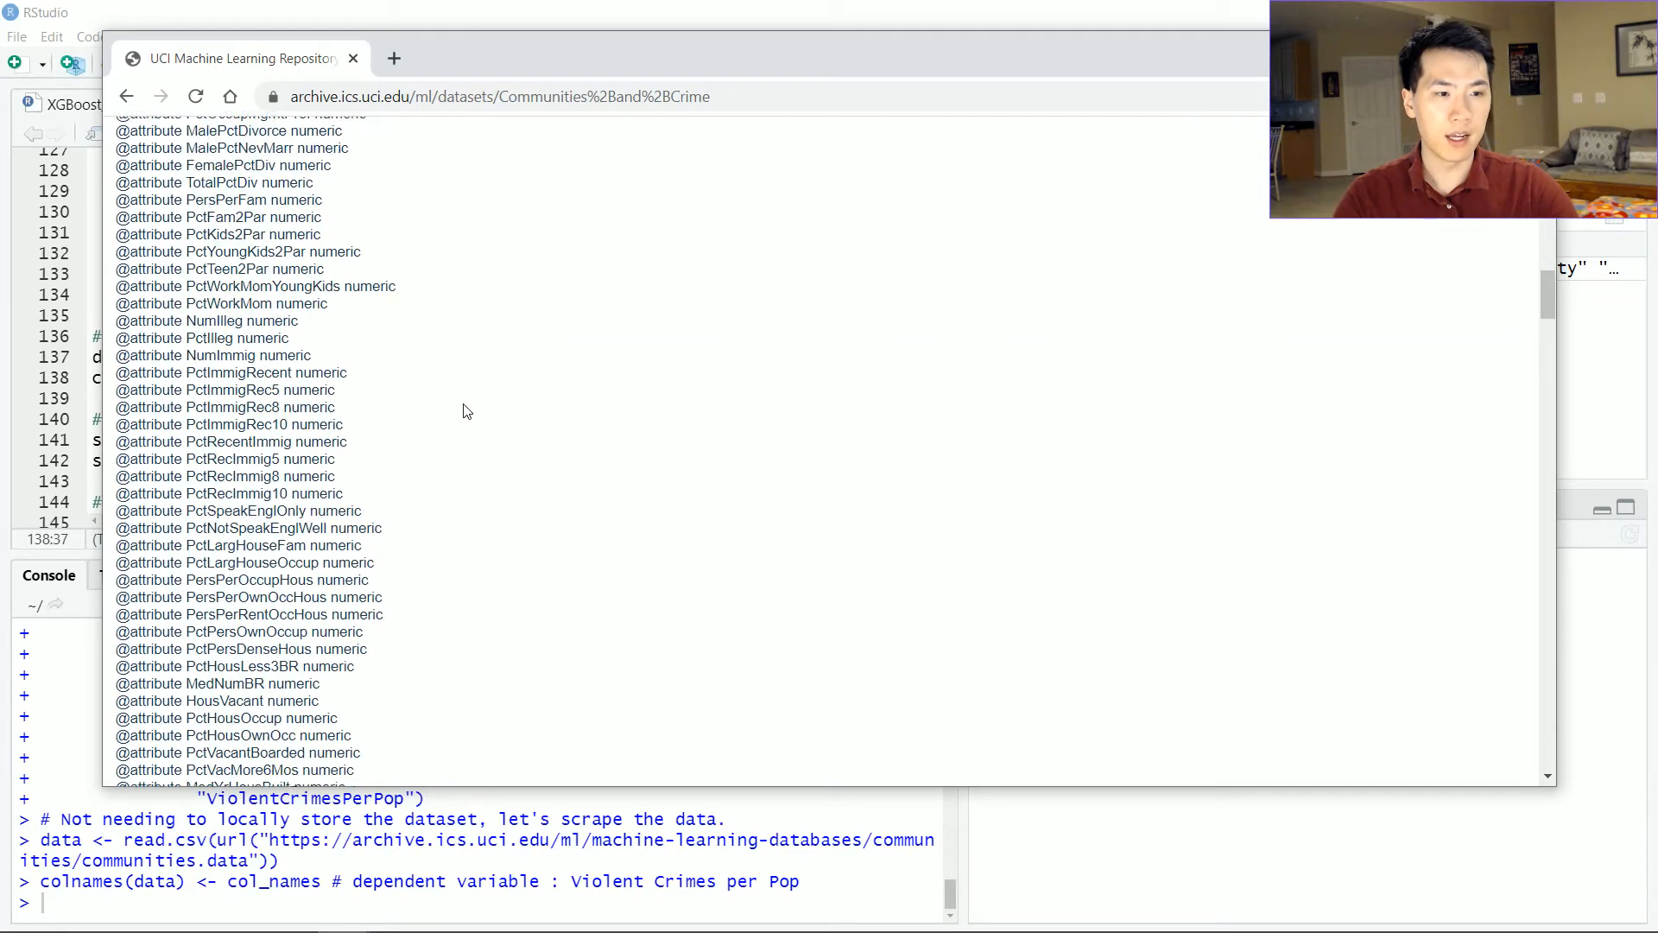
Browse the UCI Communities and Crime page down to its attribute list and normalization notes
{"action": "scroll", "scroll_direction": "down", "scroll_amount": 3}
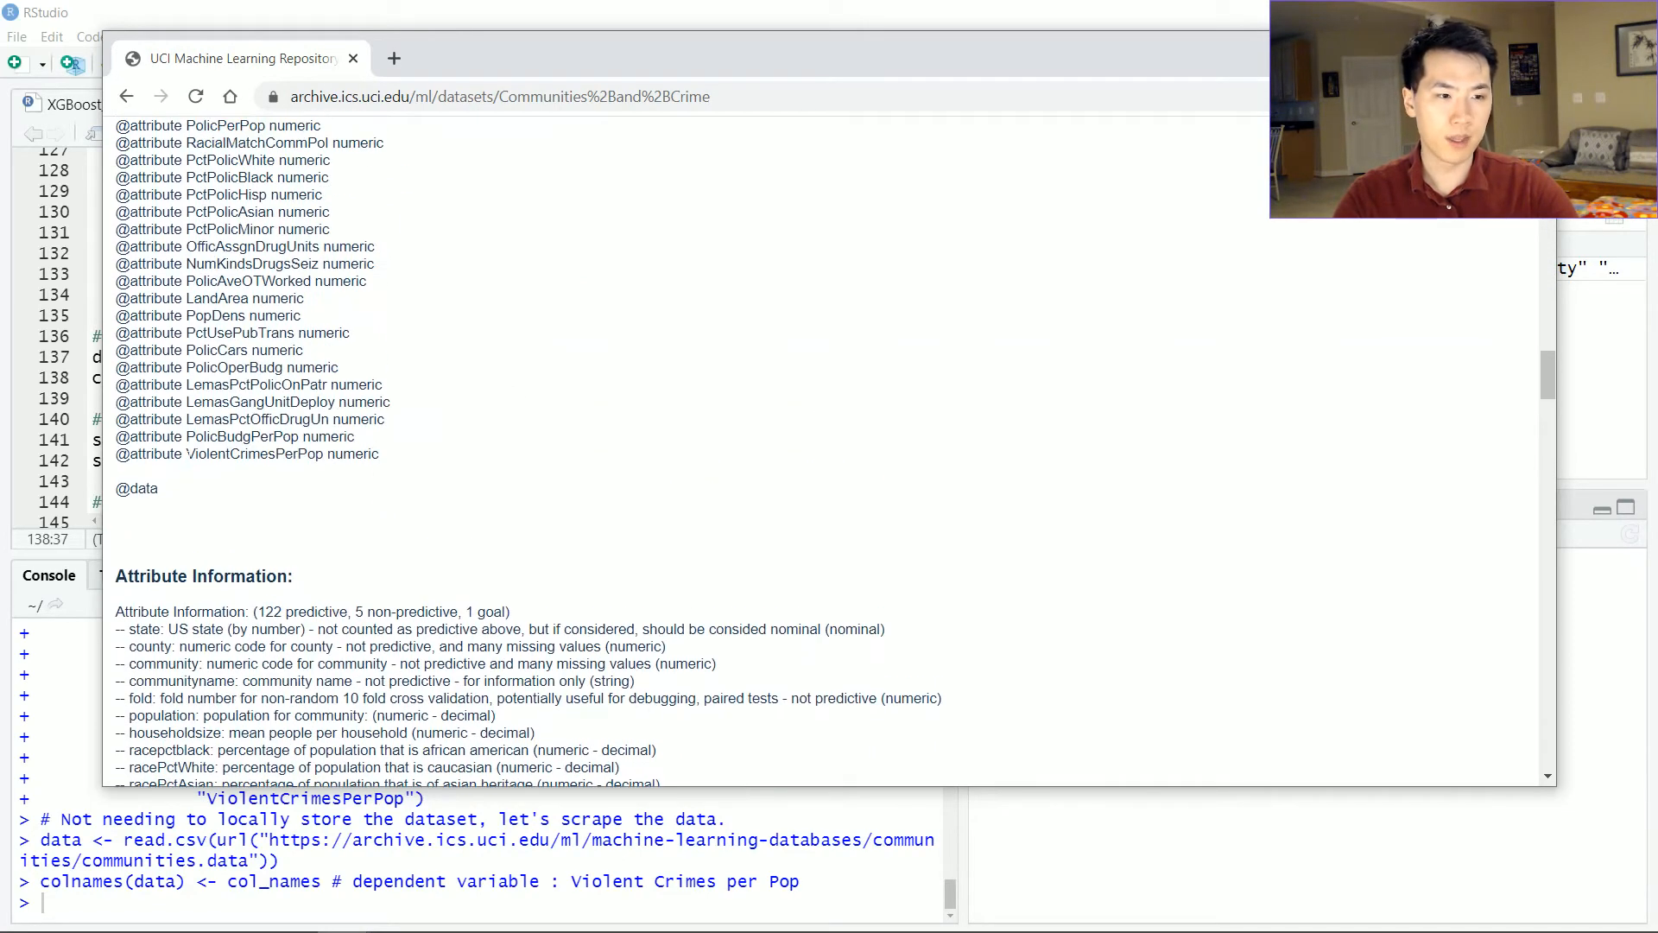
{"action": "double_click", "coordinate": [252, 454]}
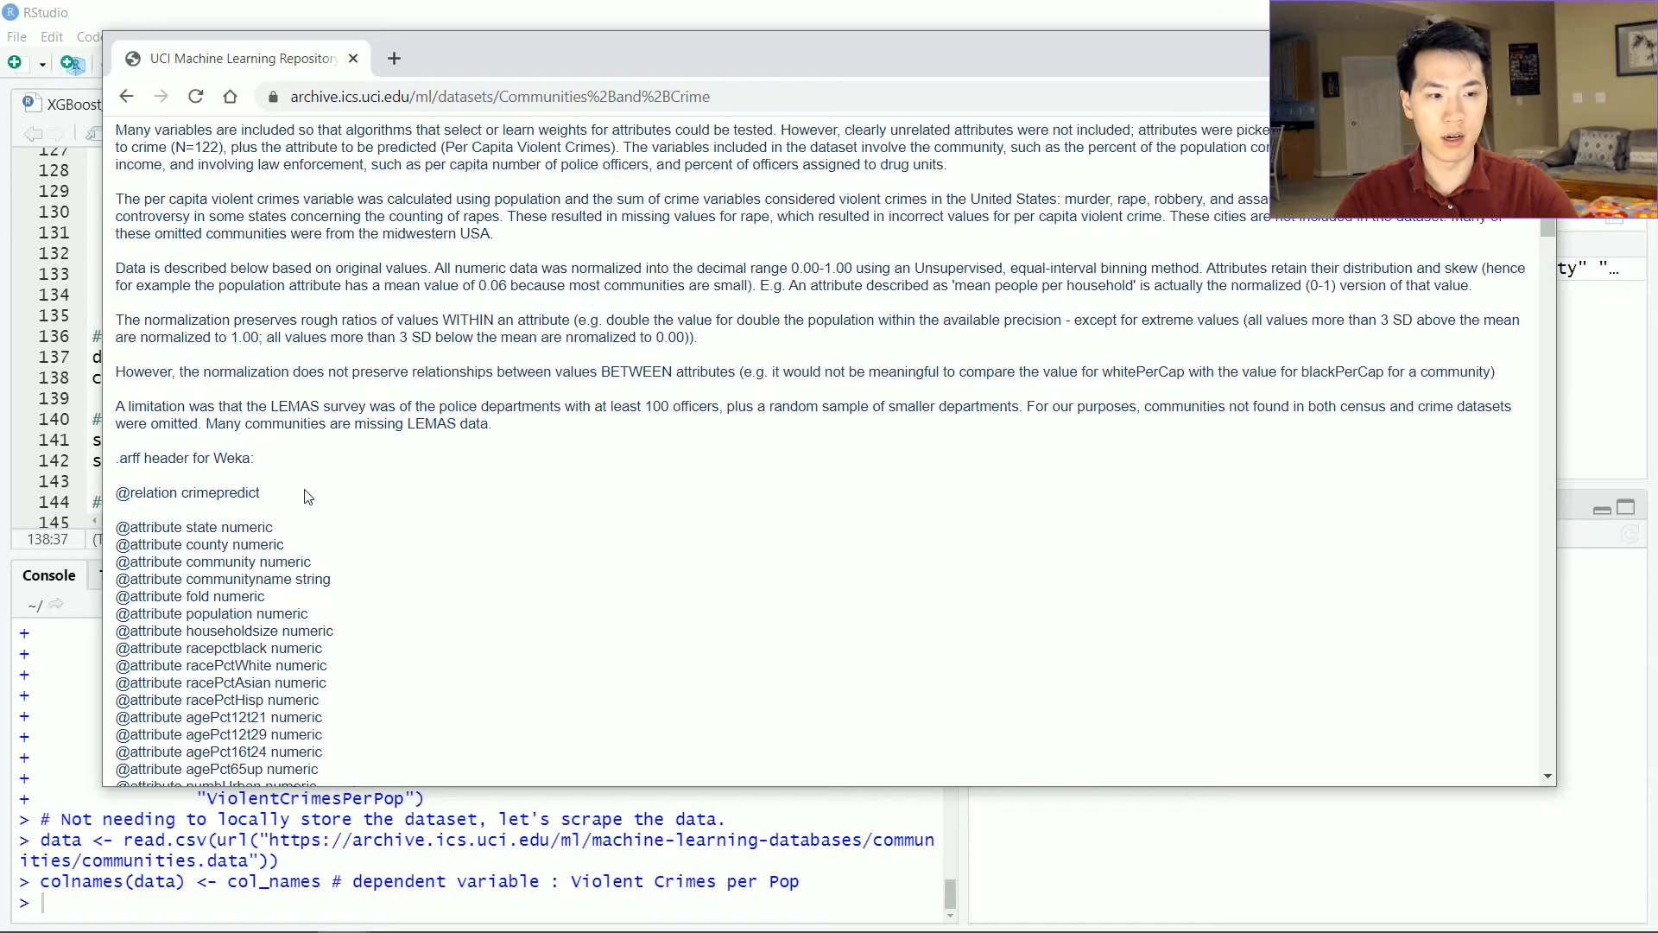
{"action": "mouse_move", "coordinate": [1223, 69]}
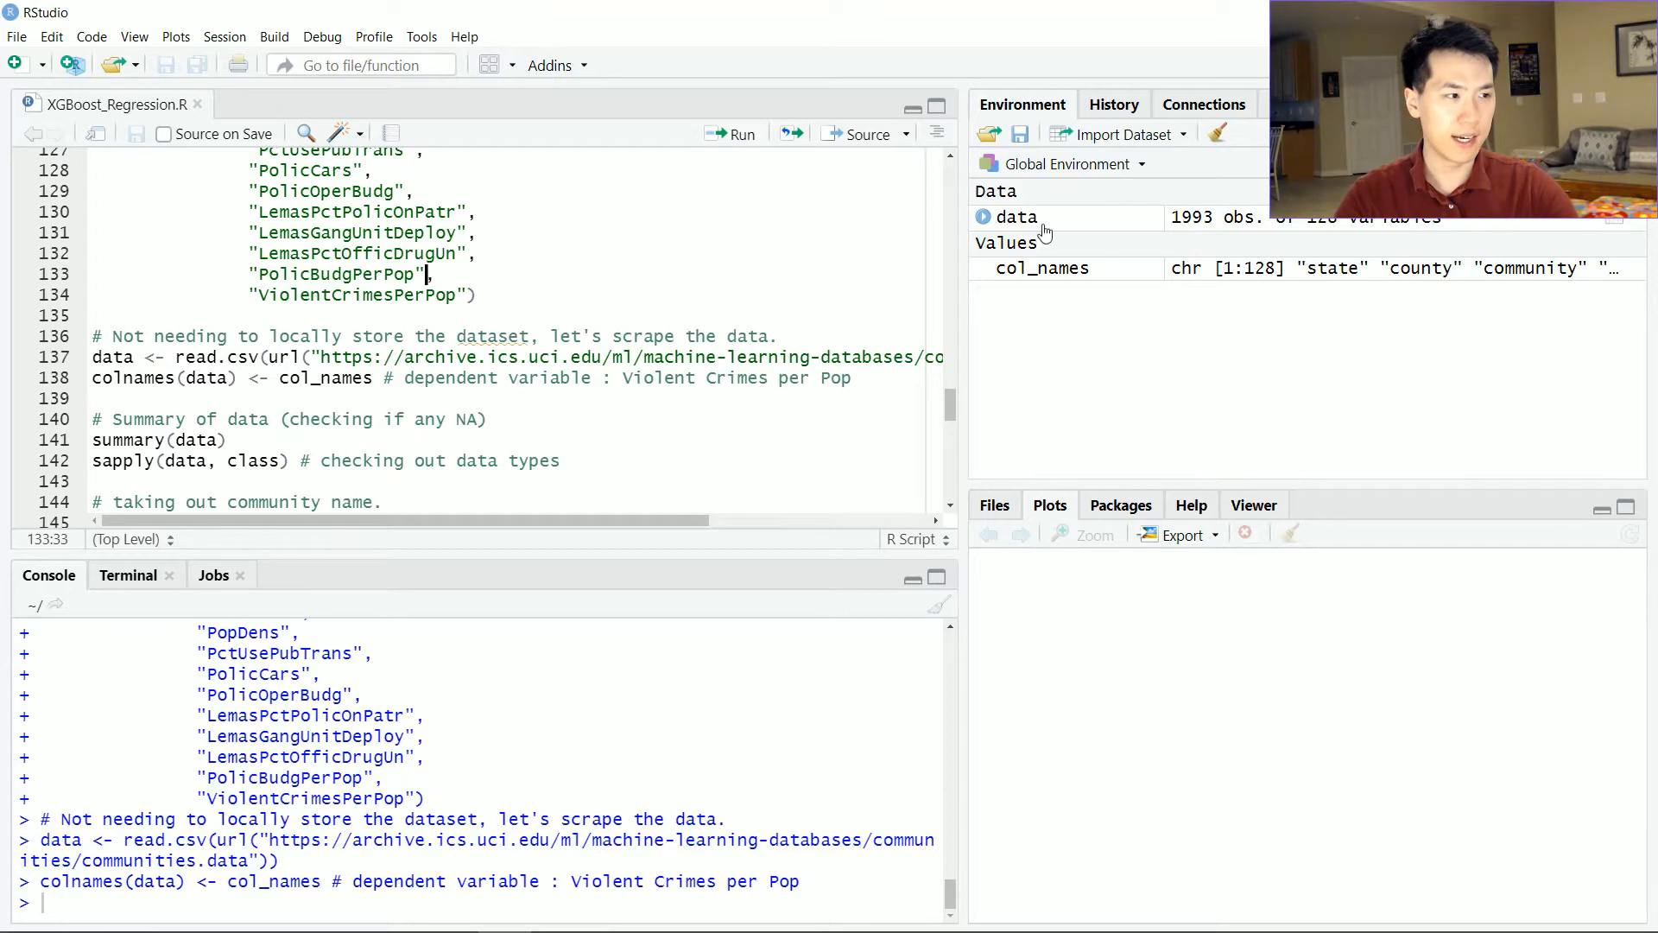
View the scraped data frame in the grid, checking its 1,993 rows and 128 columns and their types
{"action": "left_click", "coordinate": [1016, 217]}
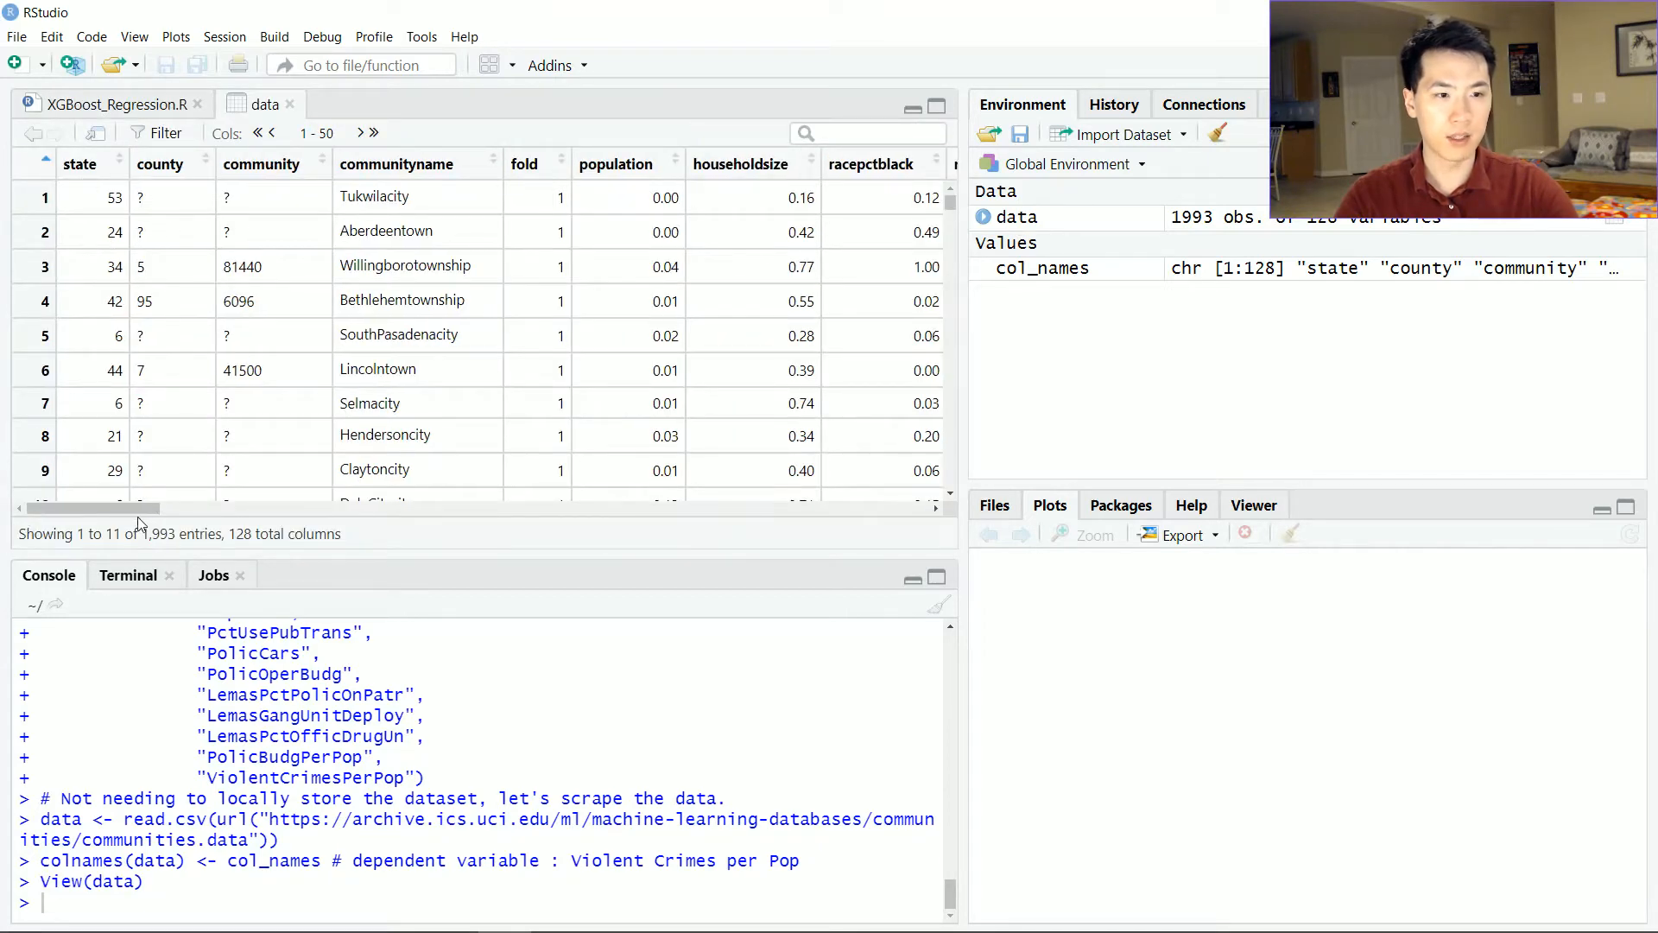
{"action": "mouse_move", "coordinate": [147, 356]}
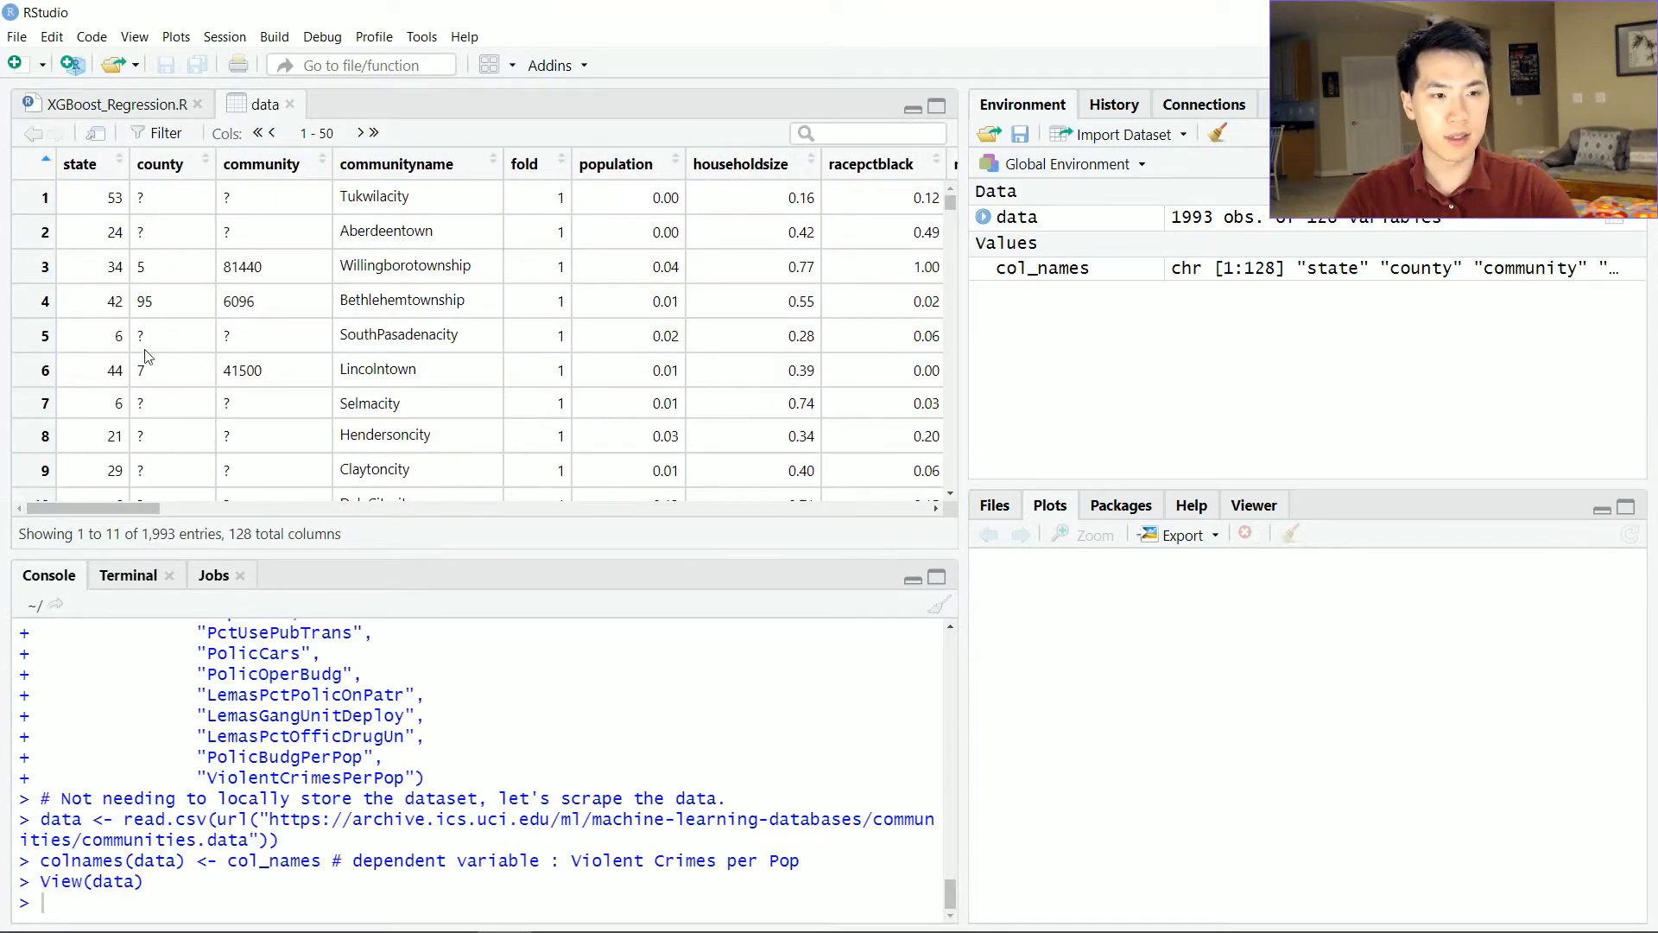
{"action": "scroll", "scroll_direction": "right", "scroll_amount": 3}
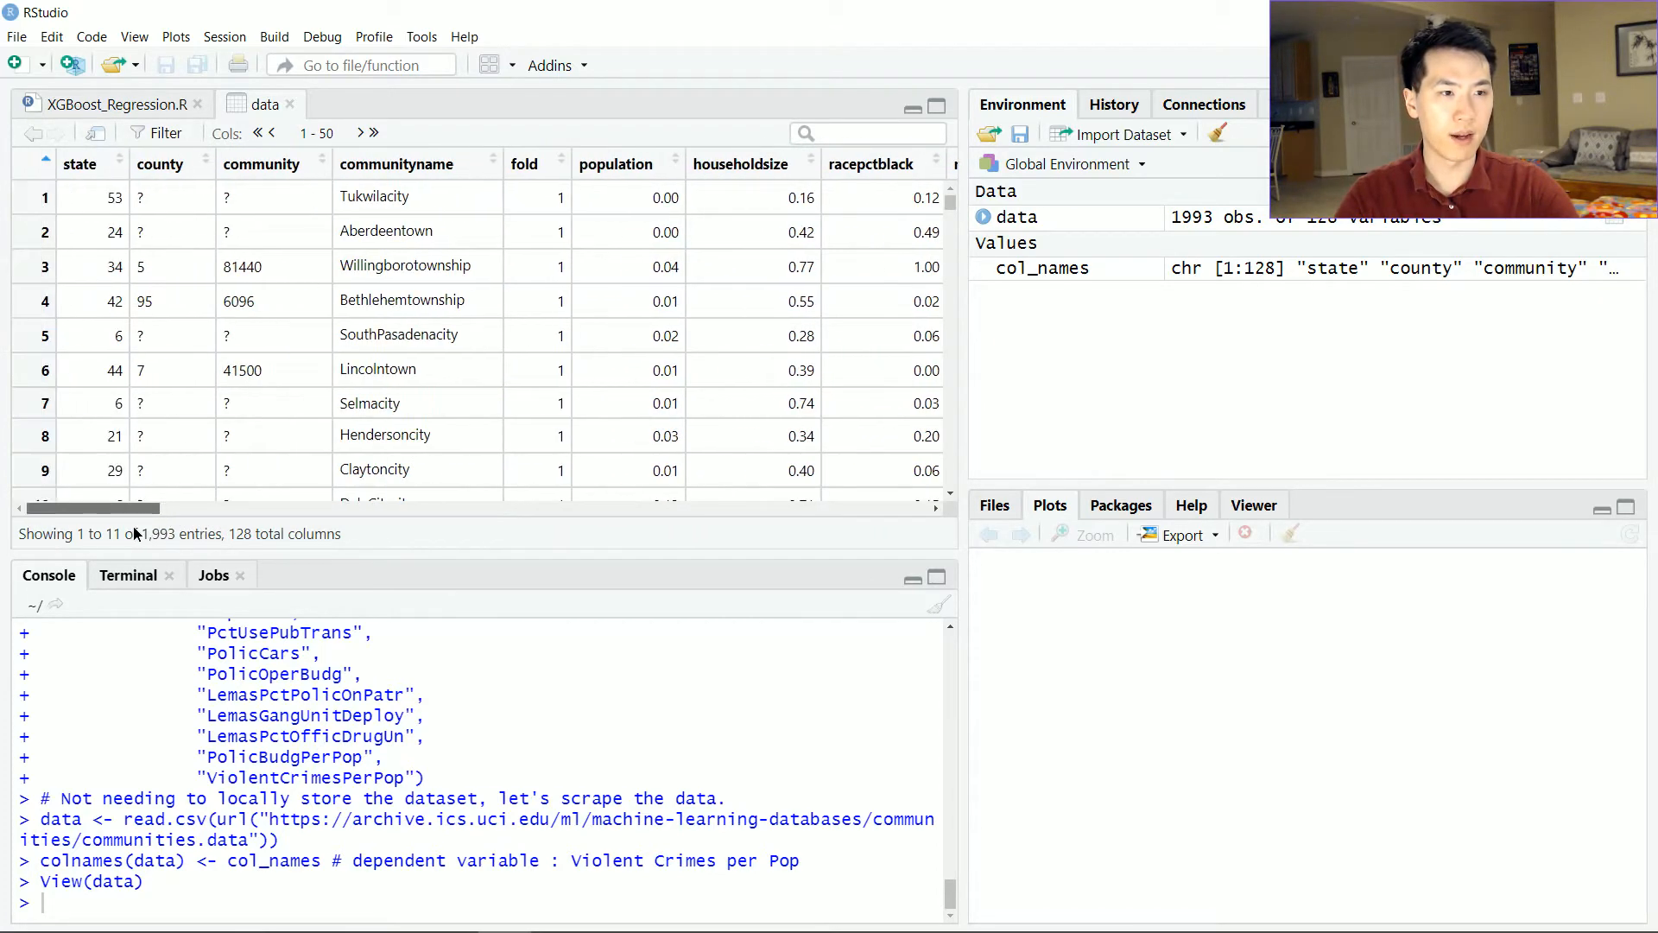
{"action": "scroll", "scroll_direction": "down", "scroll_amount": 3}
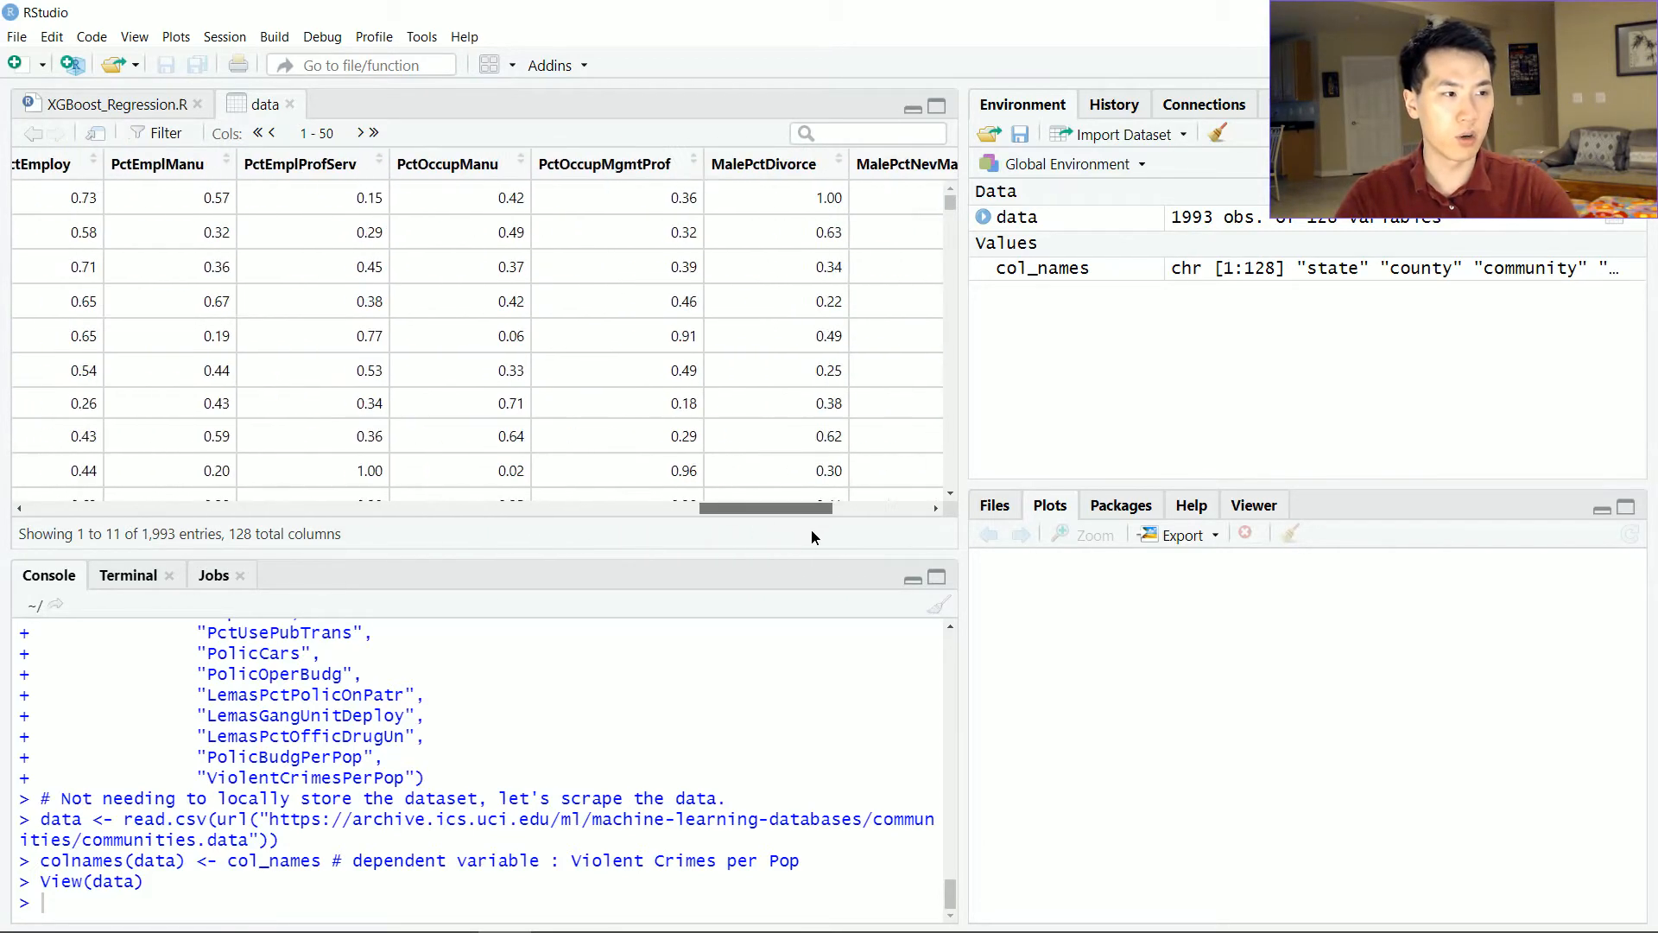
{"action": "left_click", "coordinate": [101, 103]}
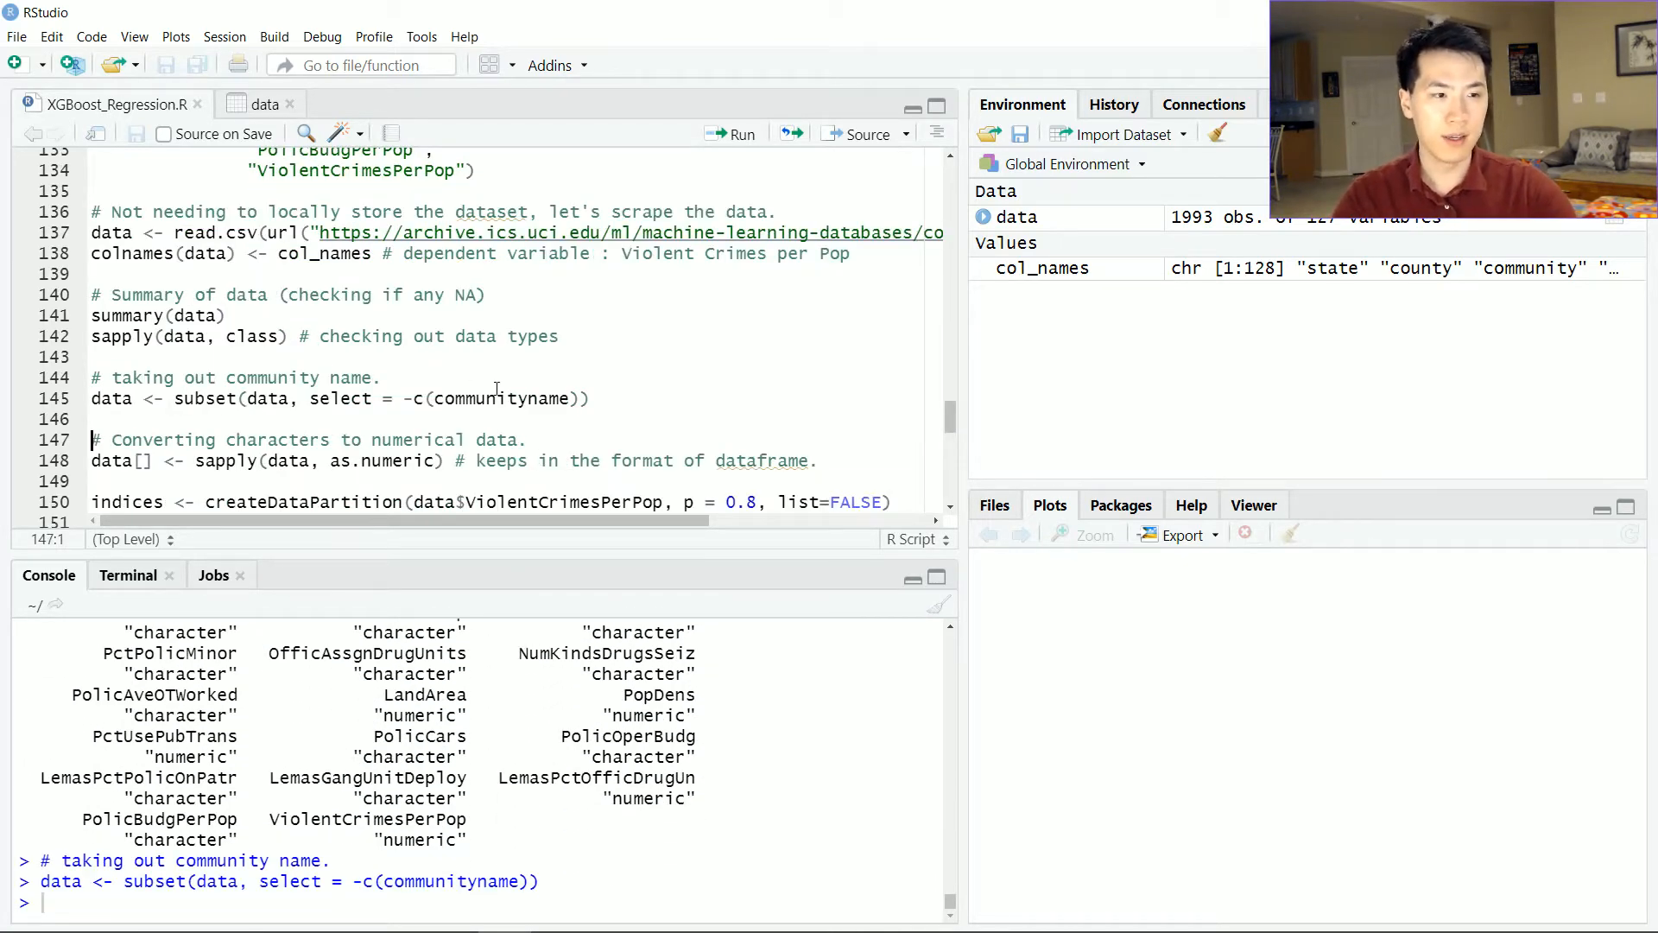
Convert the remaining columns to numeric via sapply and print summary(data) in the console
{"action": "left_click", "coordinate": [280, 440]}
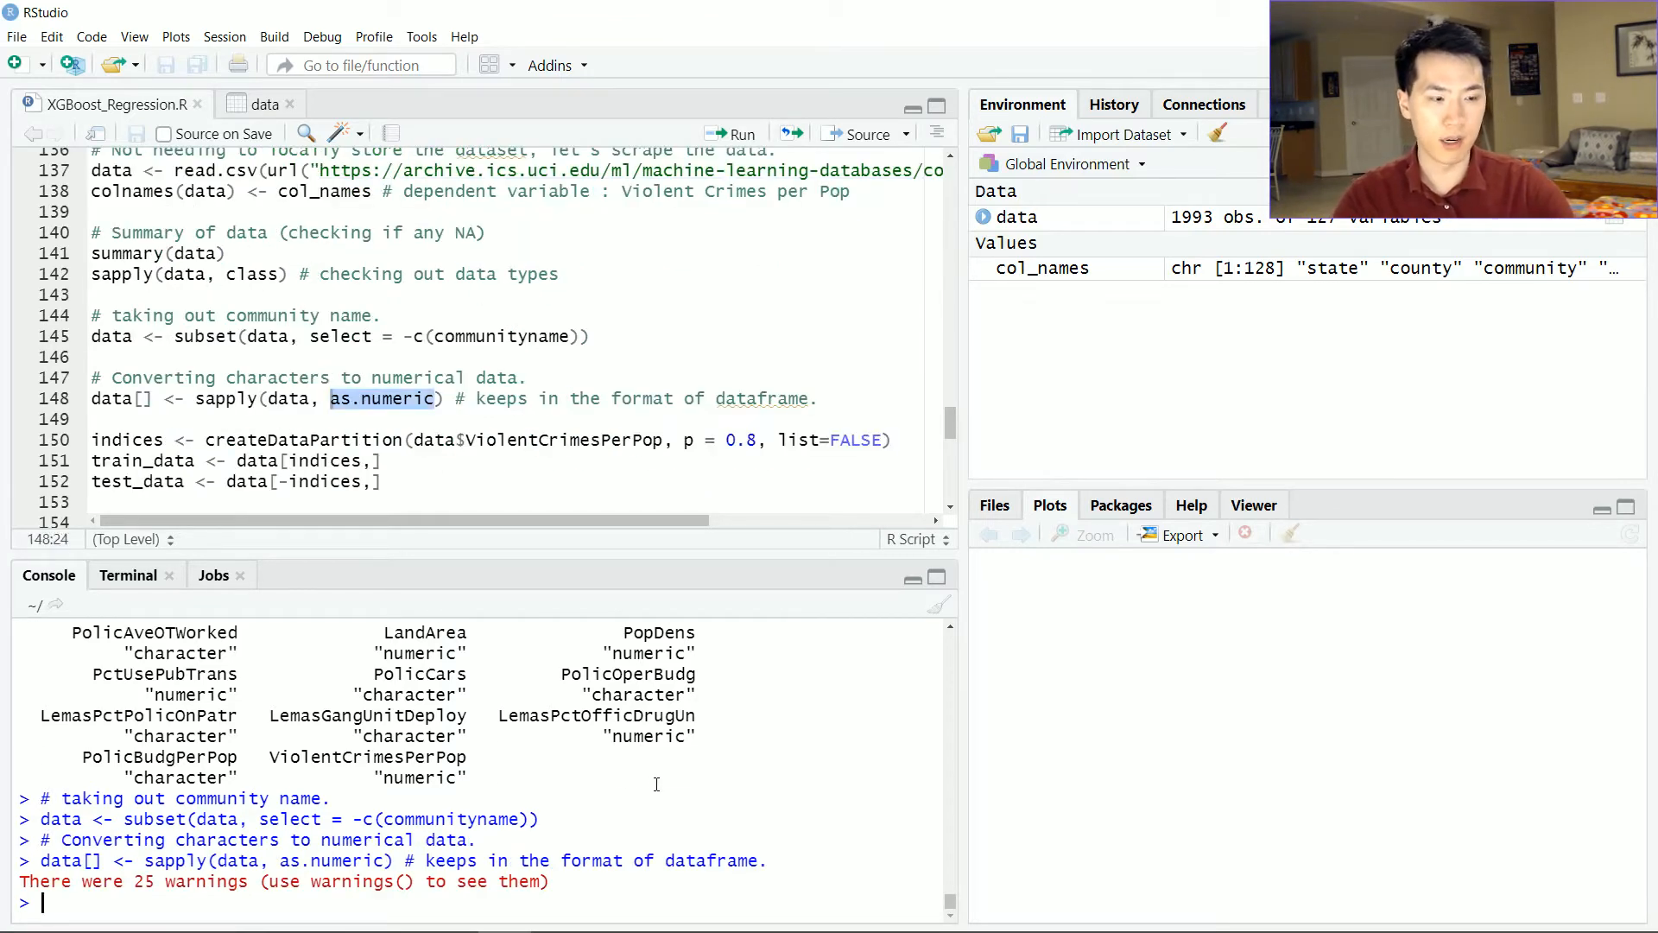
{"action": "type", "text": "summary"}
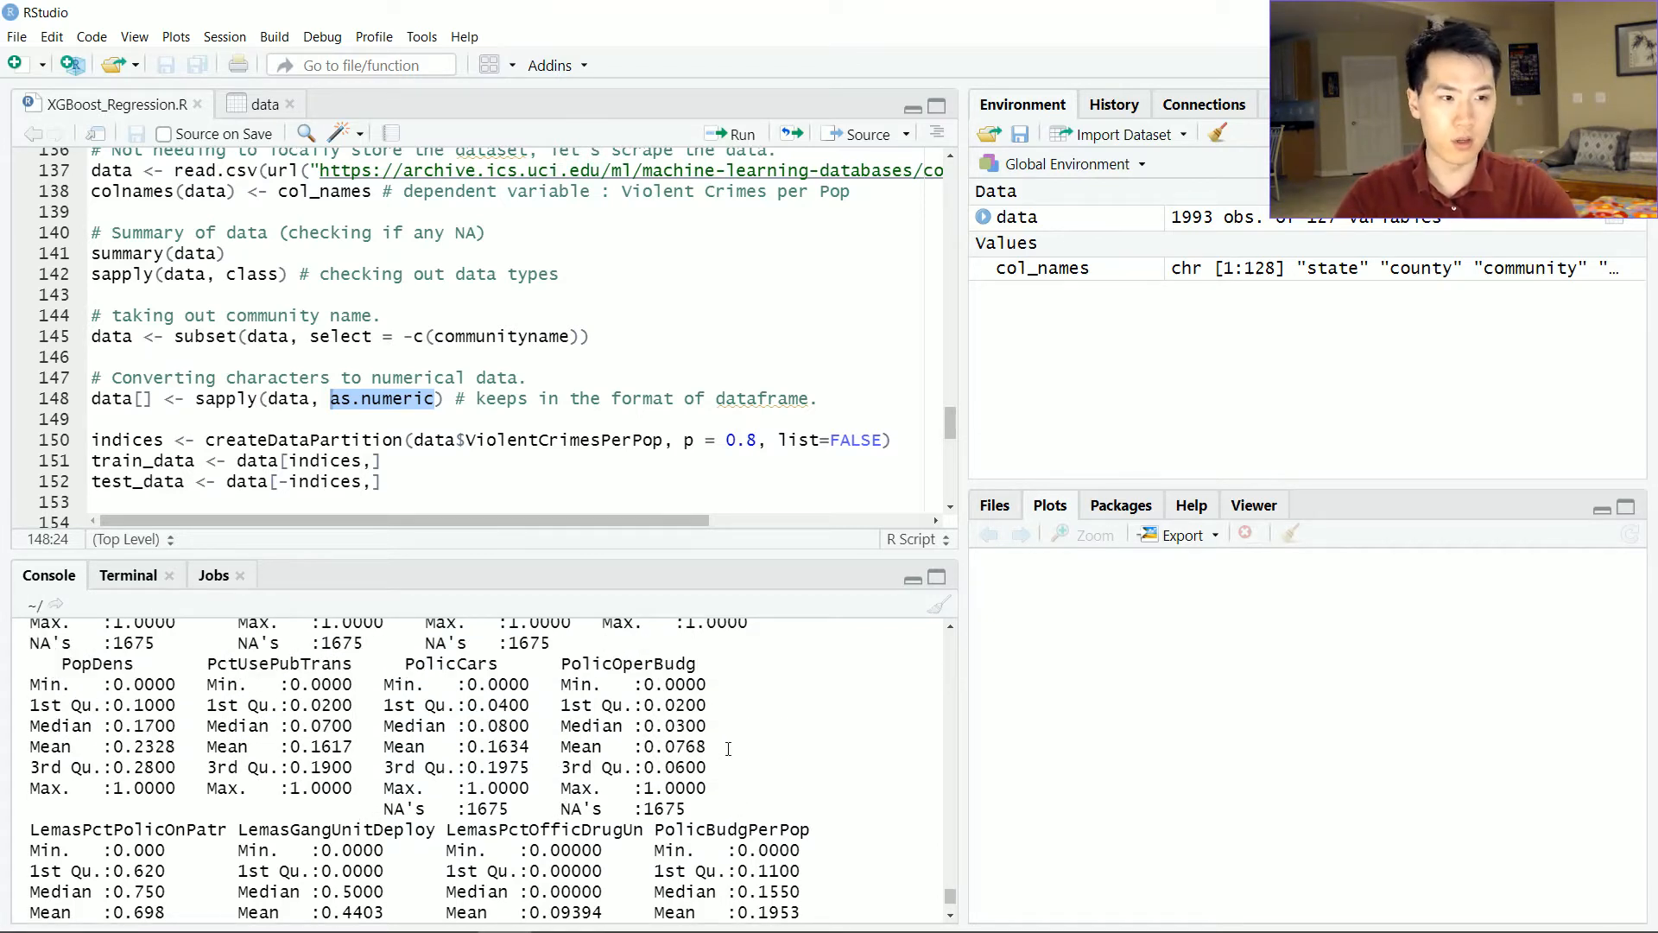
{"action": "scroll", "scroll_direction": "down", "scroll_amount": 3}
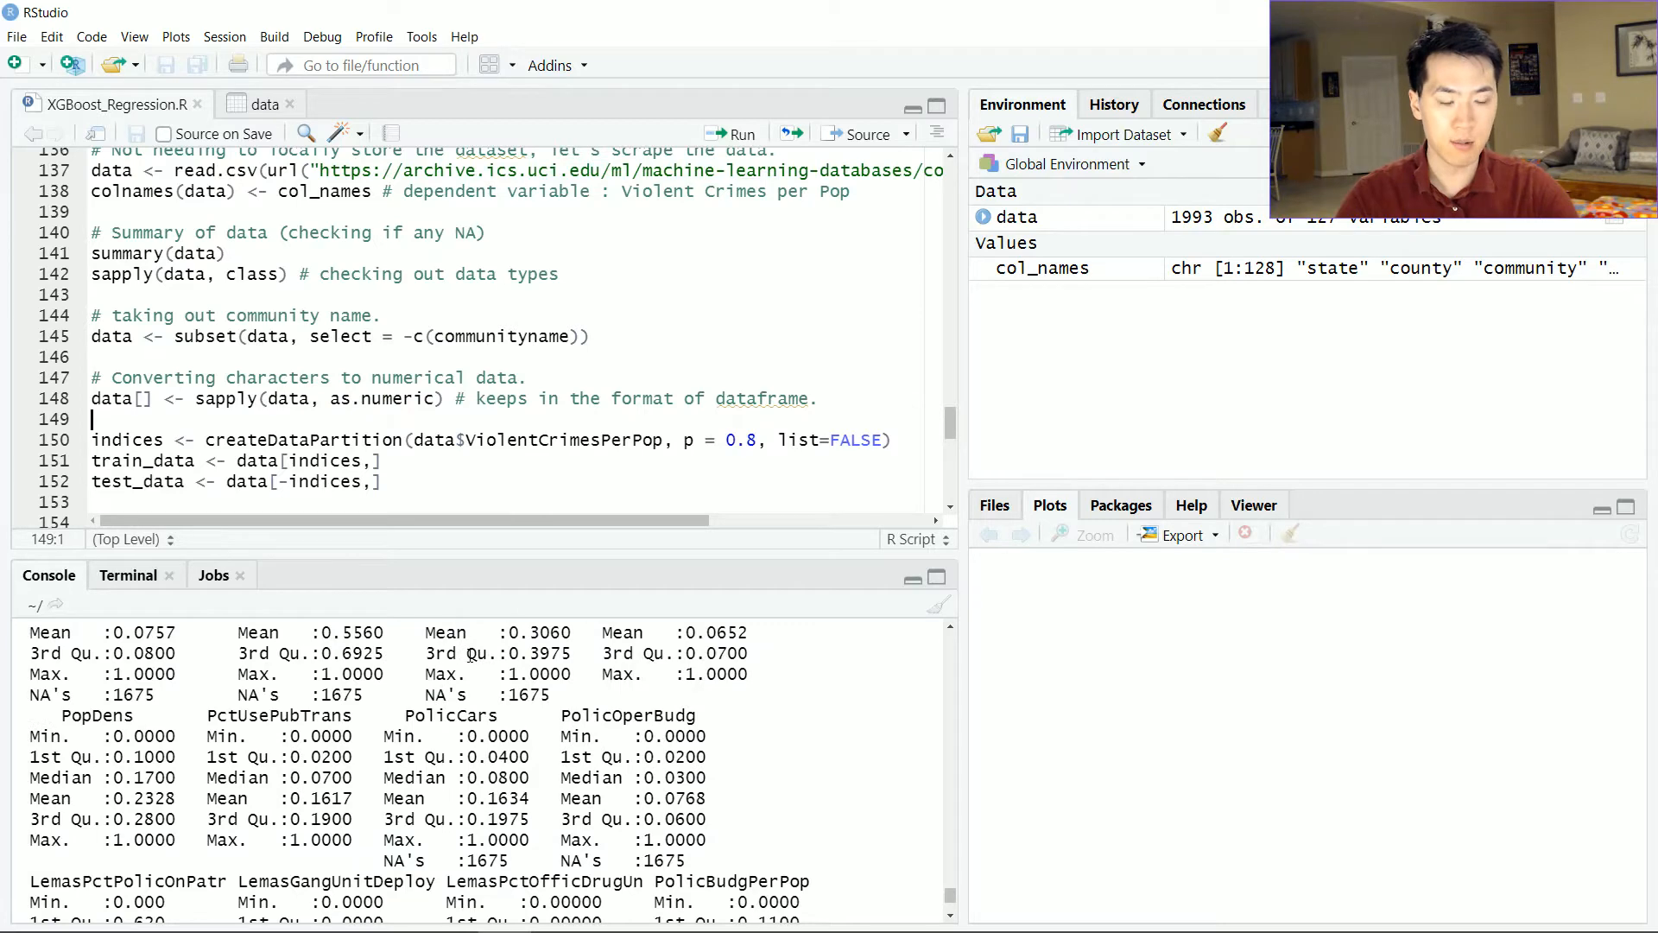
{"action": "mouse_move", "coordinate": [301, 416]}
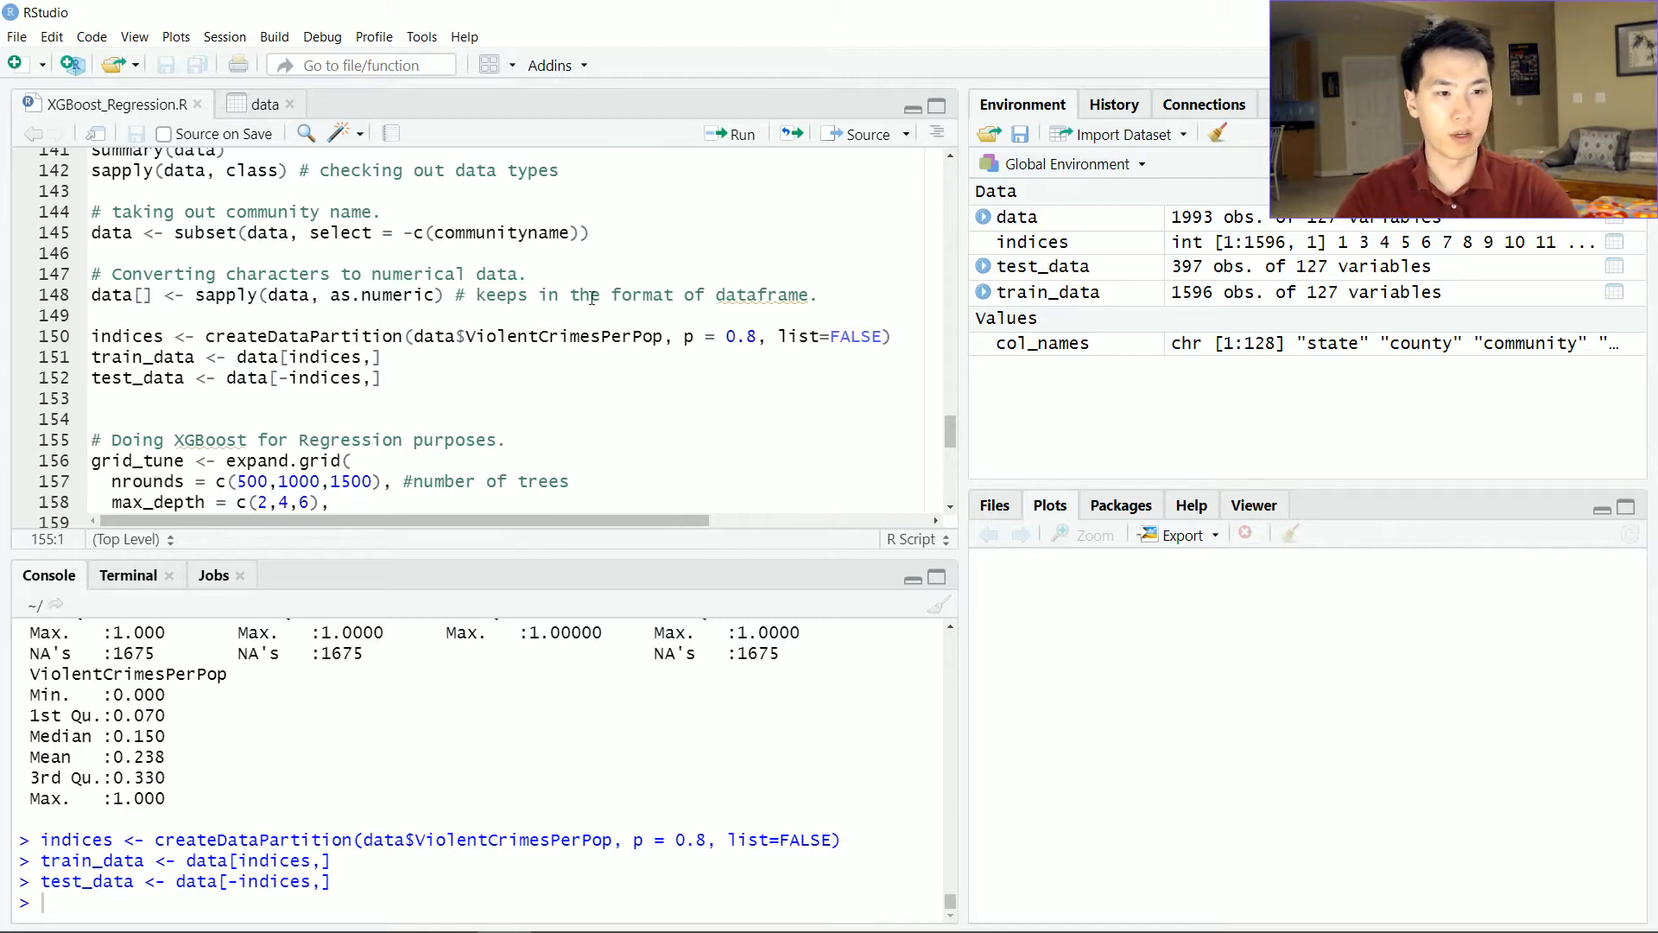
Create the 80/20 train/test partition and the nine-combination grid_tune, highlighting min_child_weight
{"action": "scroll", "scroll_direction": "down", "scroll_amount": 3}
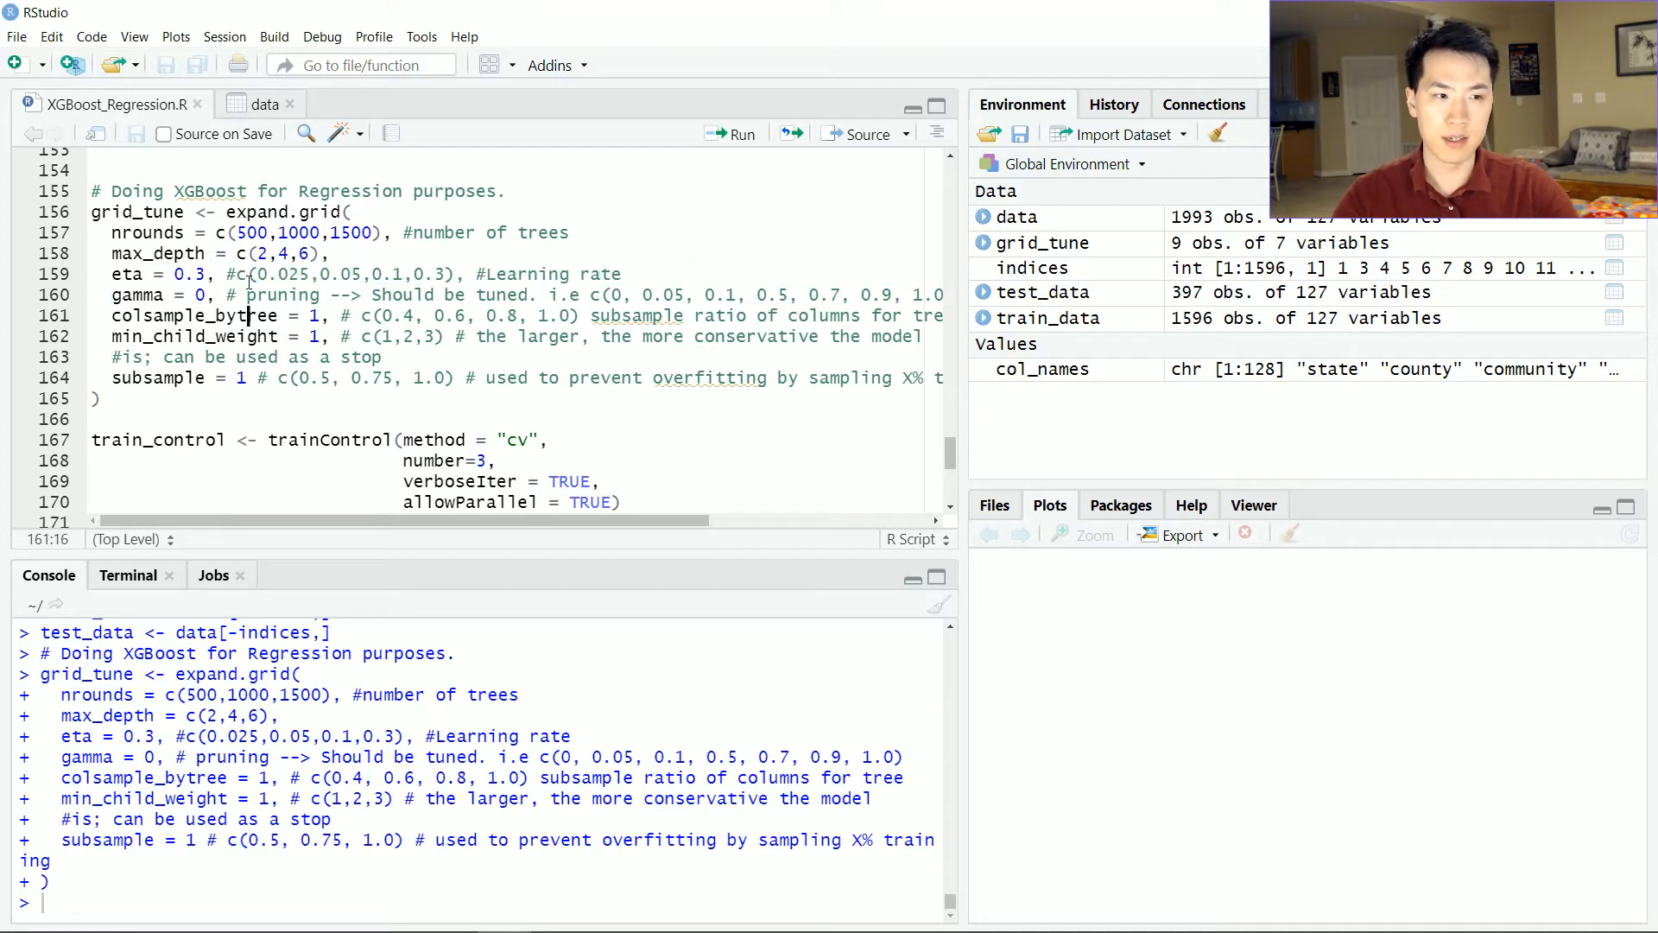
{"action": "left_click_drag", "start_coordinate": [244, 293], "coordinate": [412, 293]}
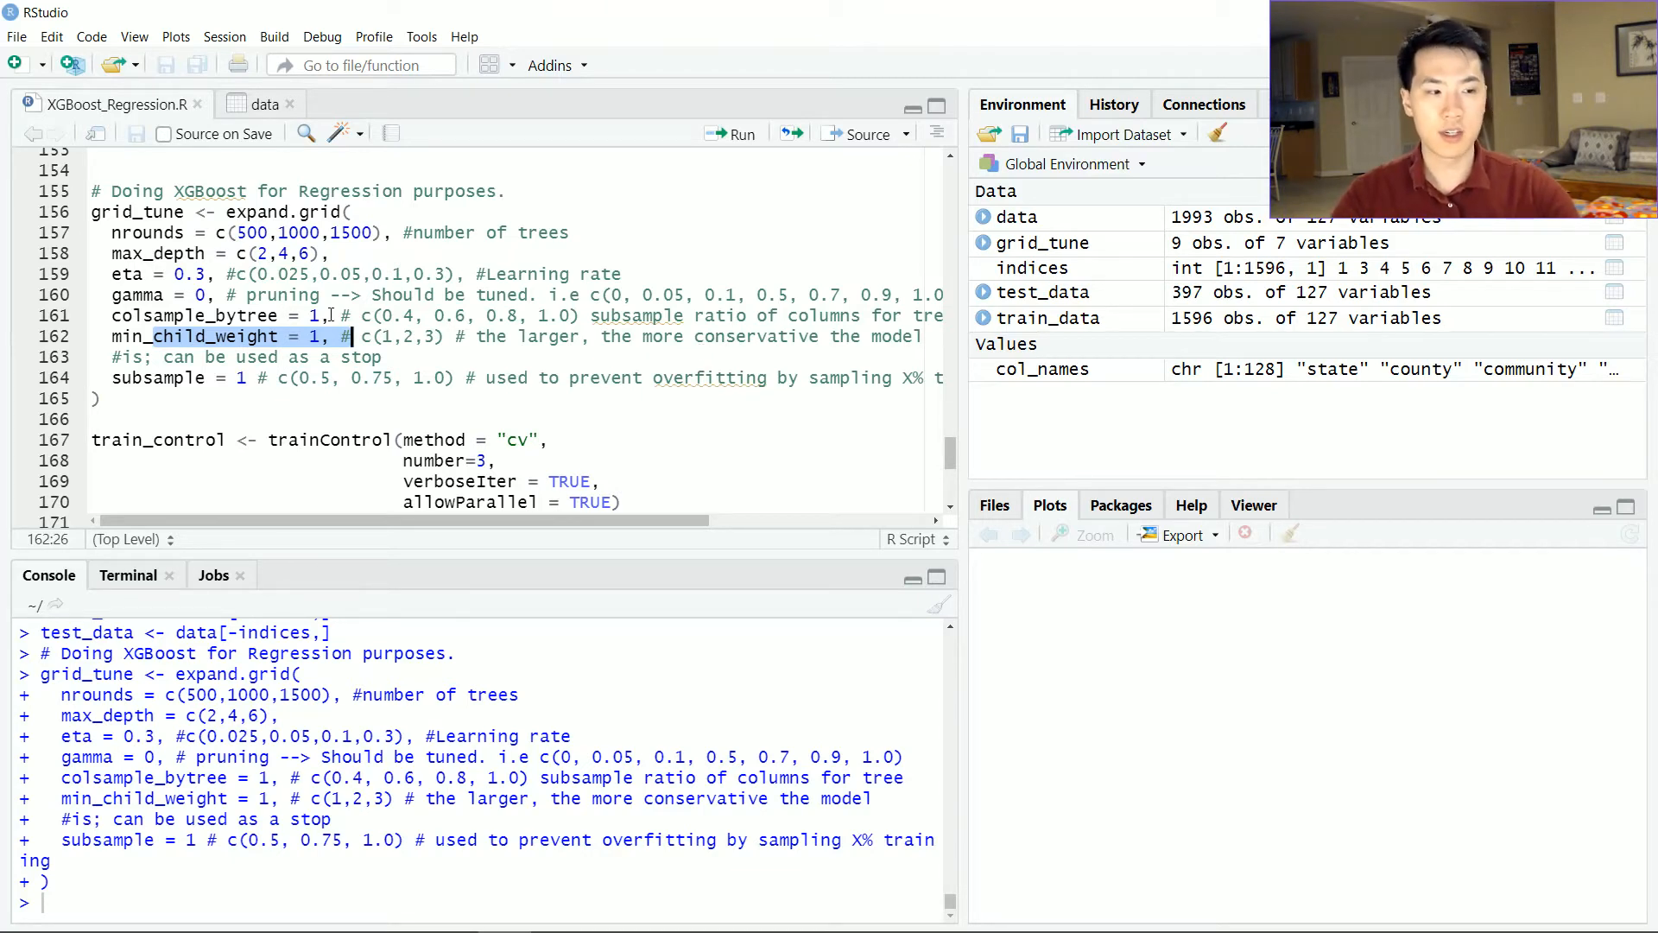
Look up ?xgboost help in the console and read down to the tuning-parameter descriptions
{"action": "type", "text": "X"}
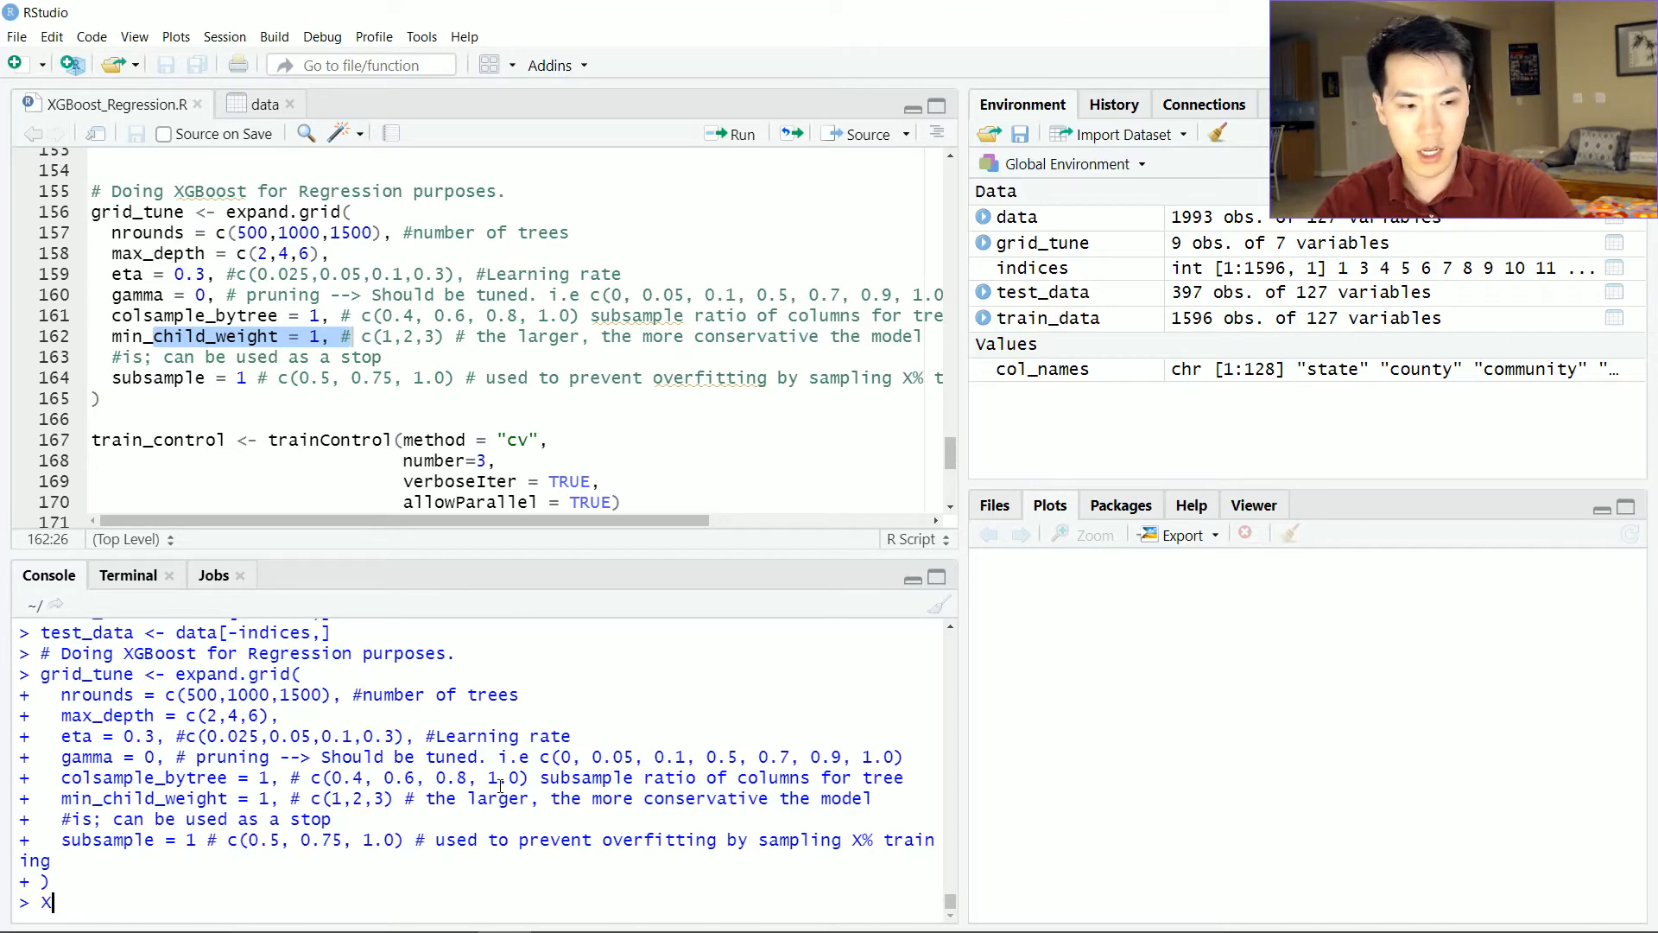
{"action": "type", "text": "?xgbood"}
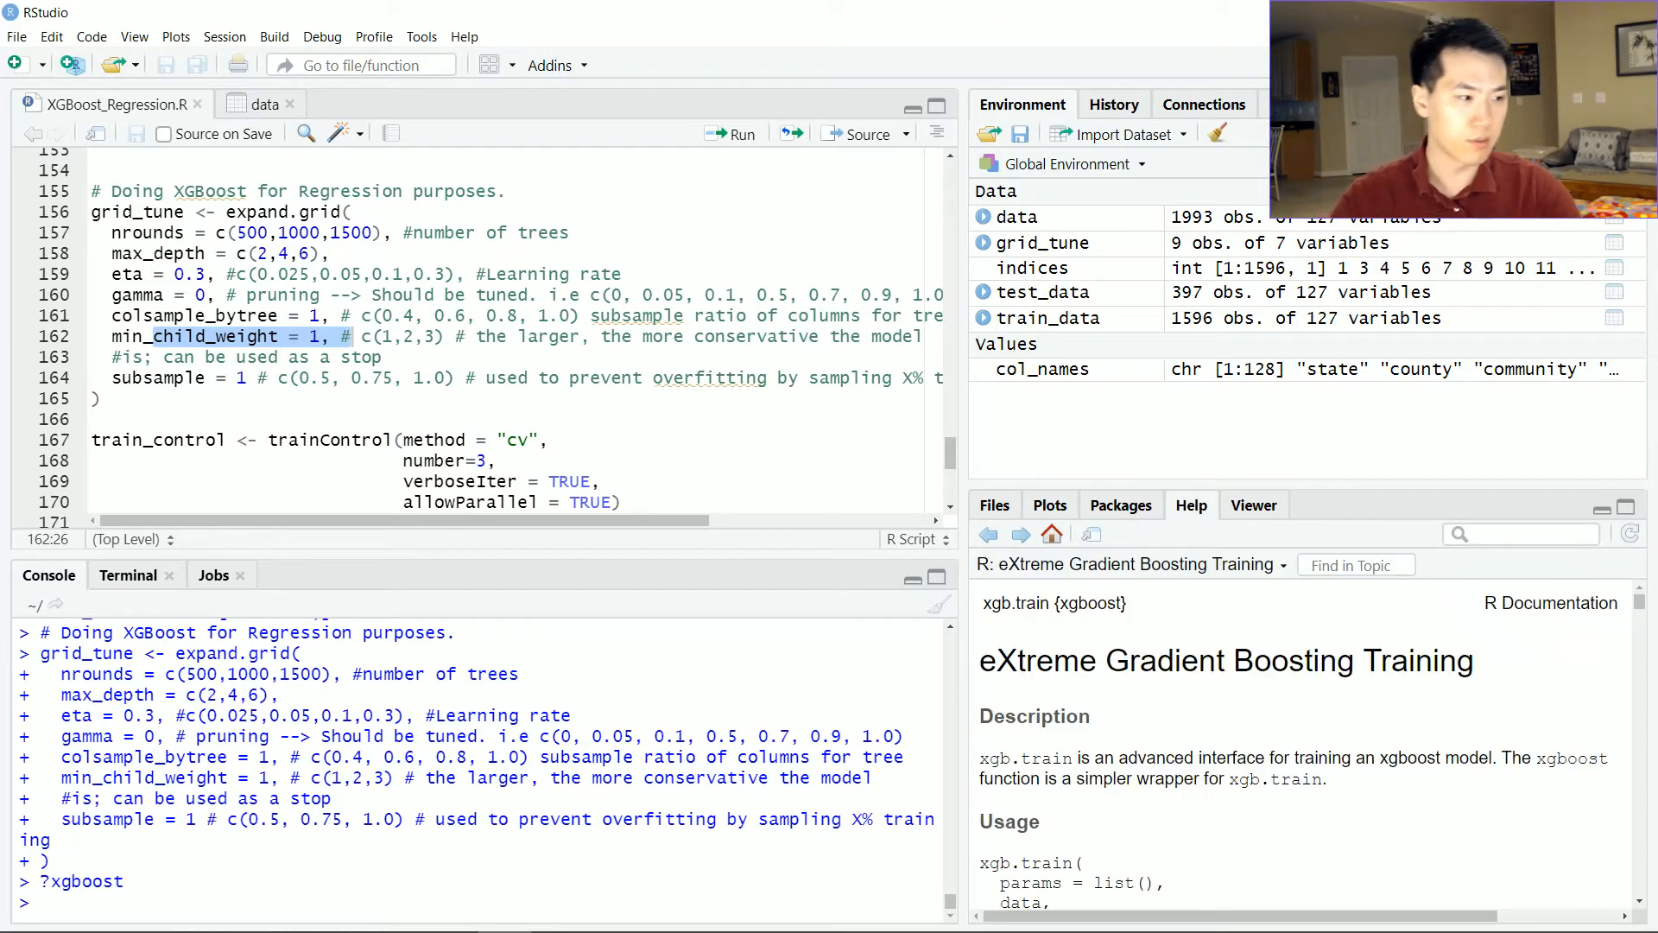
{"action": "scroll", "scroll_direction": "down", "scroll_amount": 3}
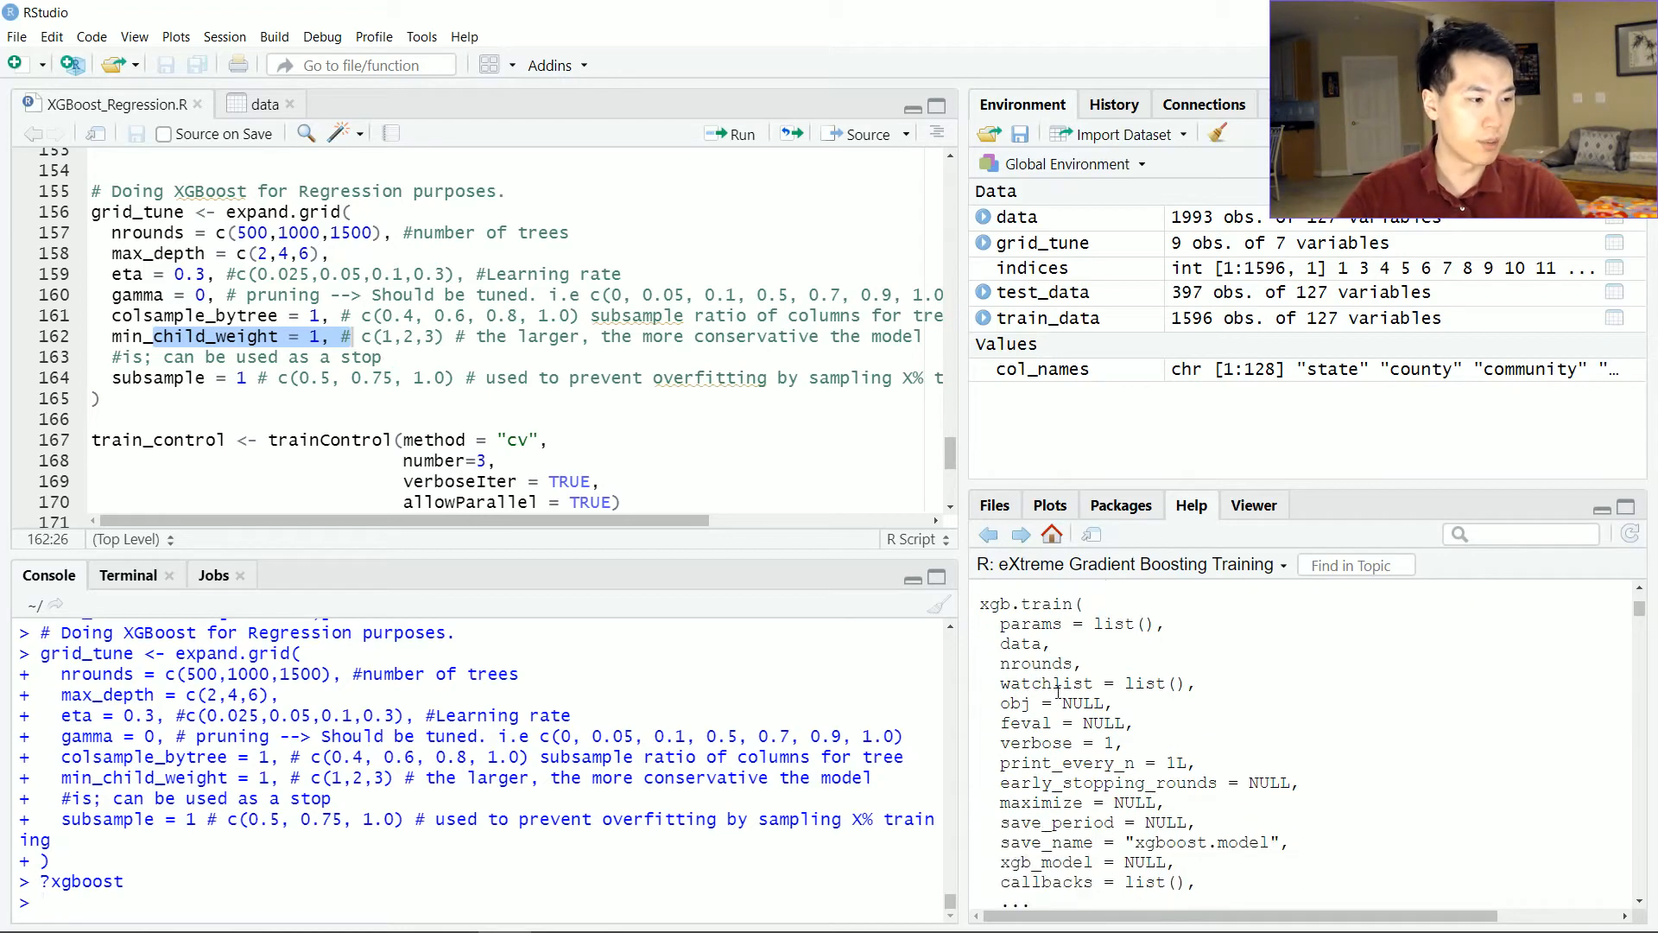
{"action": "scroll", "scroll_direction": "down", "scroll_amount": 3}
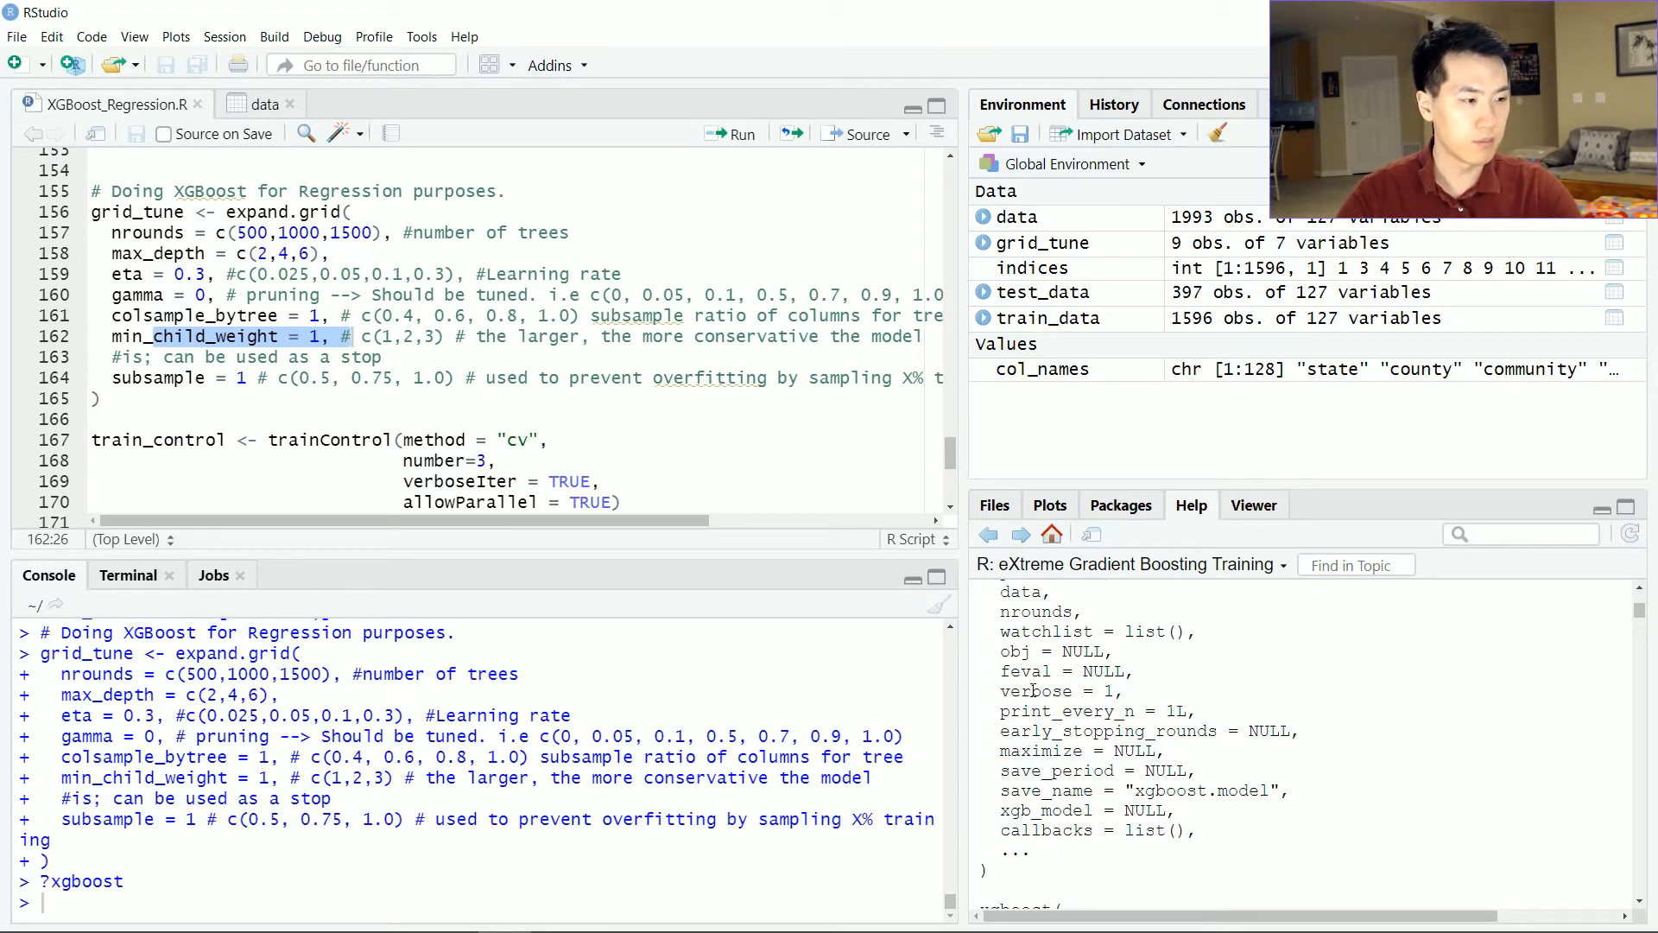
{"action": "scroll", "scroll_direction": "down", "scroll_amount": 3}
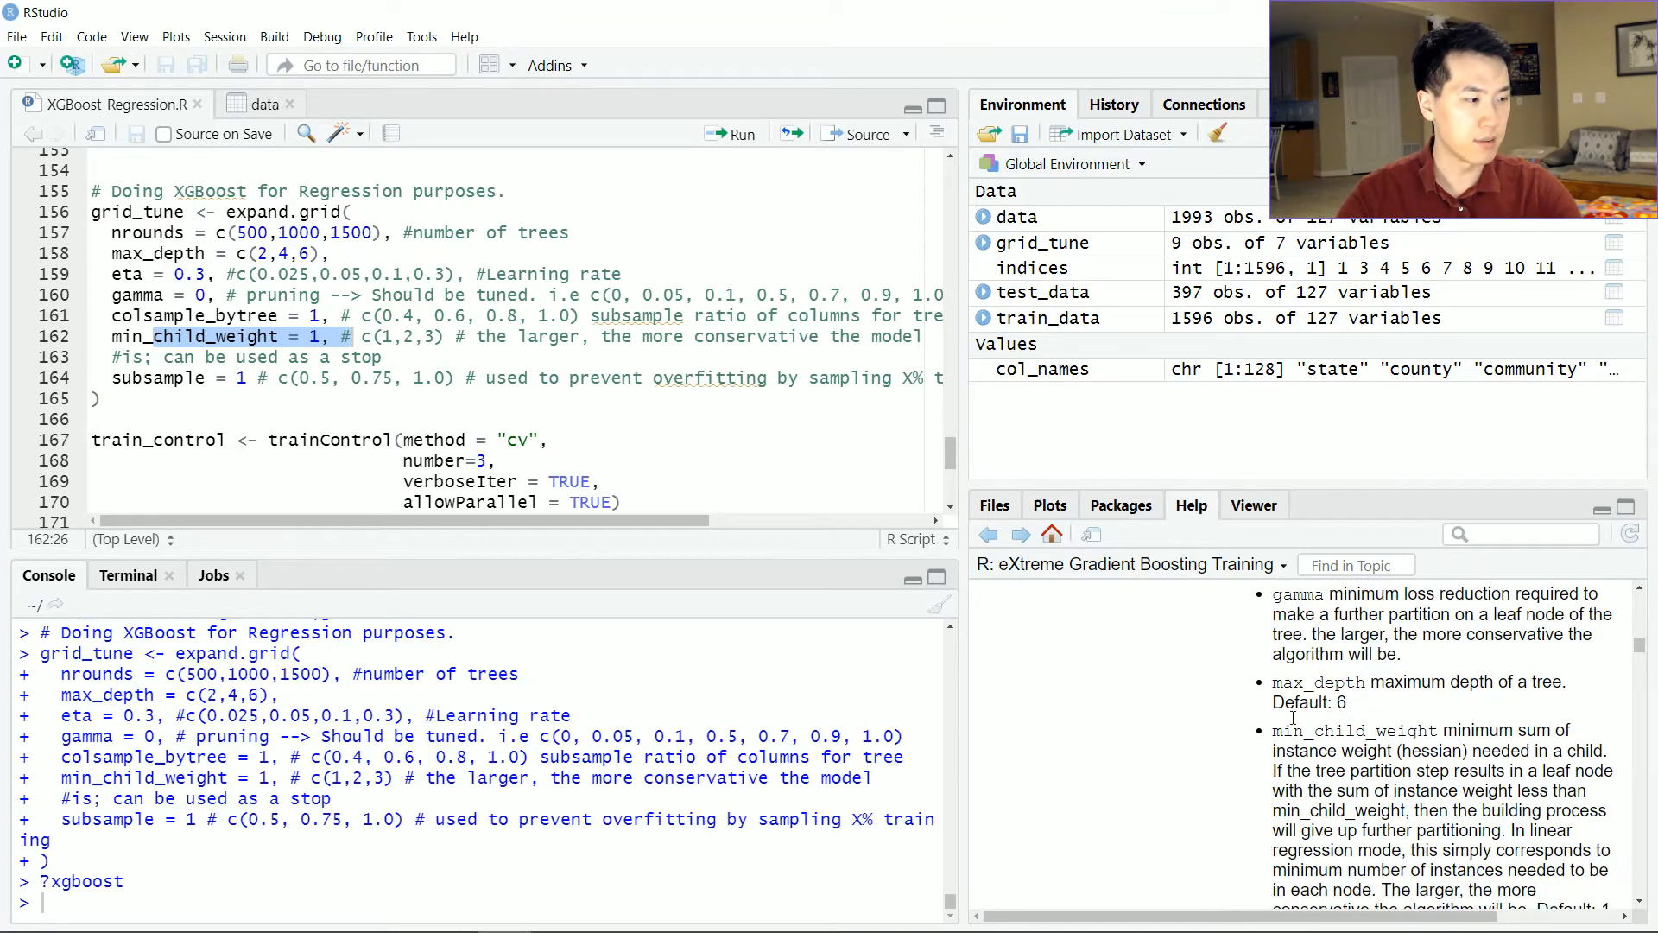
{"action": "scroll", "scroll_direction": "down", "scroll_amount": 3}
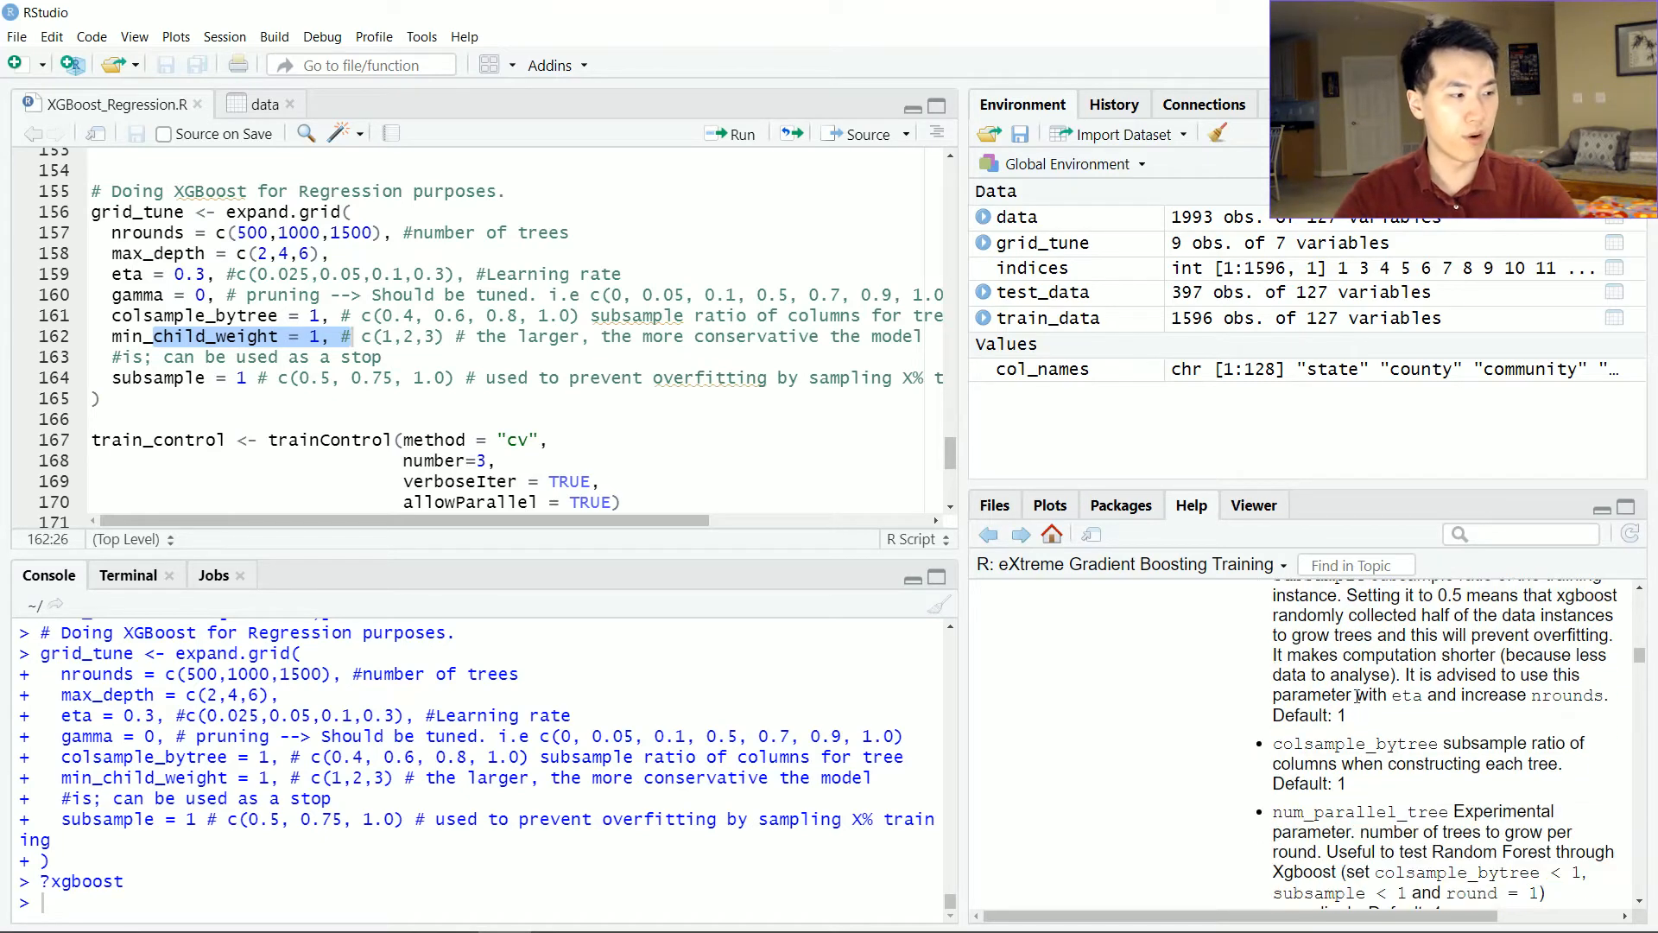
{"action": "scroll", "scroll_direction": "down", "scroll_amount": 3}
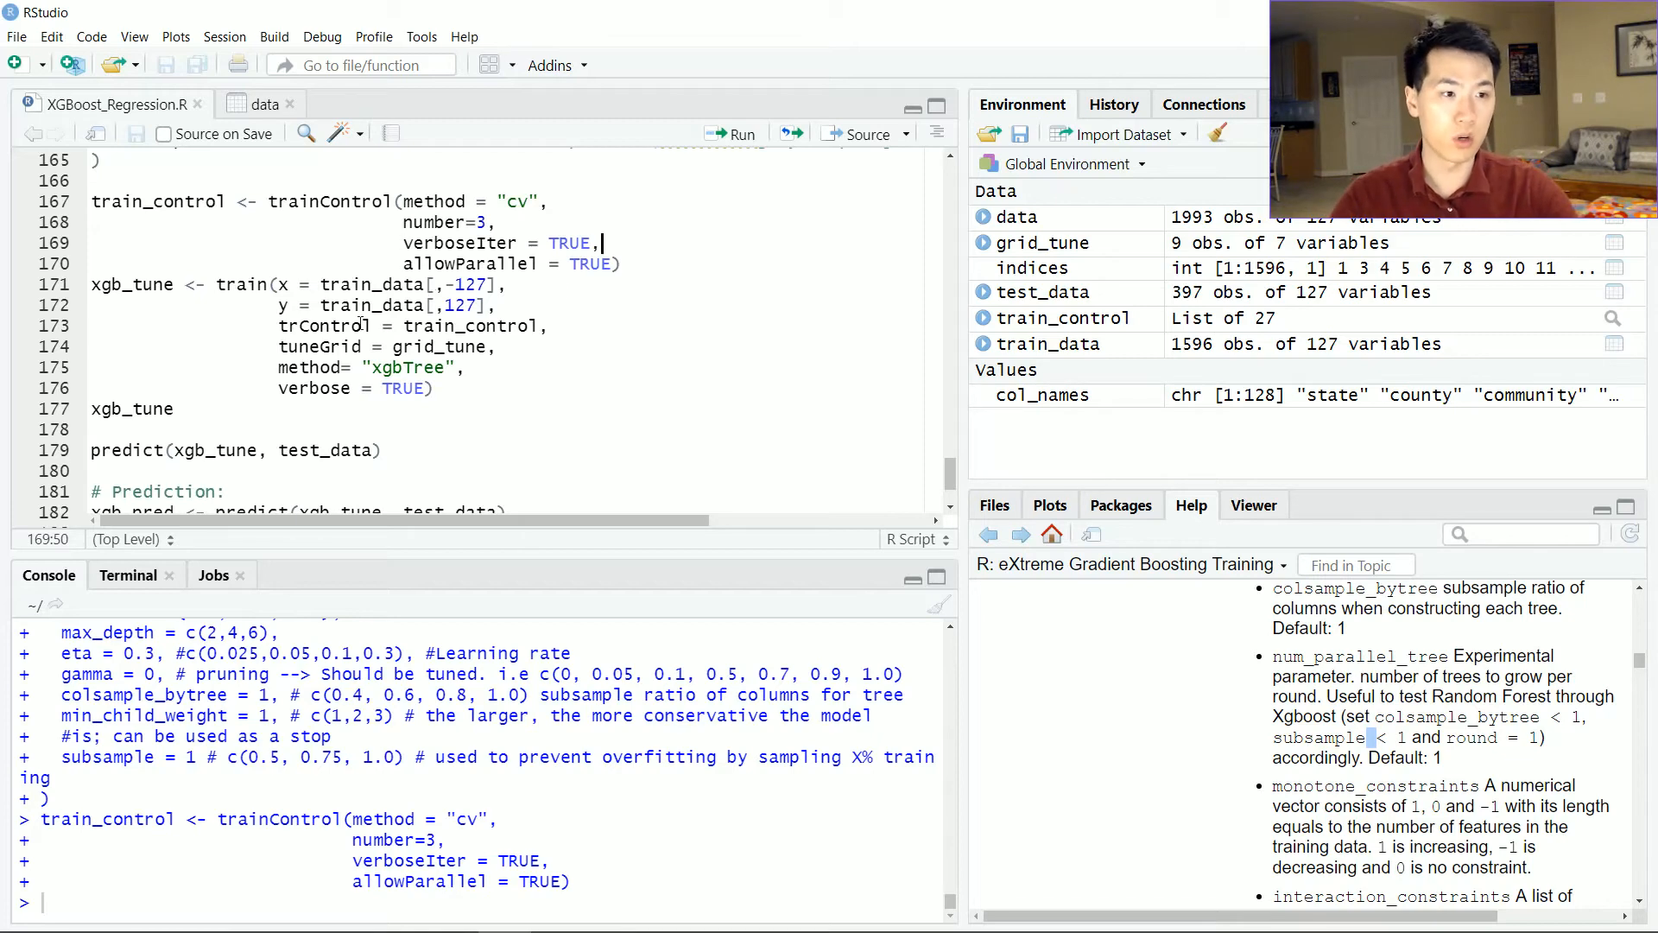
Inspect the training set's structure with str(train_data) in the console
{"action": "double_click", "coordinate": [373, 283]}
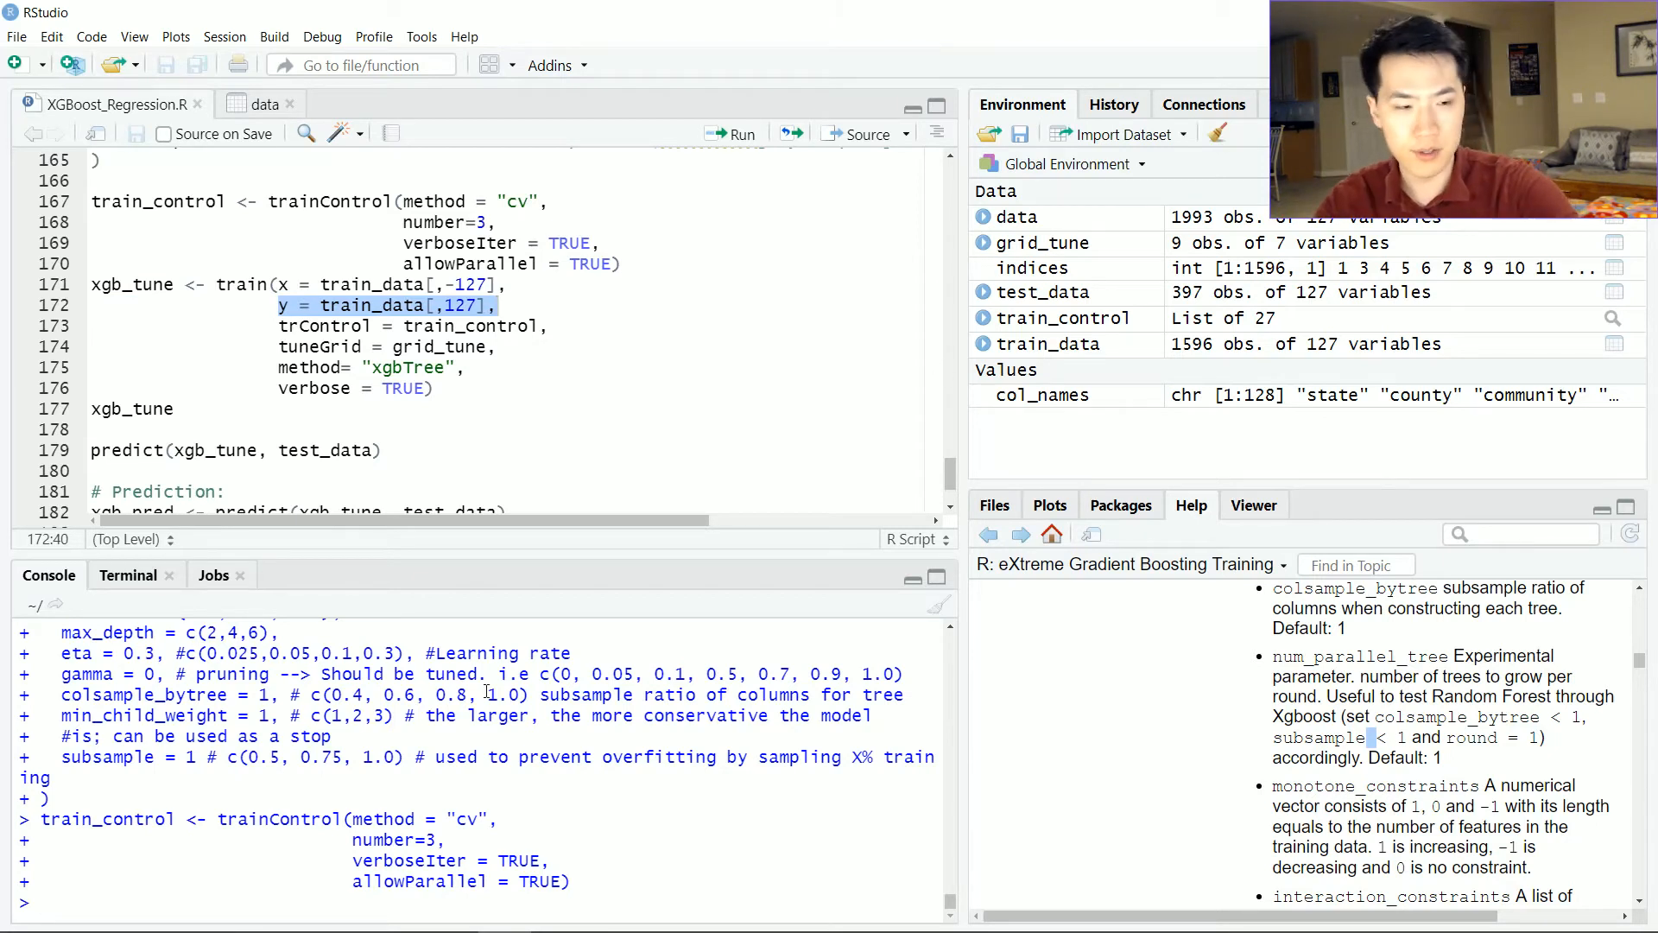
{"action": "type", "text": "str"}
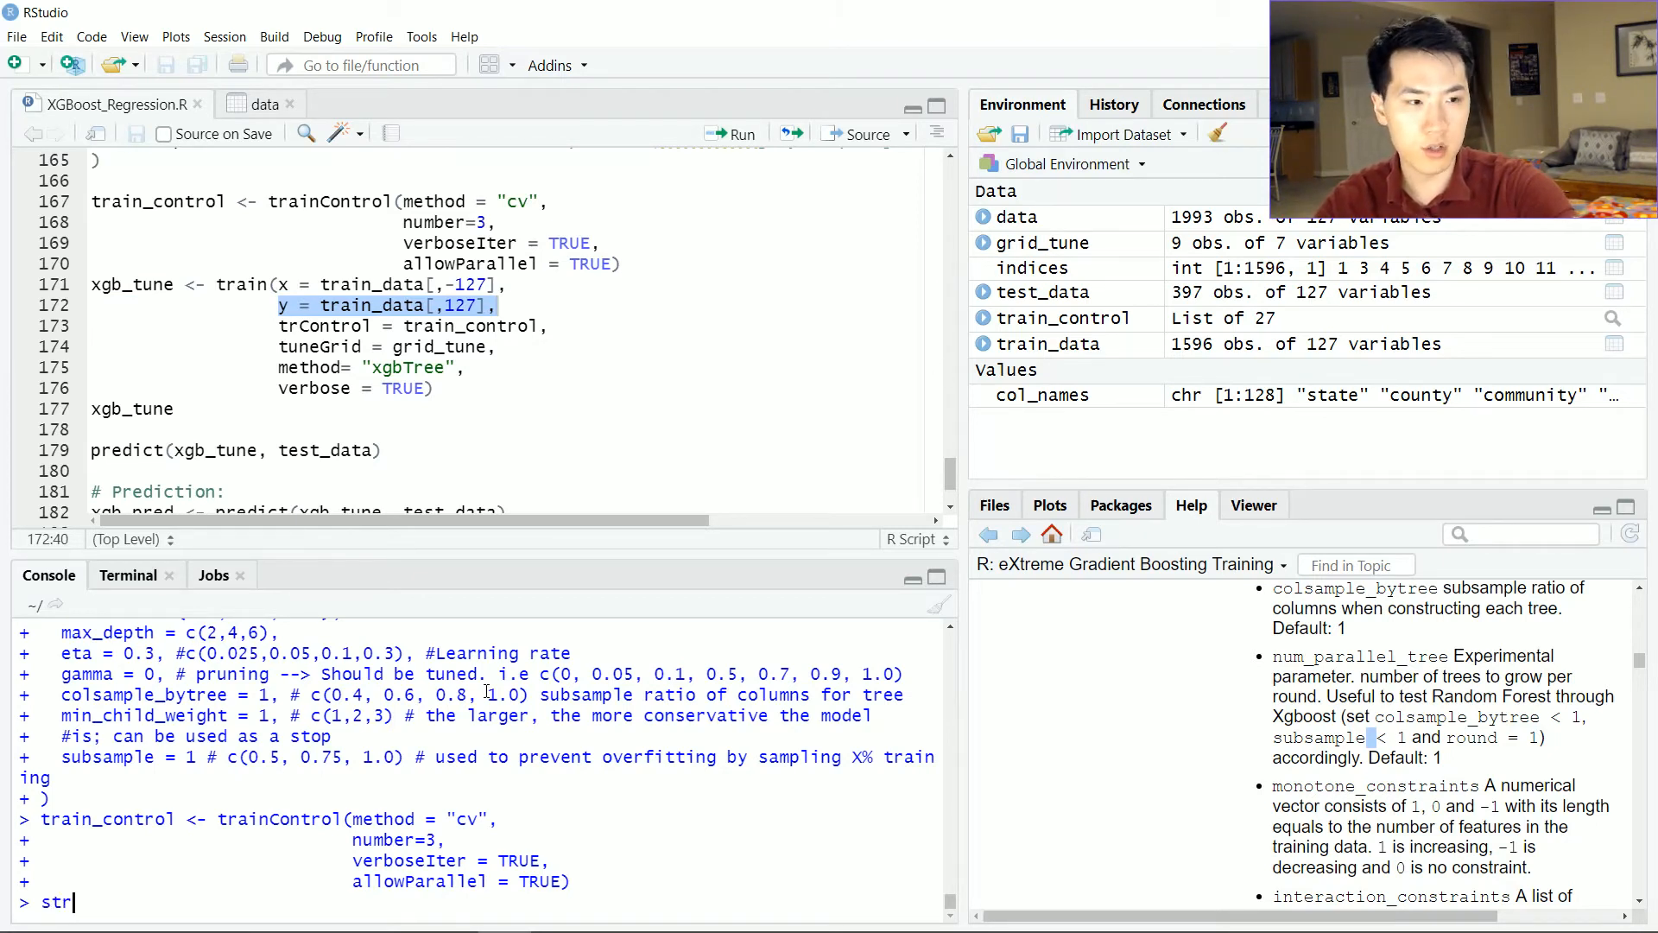
{"action": "type", "text": "(train"}
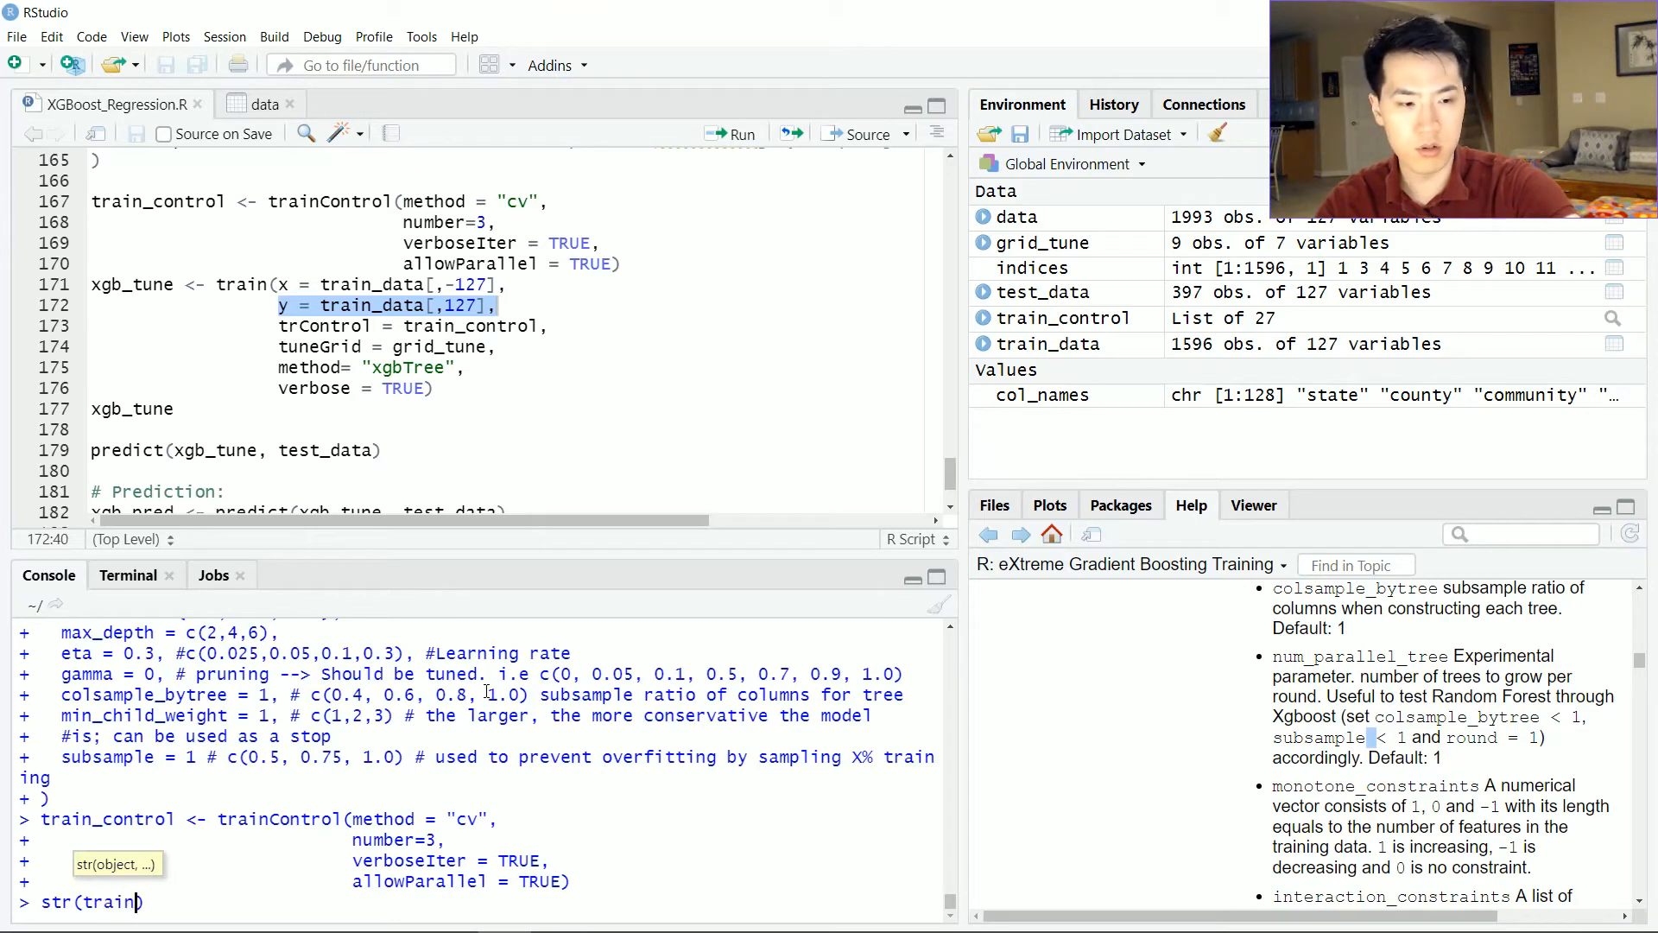
{"action": "type", "text": "_data"}
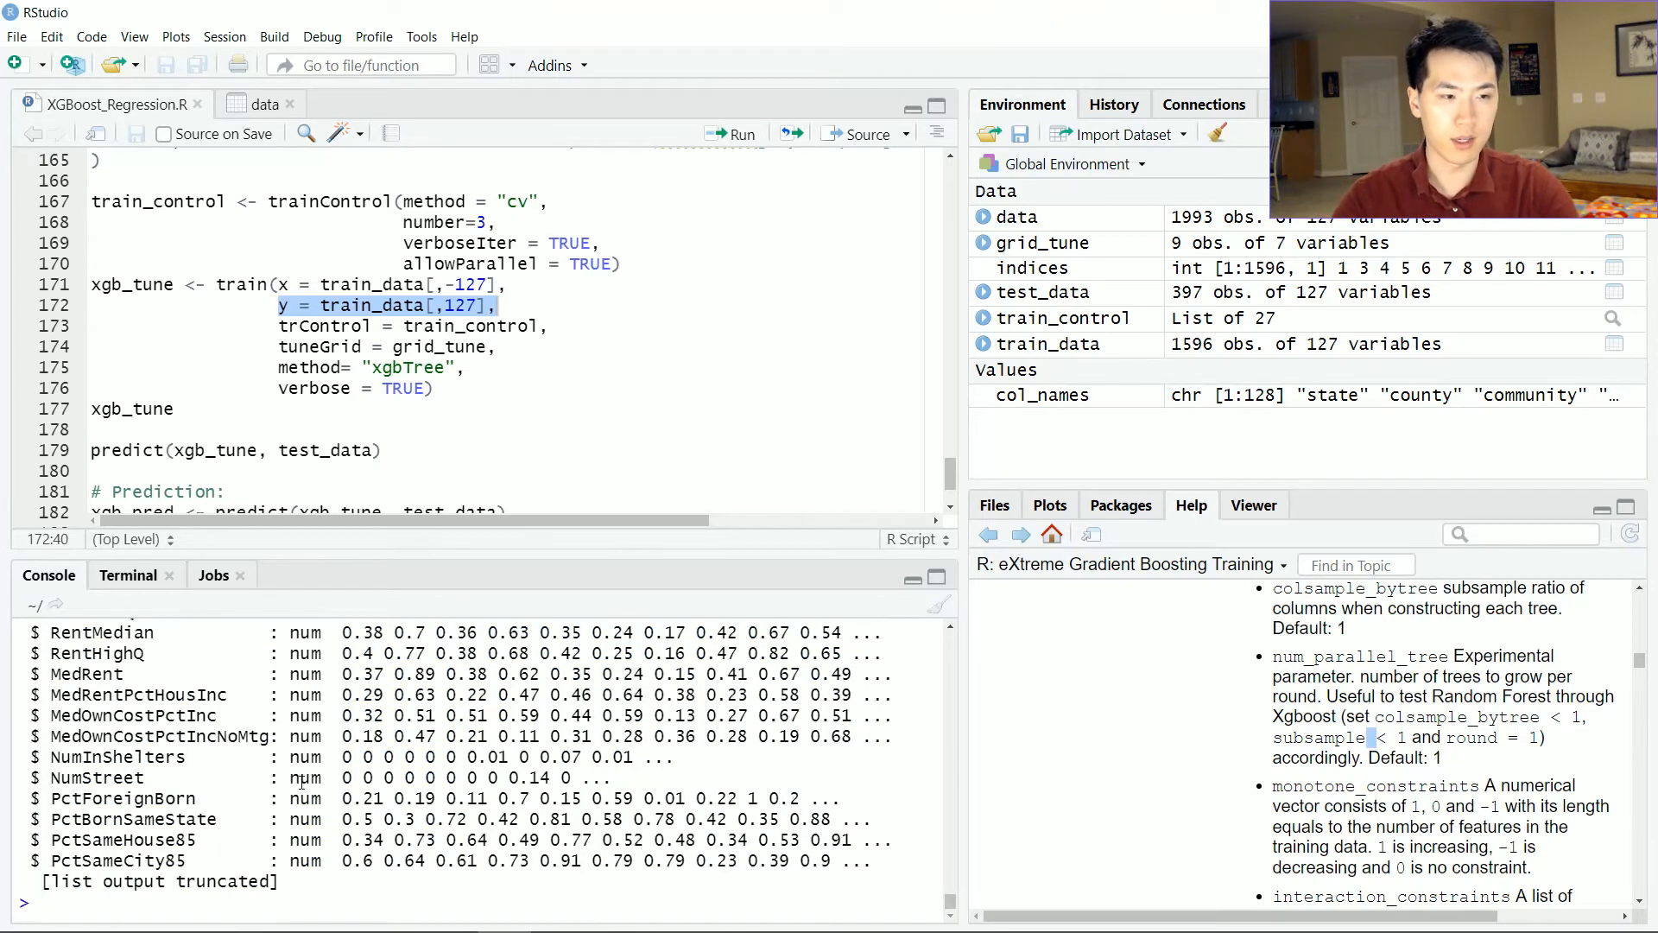
{"action": "type", "text": "str(train_data)"}
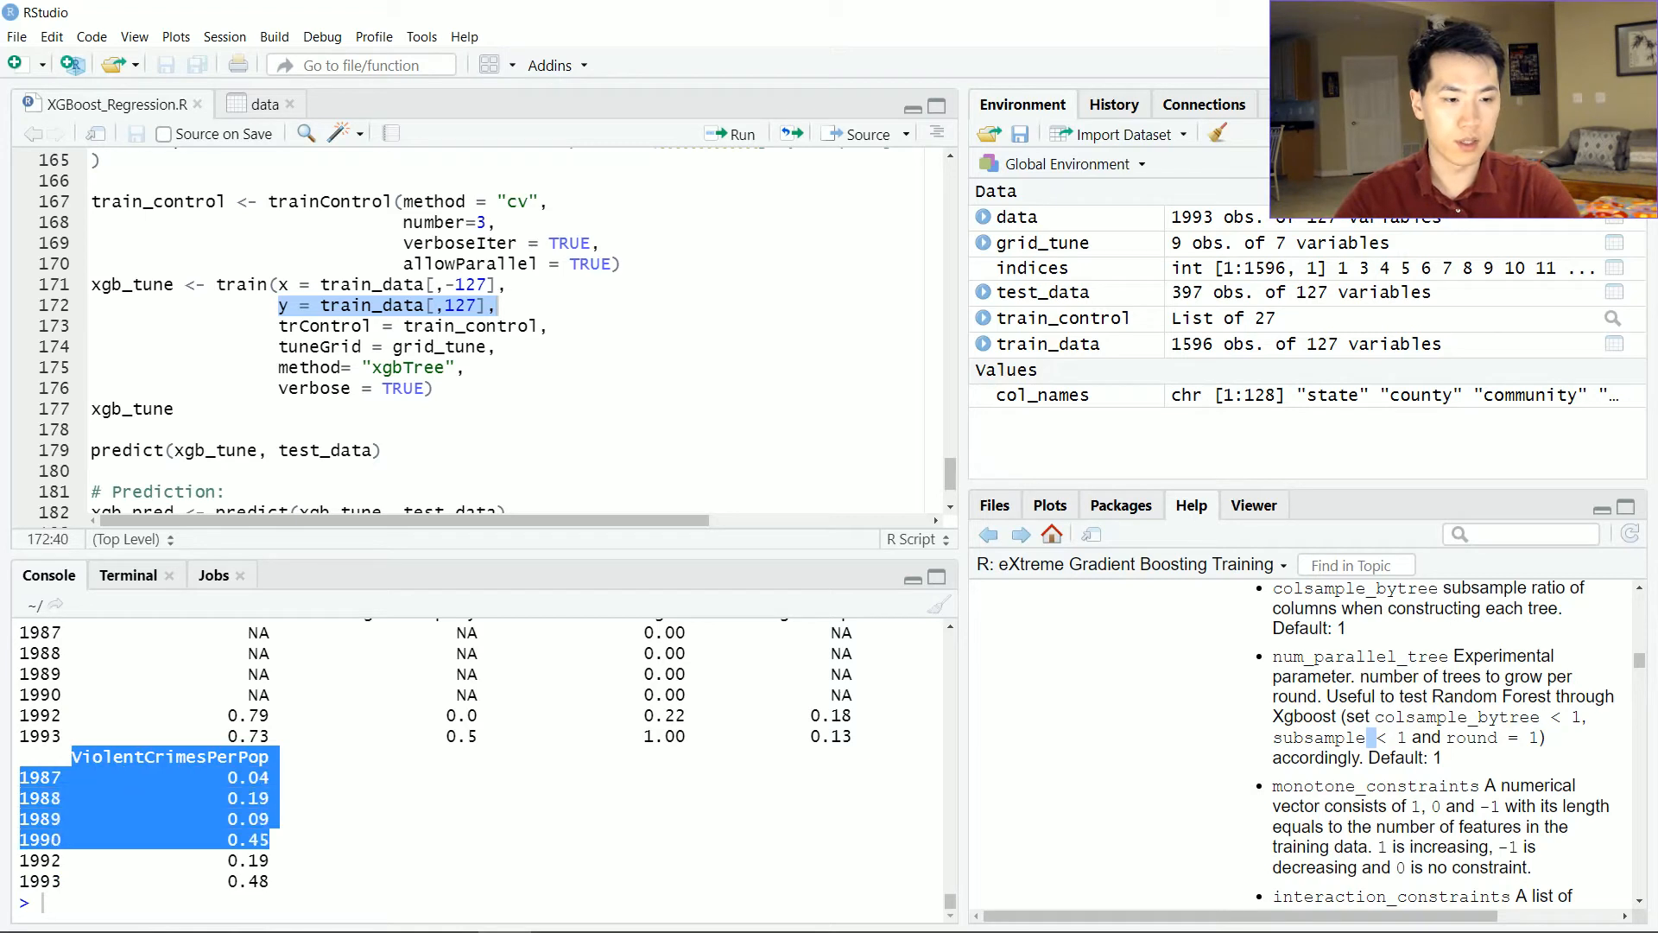
Plot a histogram of the ViolentCrimesPerPop column in the Plots pane
{"action": "left_click", "coordinate": [443, 823]}
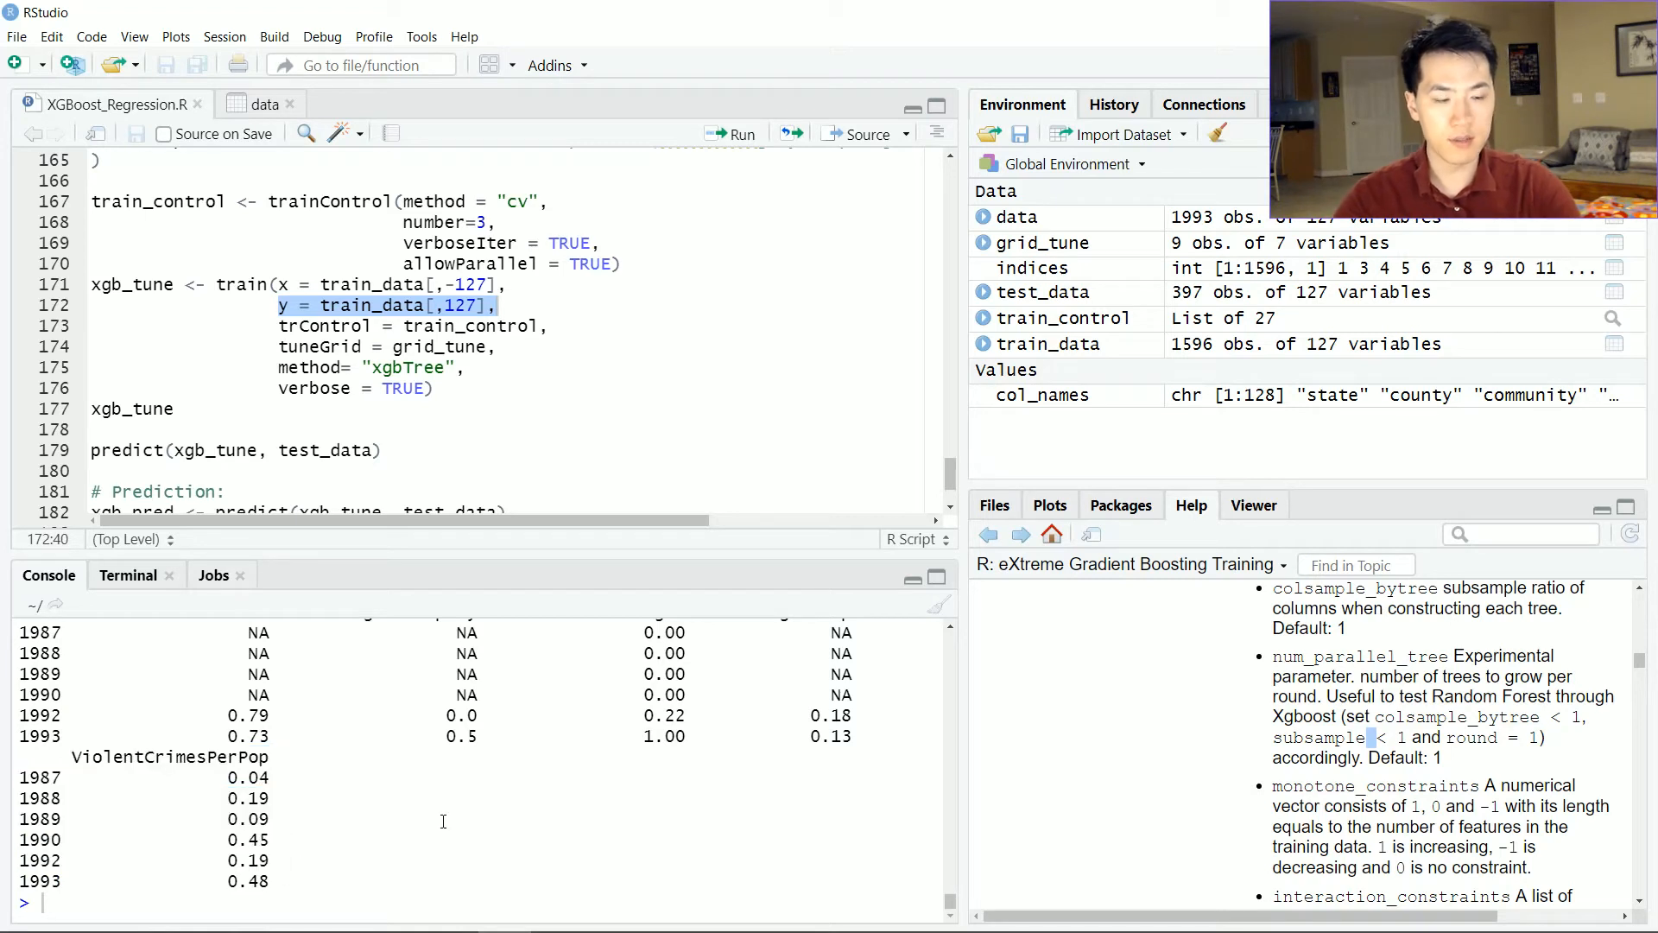
{"action": "type", "text": "hist(v"}
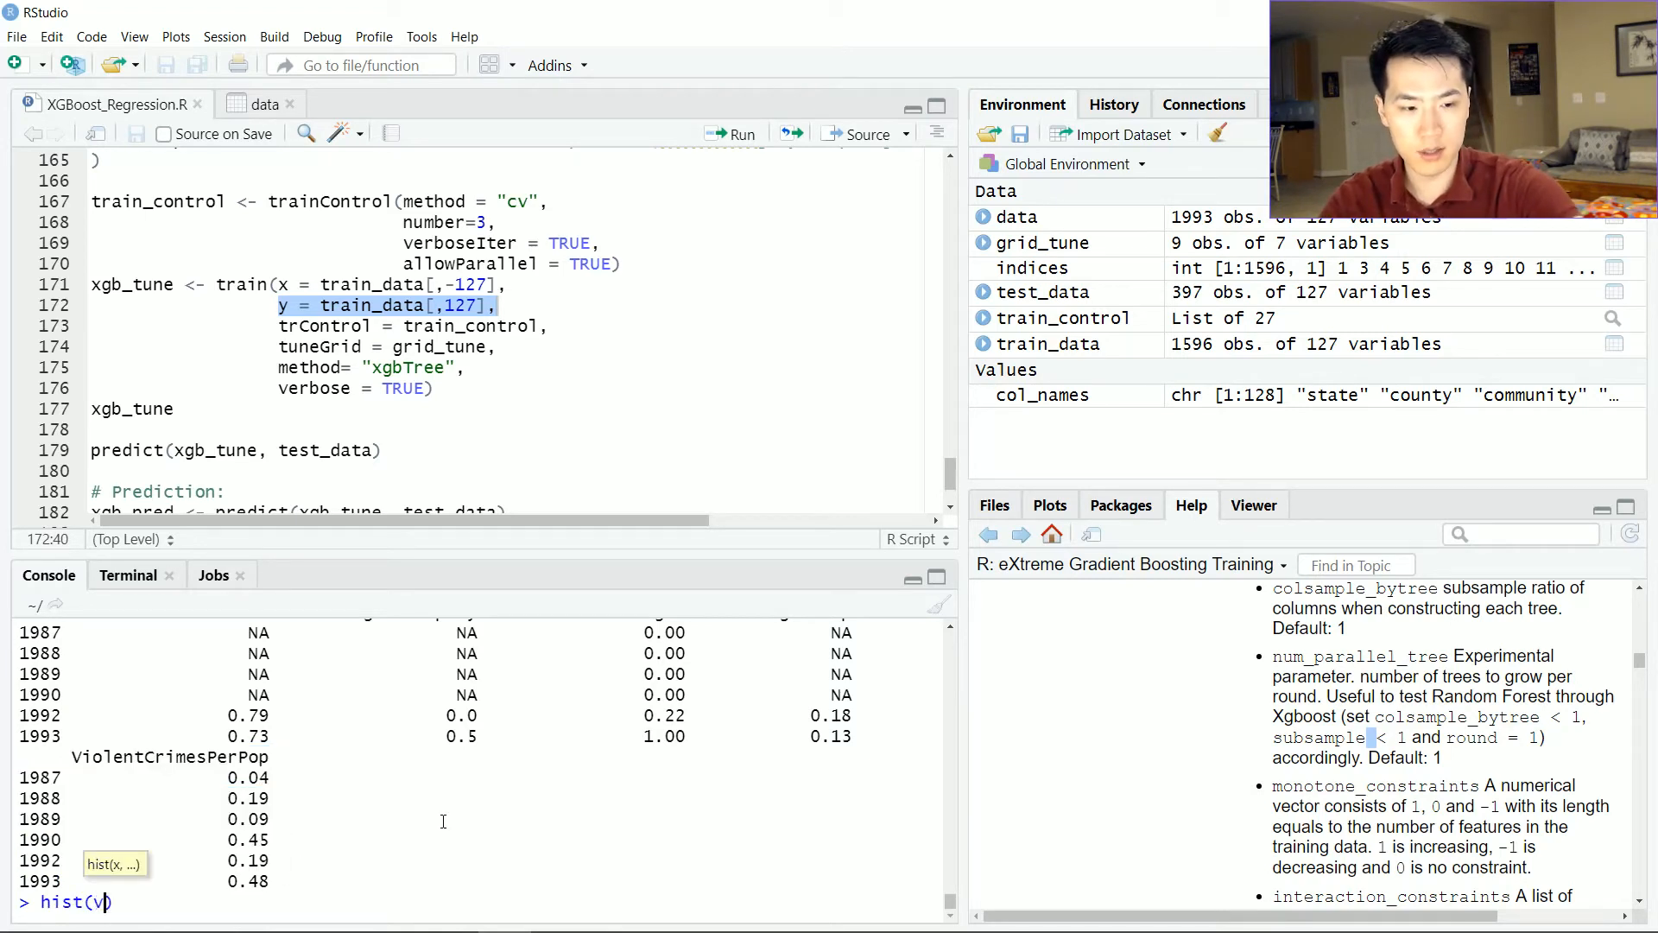
{"action": "type", "text": "tra"}
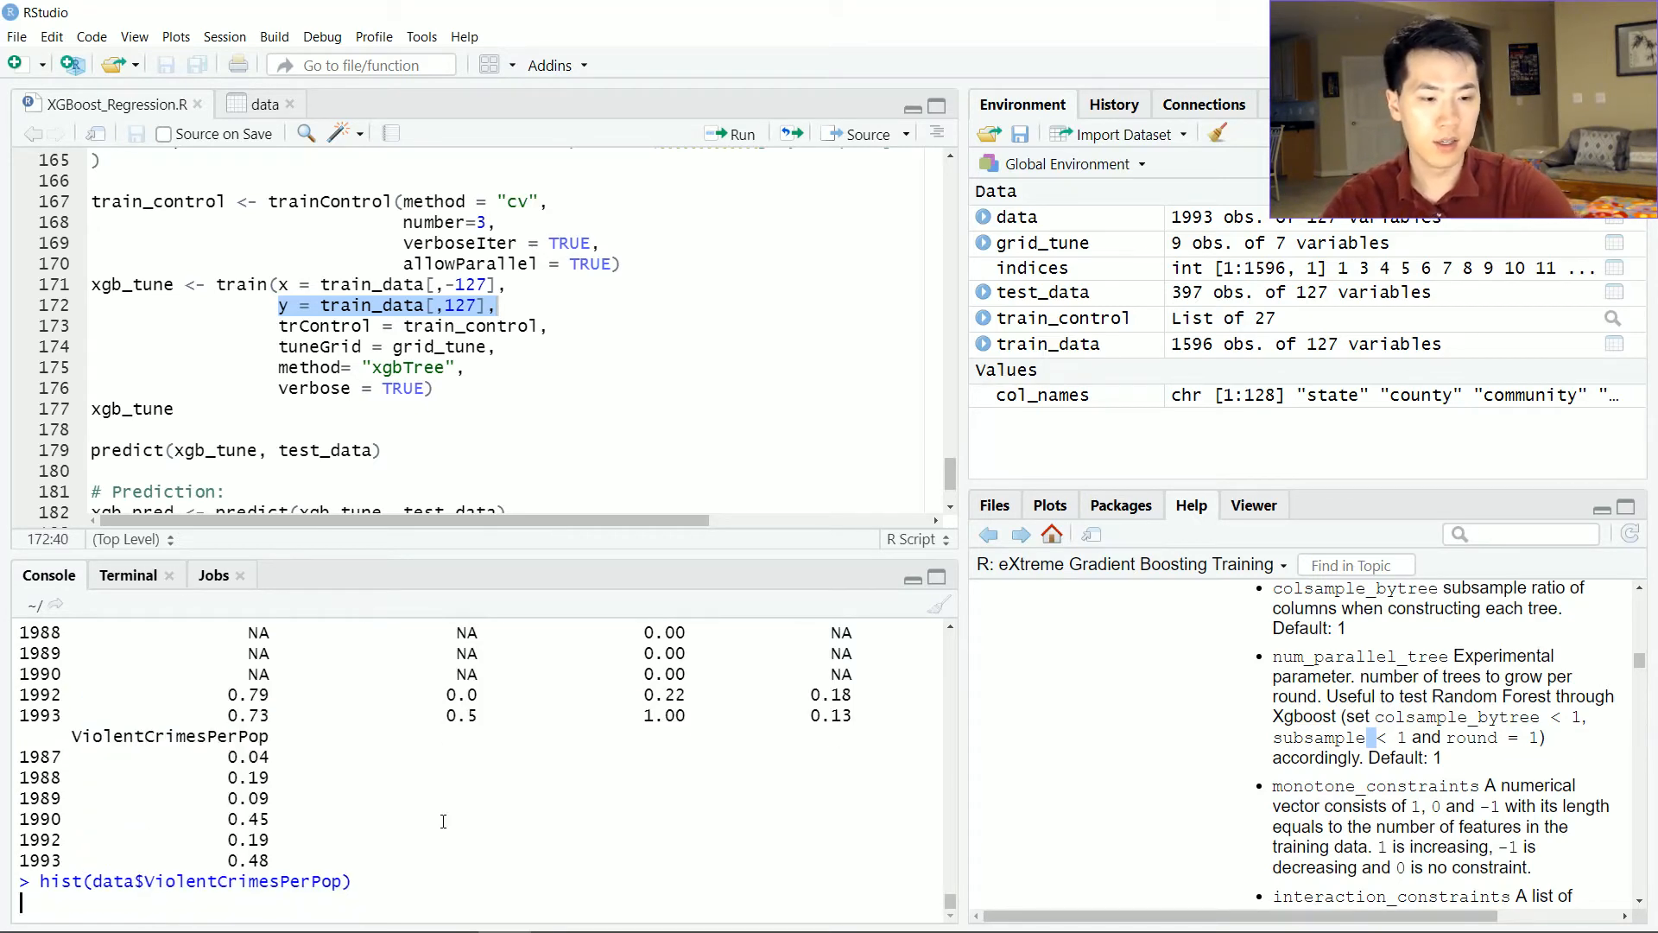
{"action": "key", "text": "Return"}
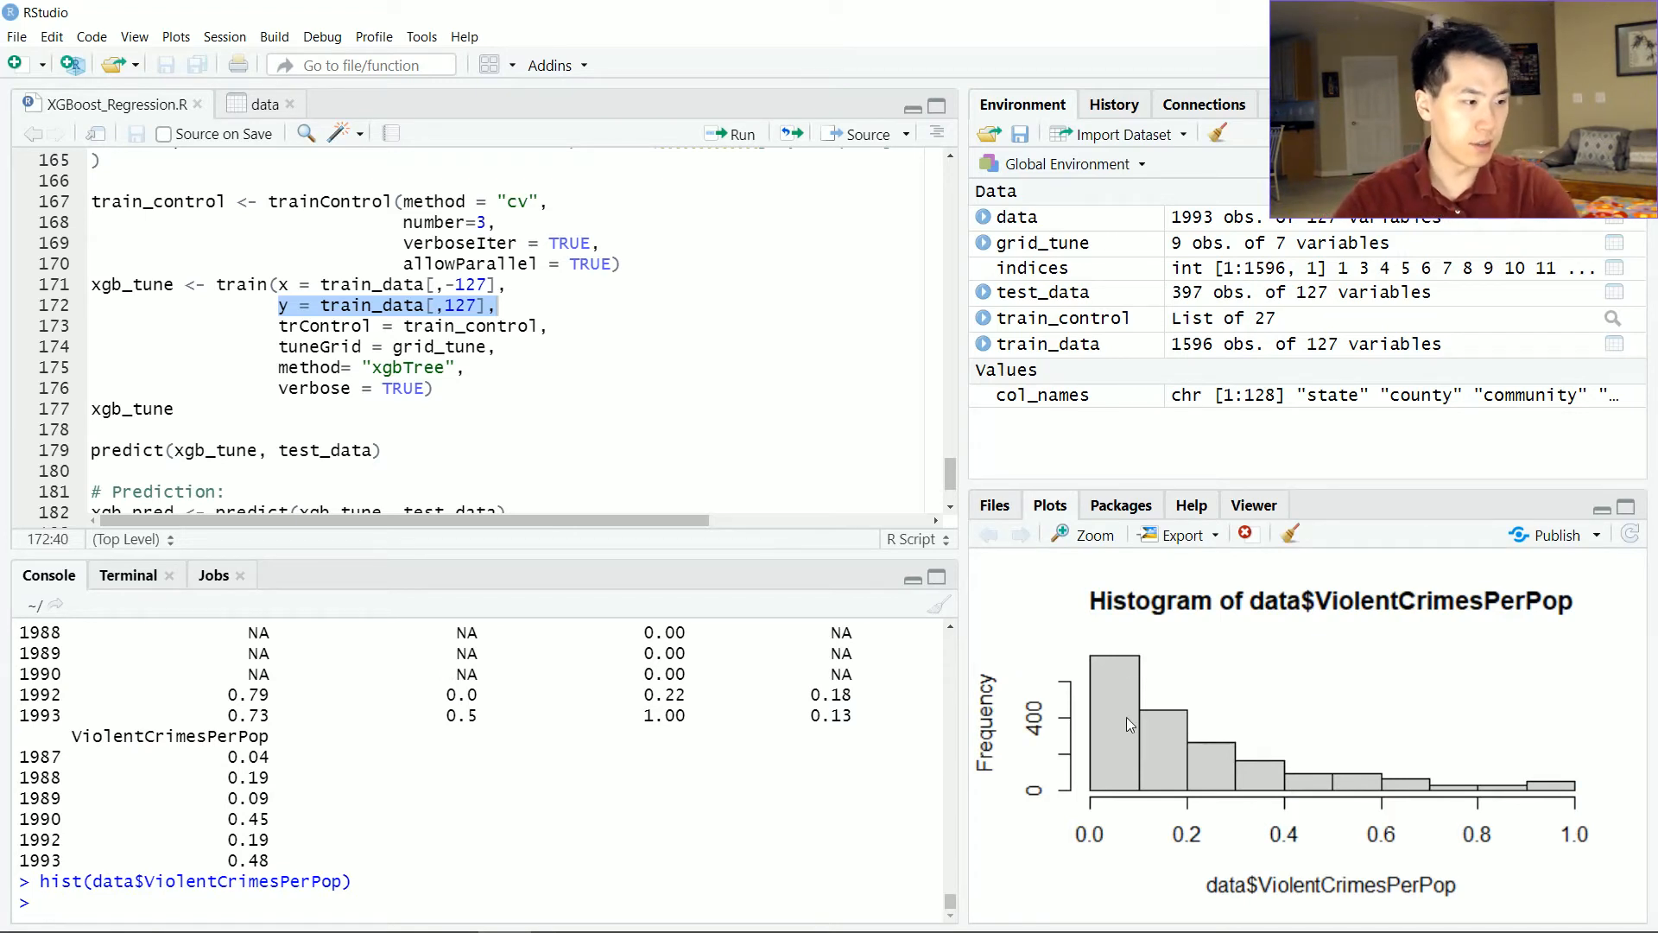
{"action": "mouse_move", "coordinate": [1113, 672]}
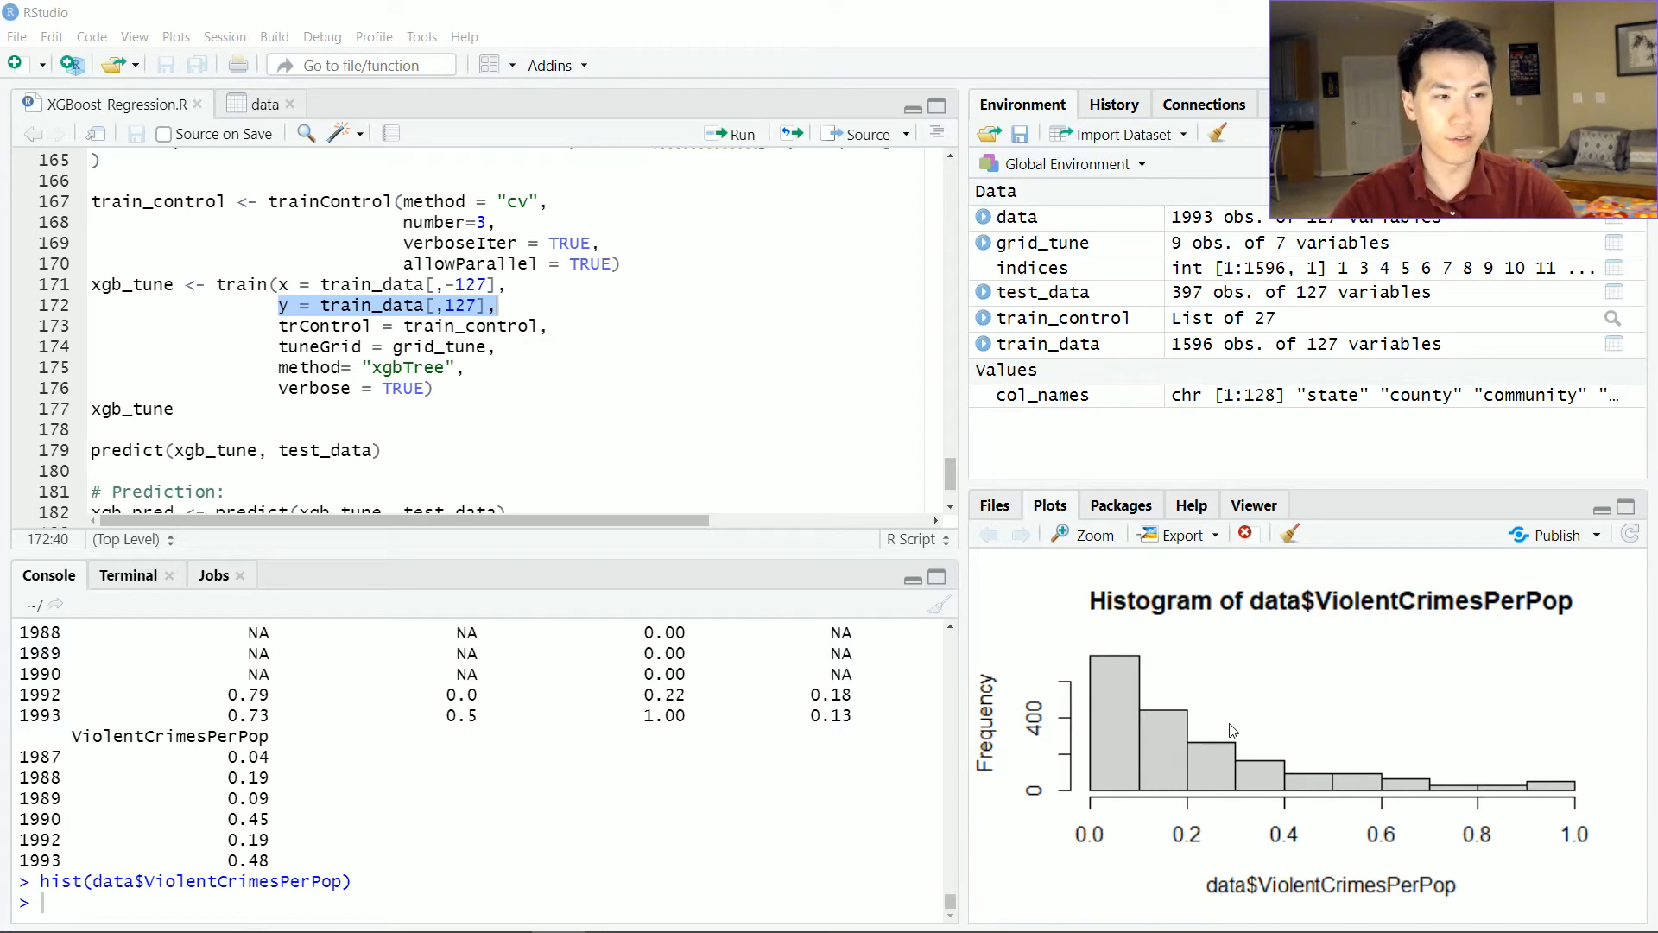
{"action": "mouse_move", "coordinate": [1168, 748]}
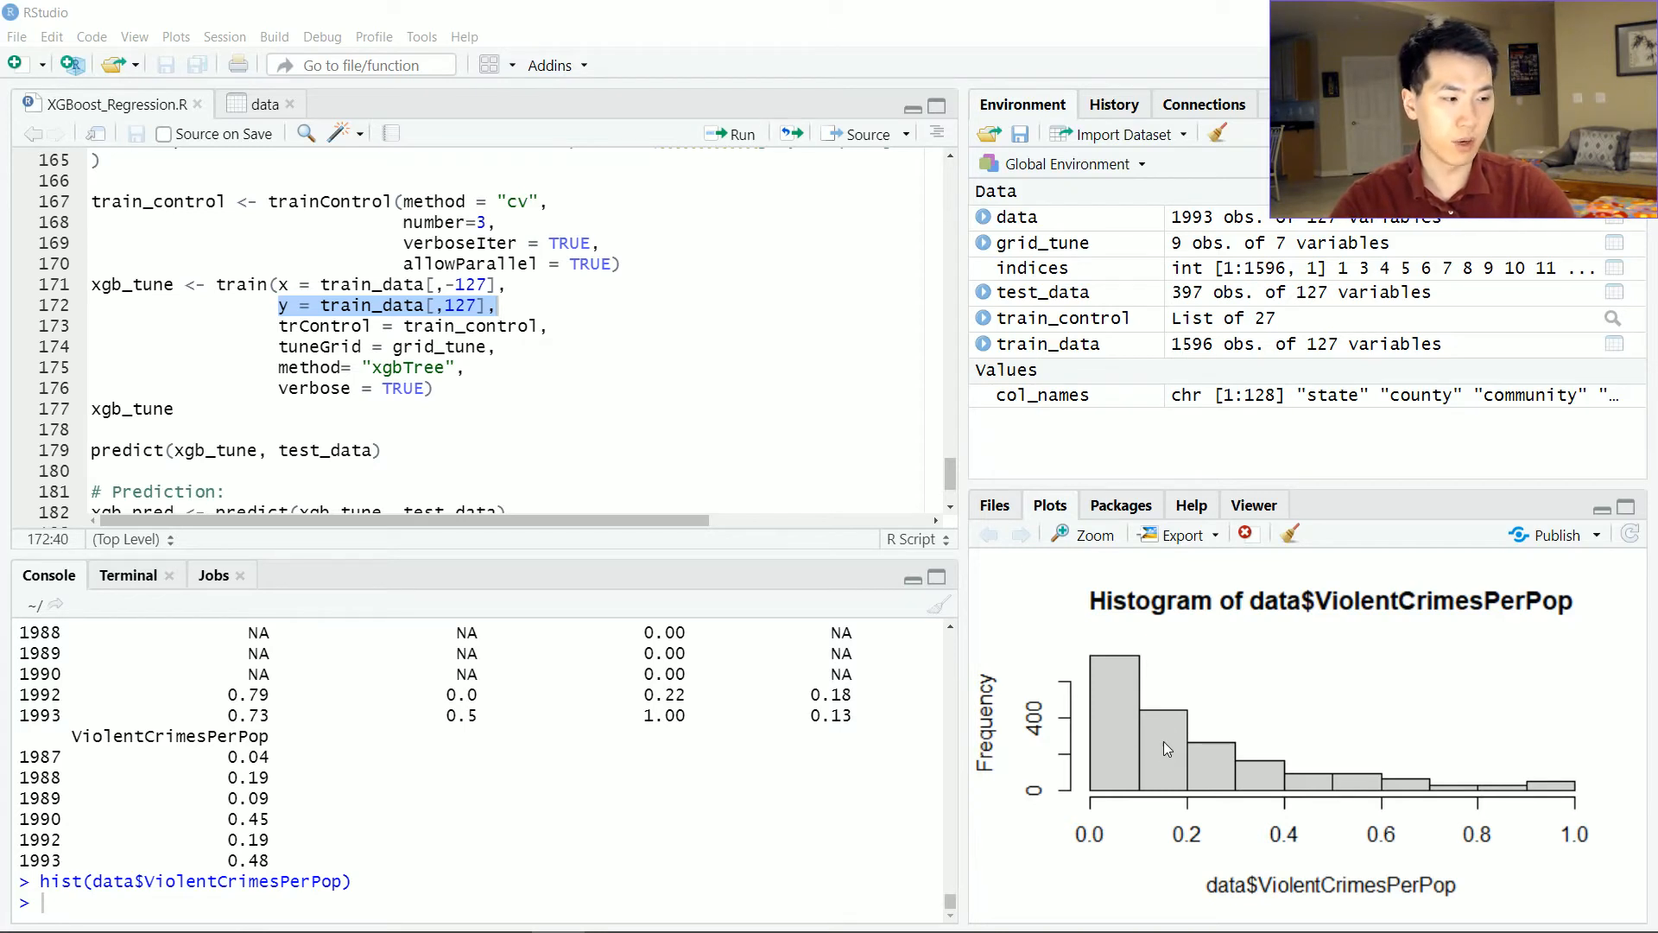
{"action": "mouse_move", "coordinate": [1319, 770]}
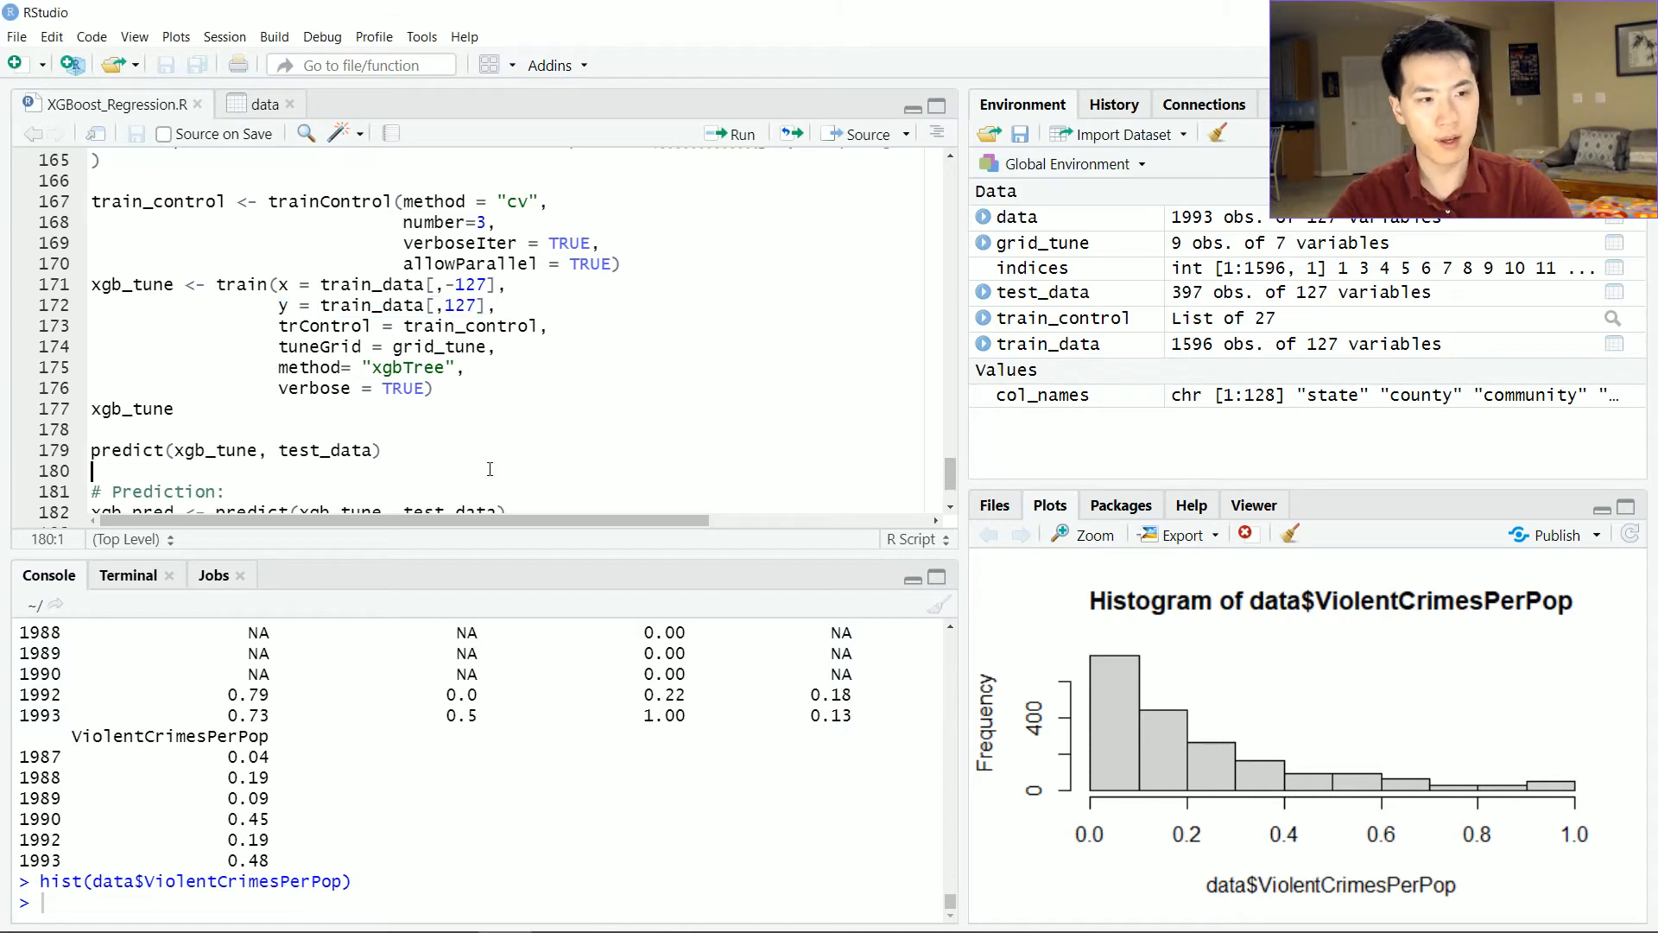
{"action": "mouse_move", "coordinate": [587, 453]}
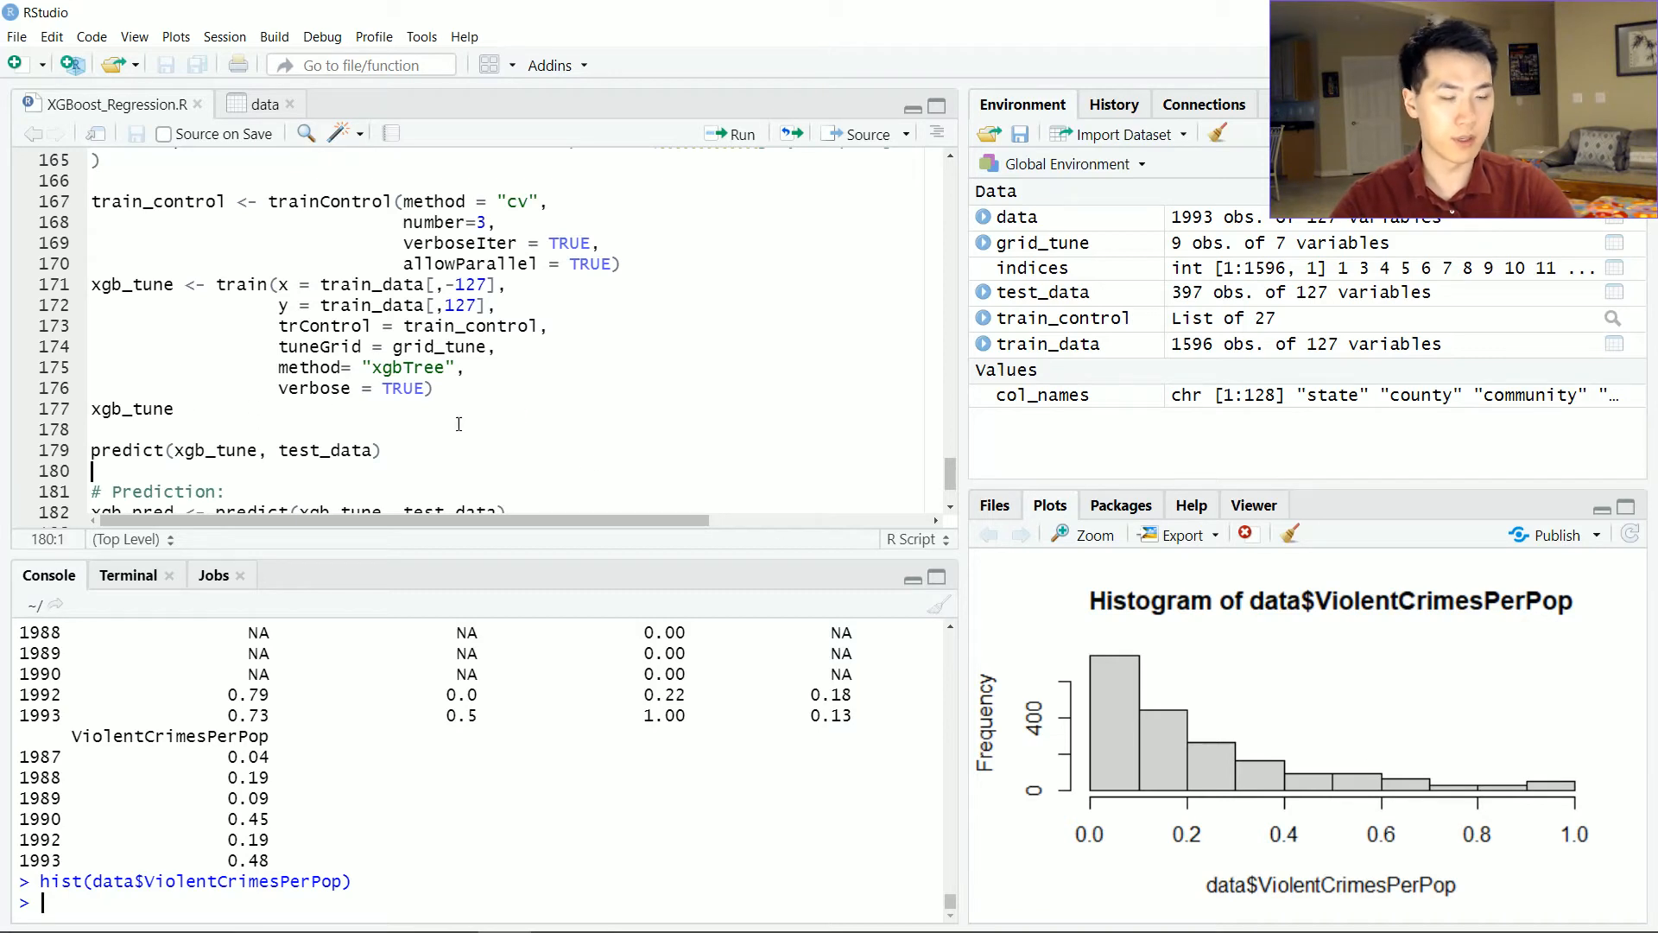
Run the xgb_tune <- train(..., method xgbTree) block and review the resampled RMSE and R-squared table
{"action": "left_click", "coordinate": [268, 449]}
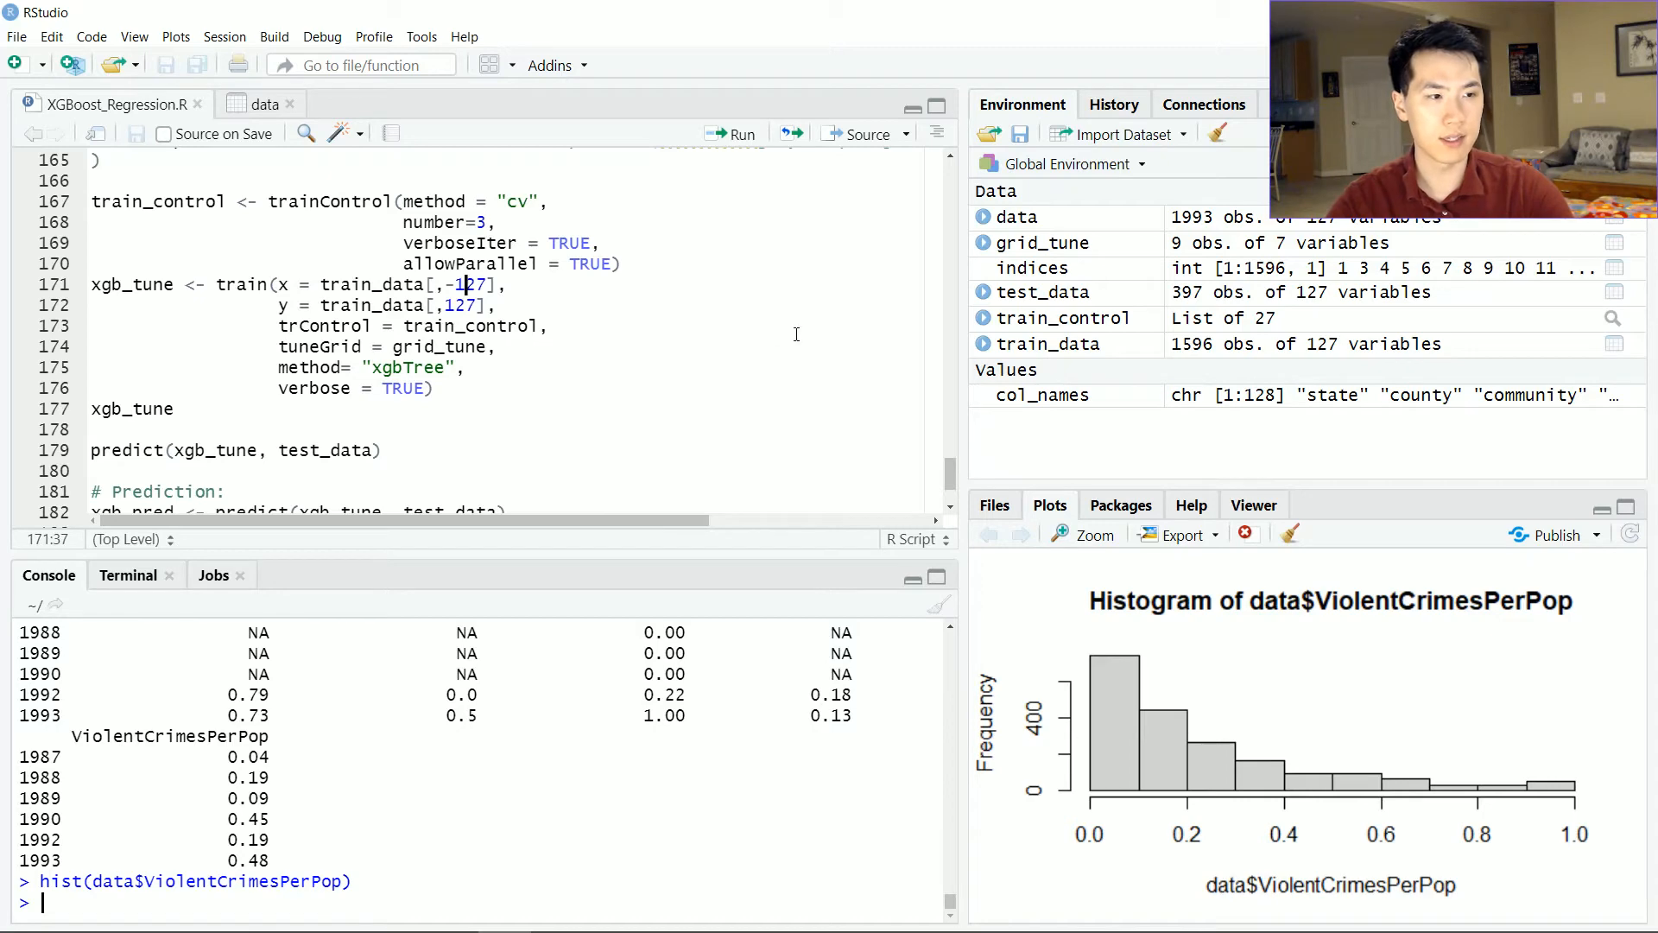
{"action": "left_click", "coordinate": [734, 135]}
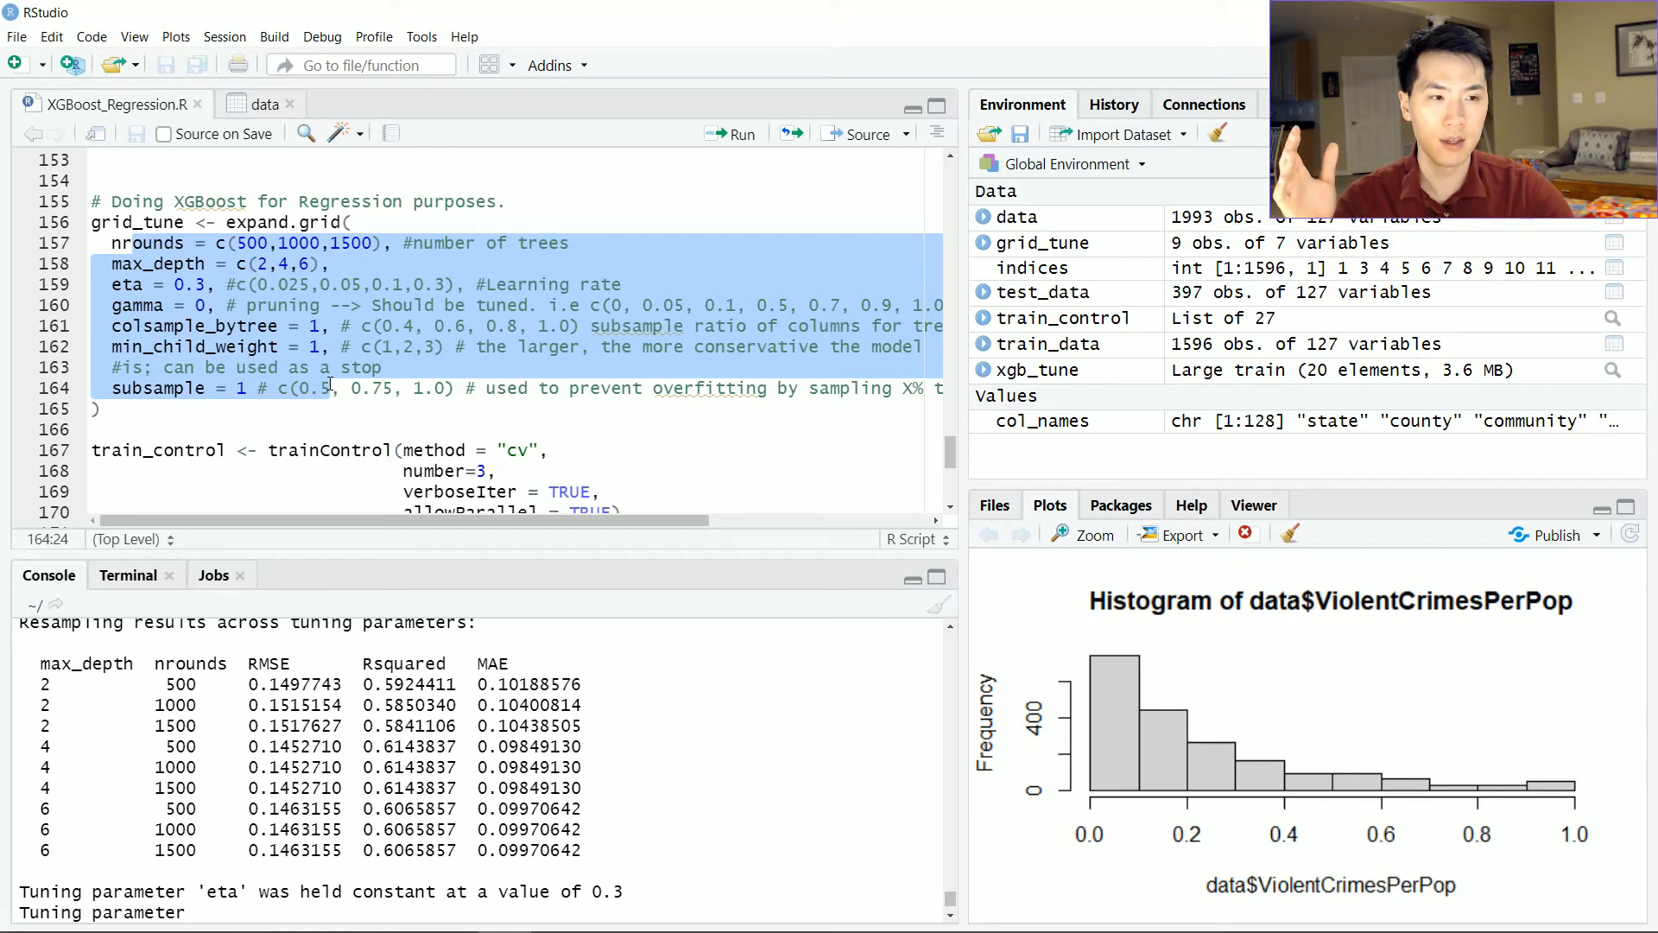
{"action": "mouse_move", "coordinate": [477, 327]}
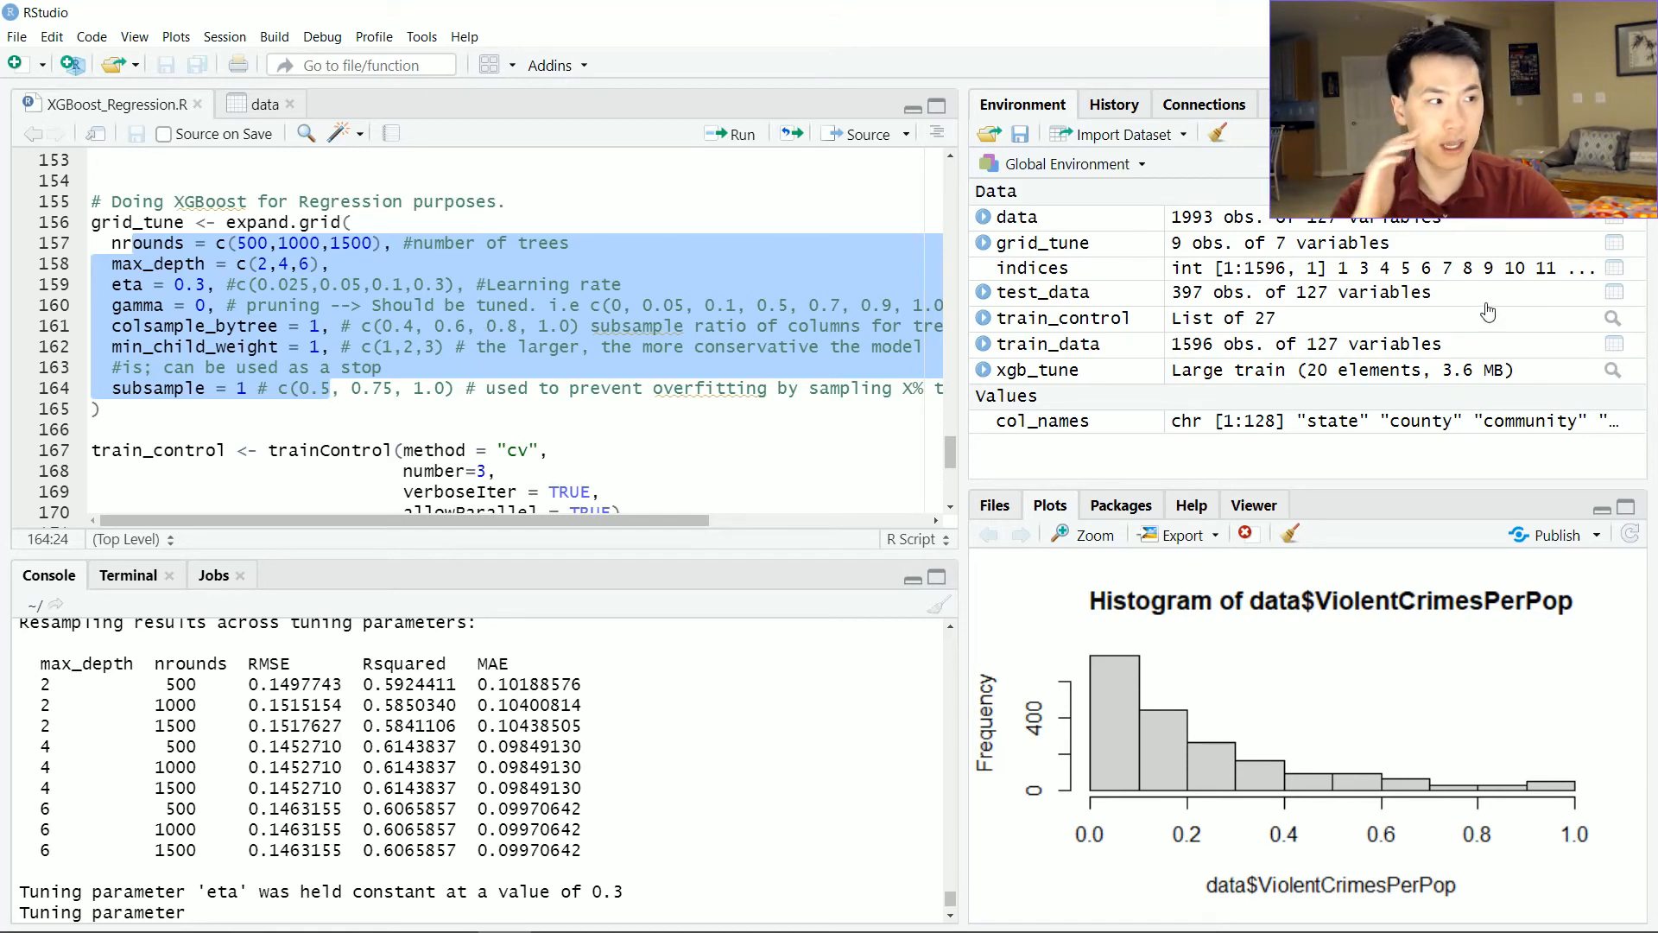
{"action": "scroll", "scroll_direction": "down", "scroll_amount": 3}
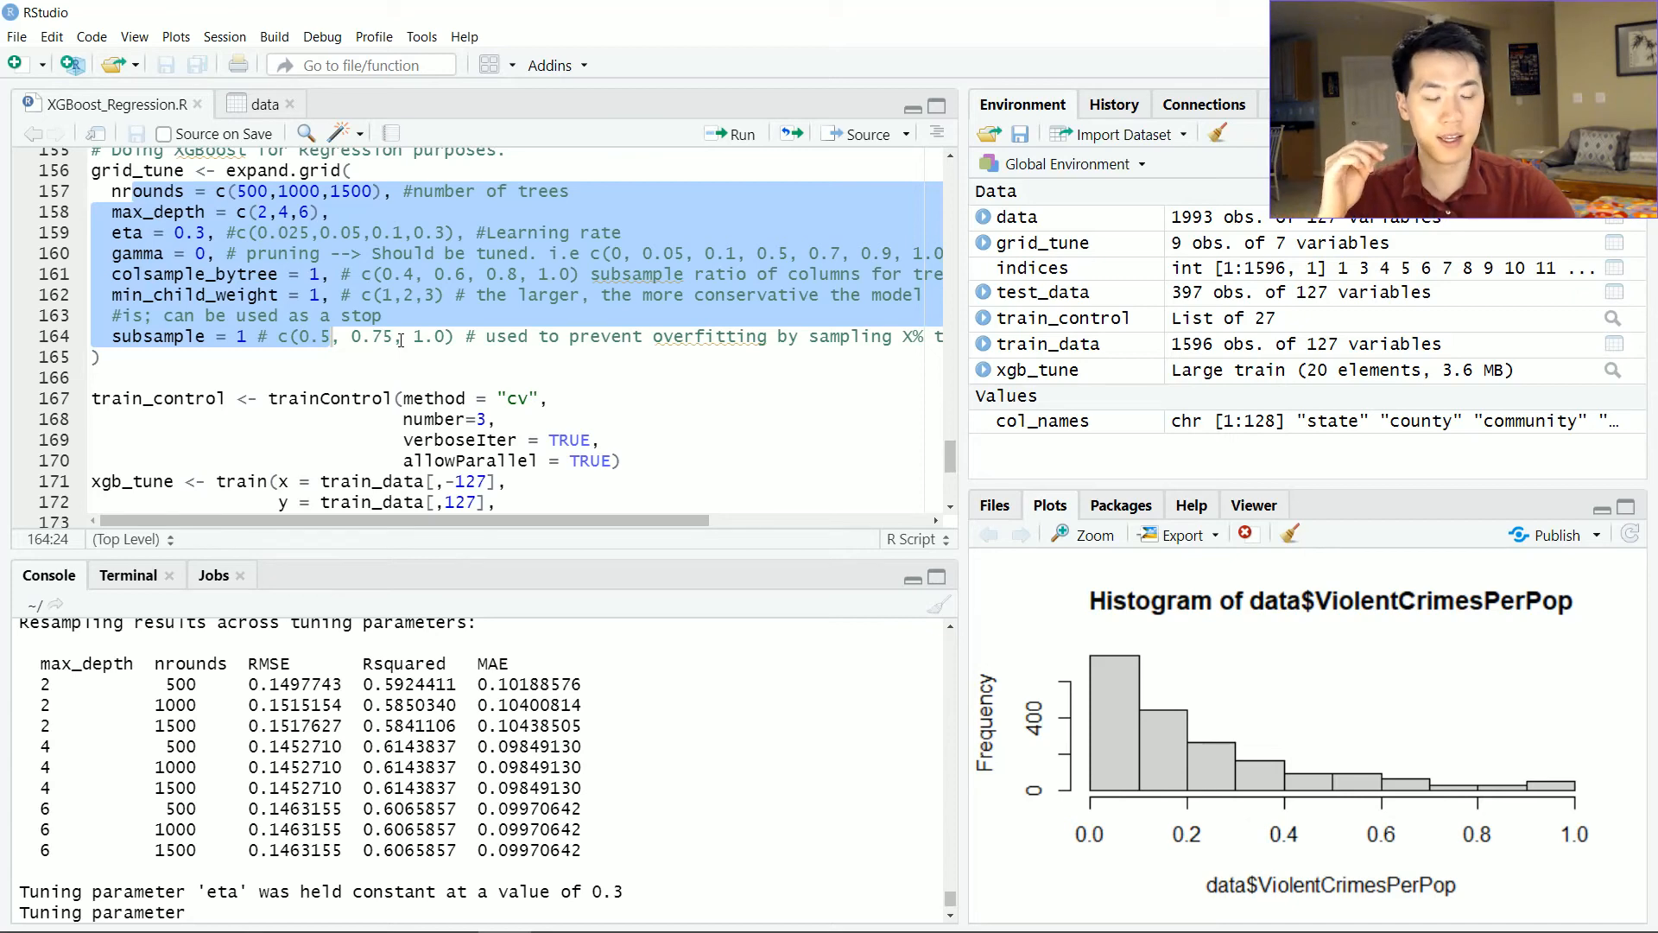
{"action": "scroll", "scroll_direction": "down", "scroll_amount": 3}
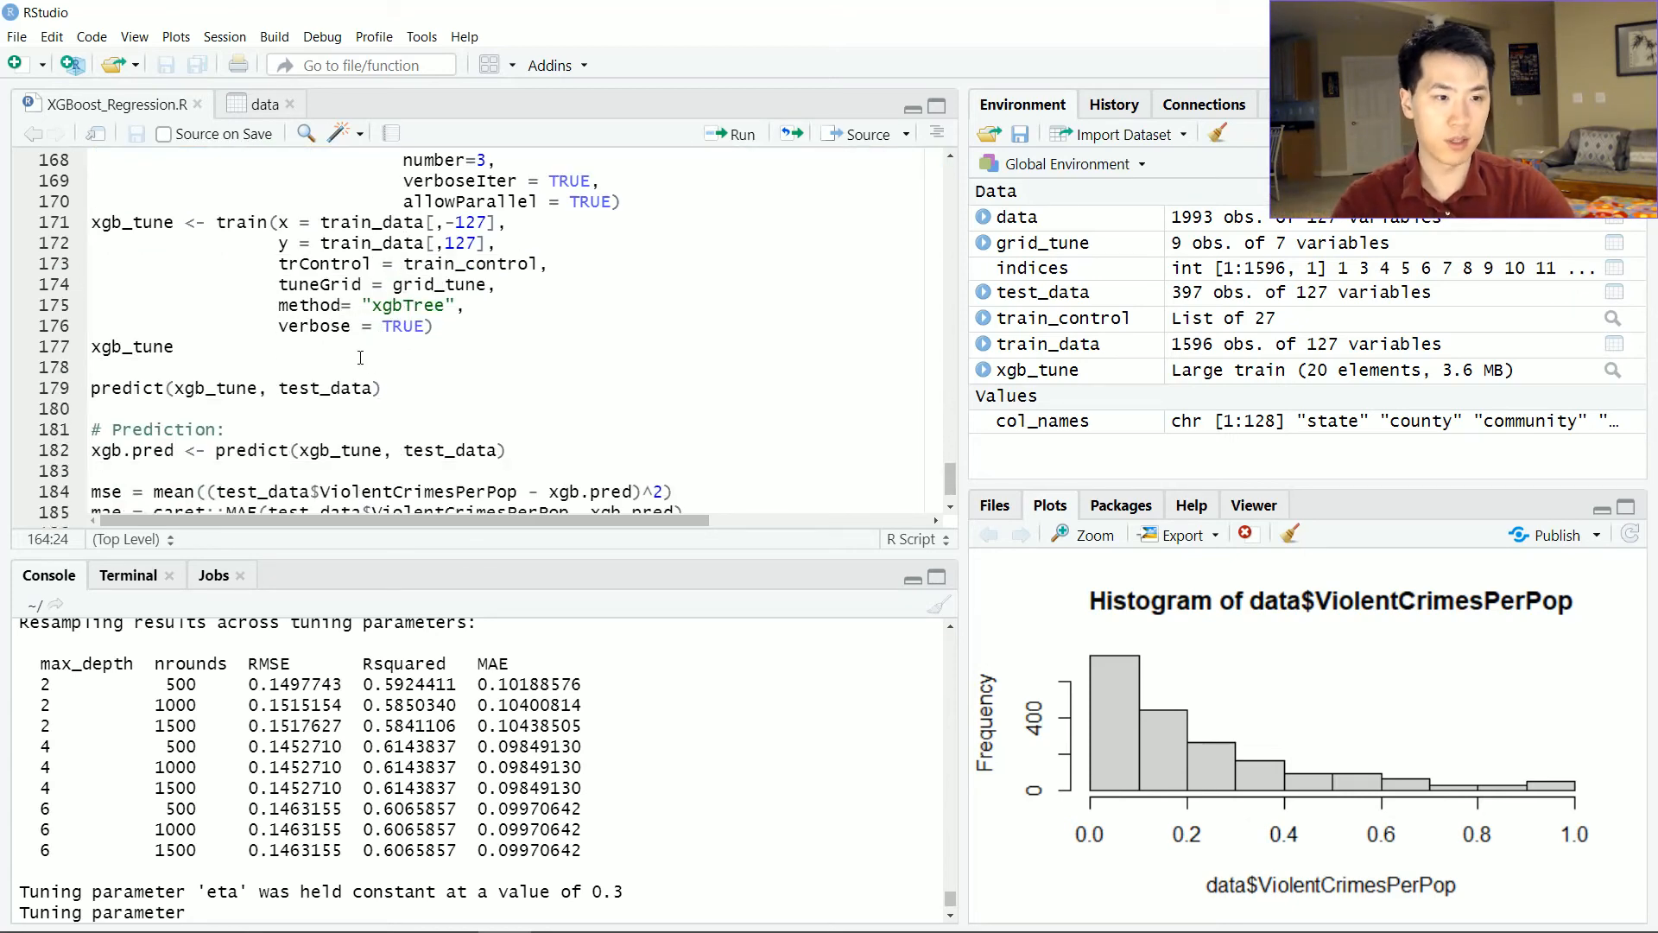
Print xgb_tune and xgb_tune$bestTune, then compute test-set mse, mae and rmse from the predictions
{"action": "left_click", "coordinate": [95, 367]}
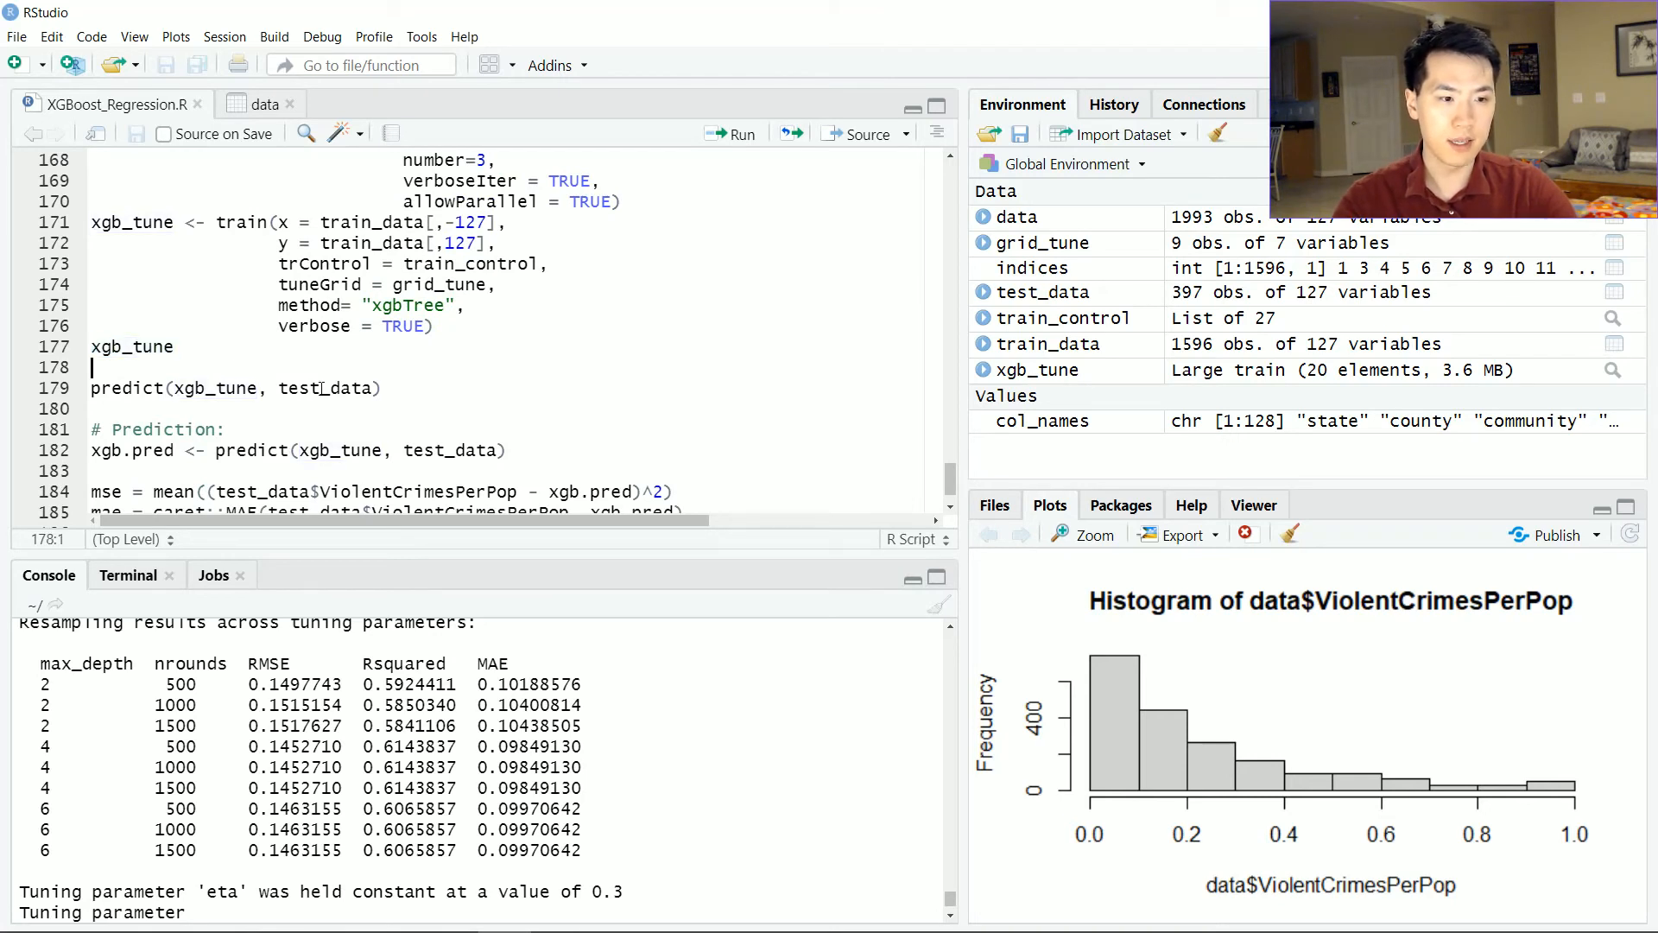
{"action": "double_click", "coordinate": [131, 346]}
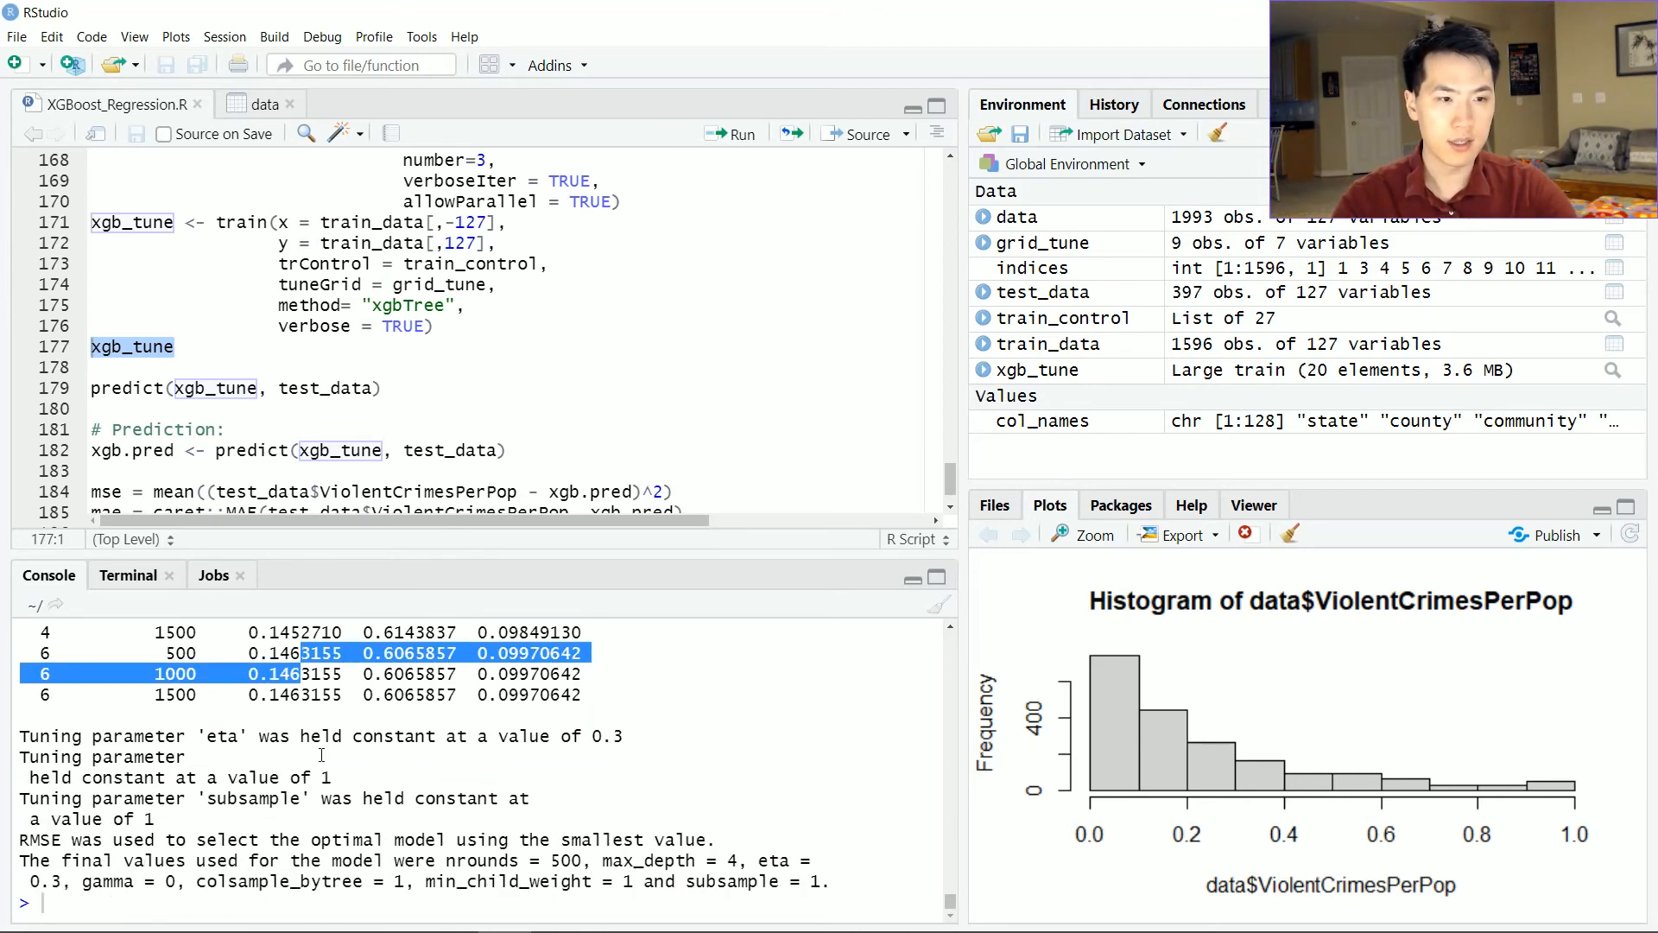
{"action": "type", "text": "xgb_tune$bestTune"}
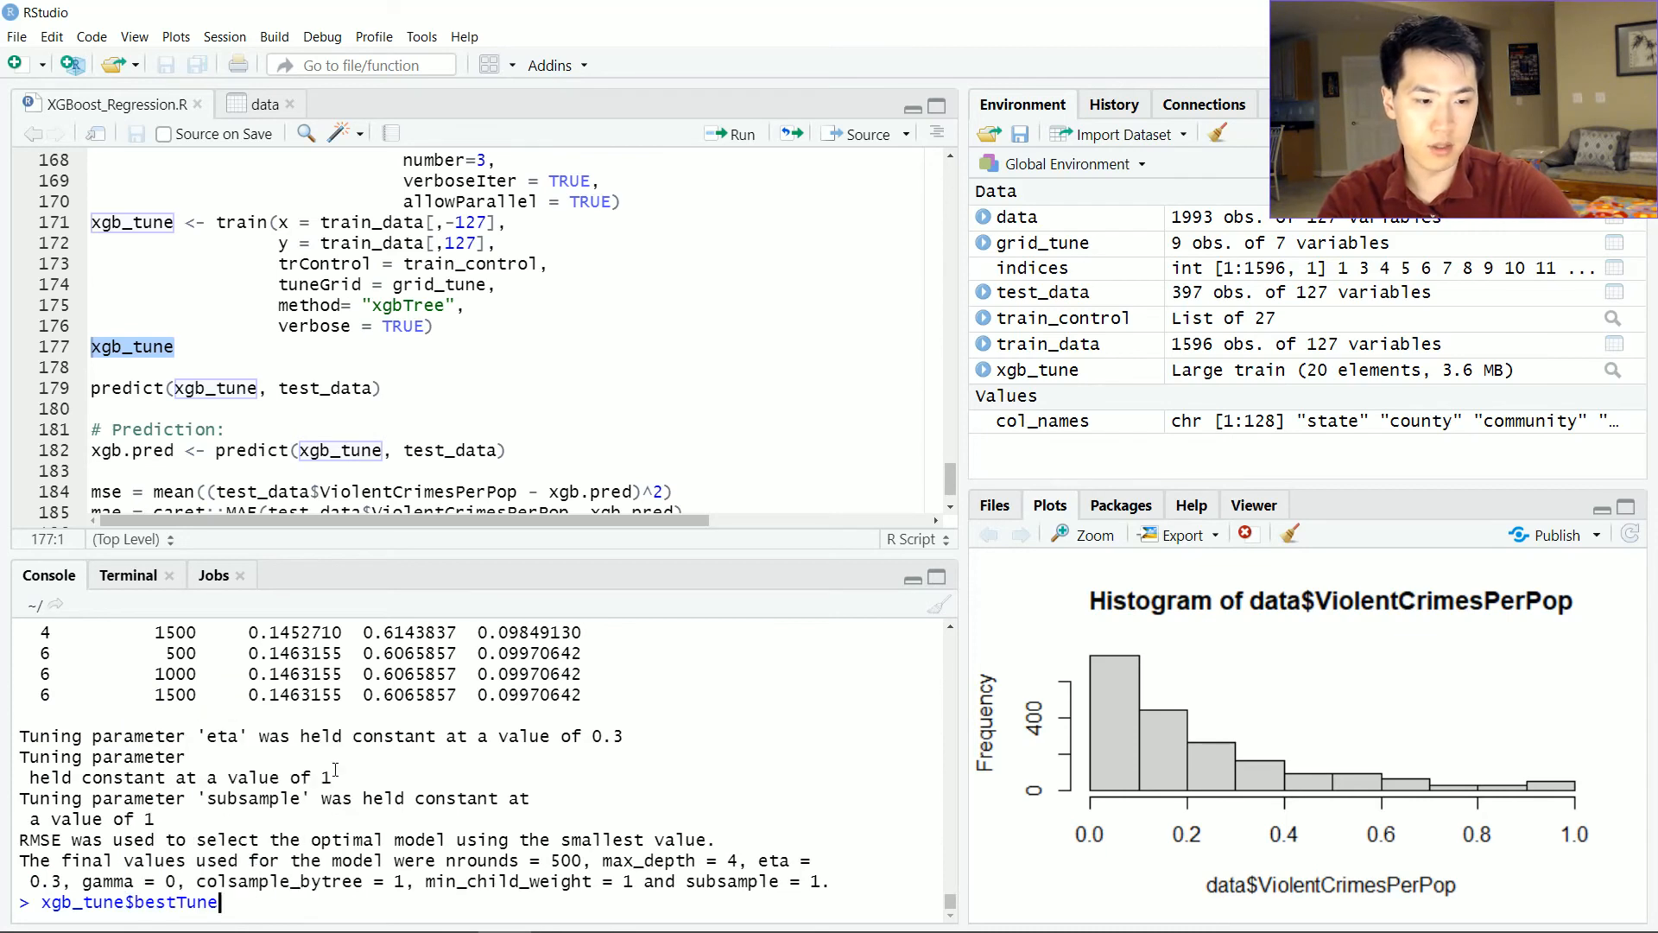
{"action": "key", "text": "Return"}
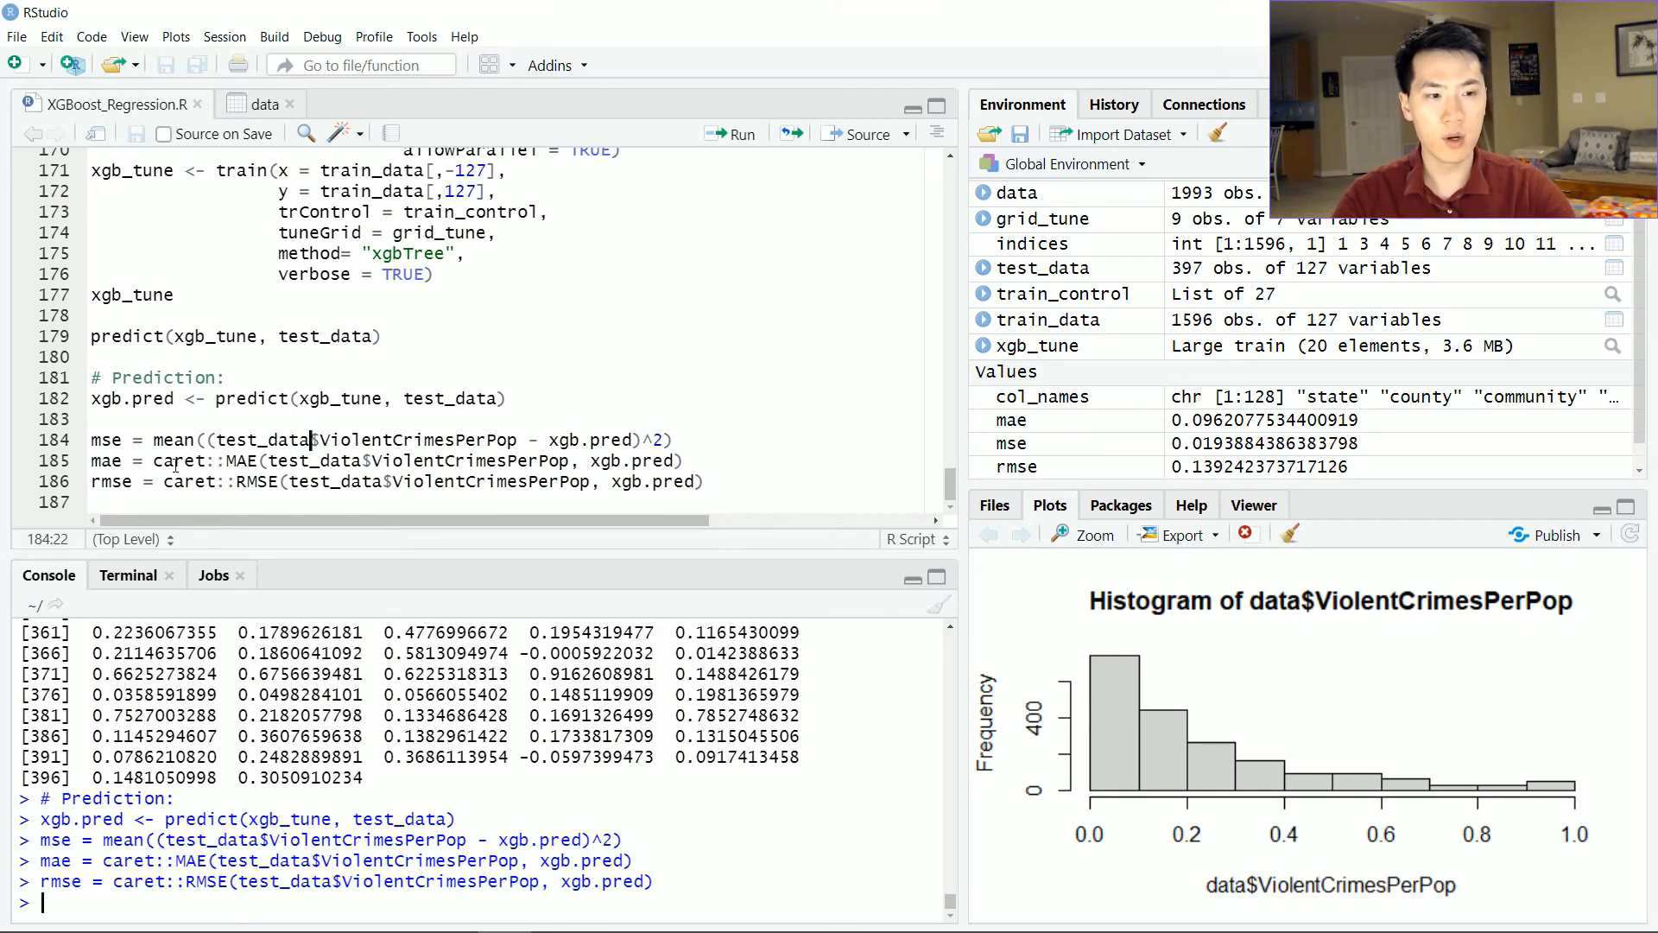
{"action": "double_click", "coordinate": [187, 459]}
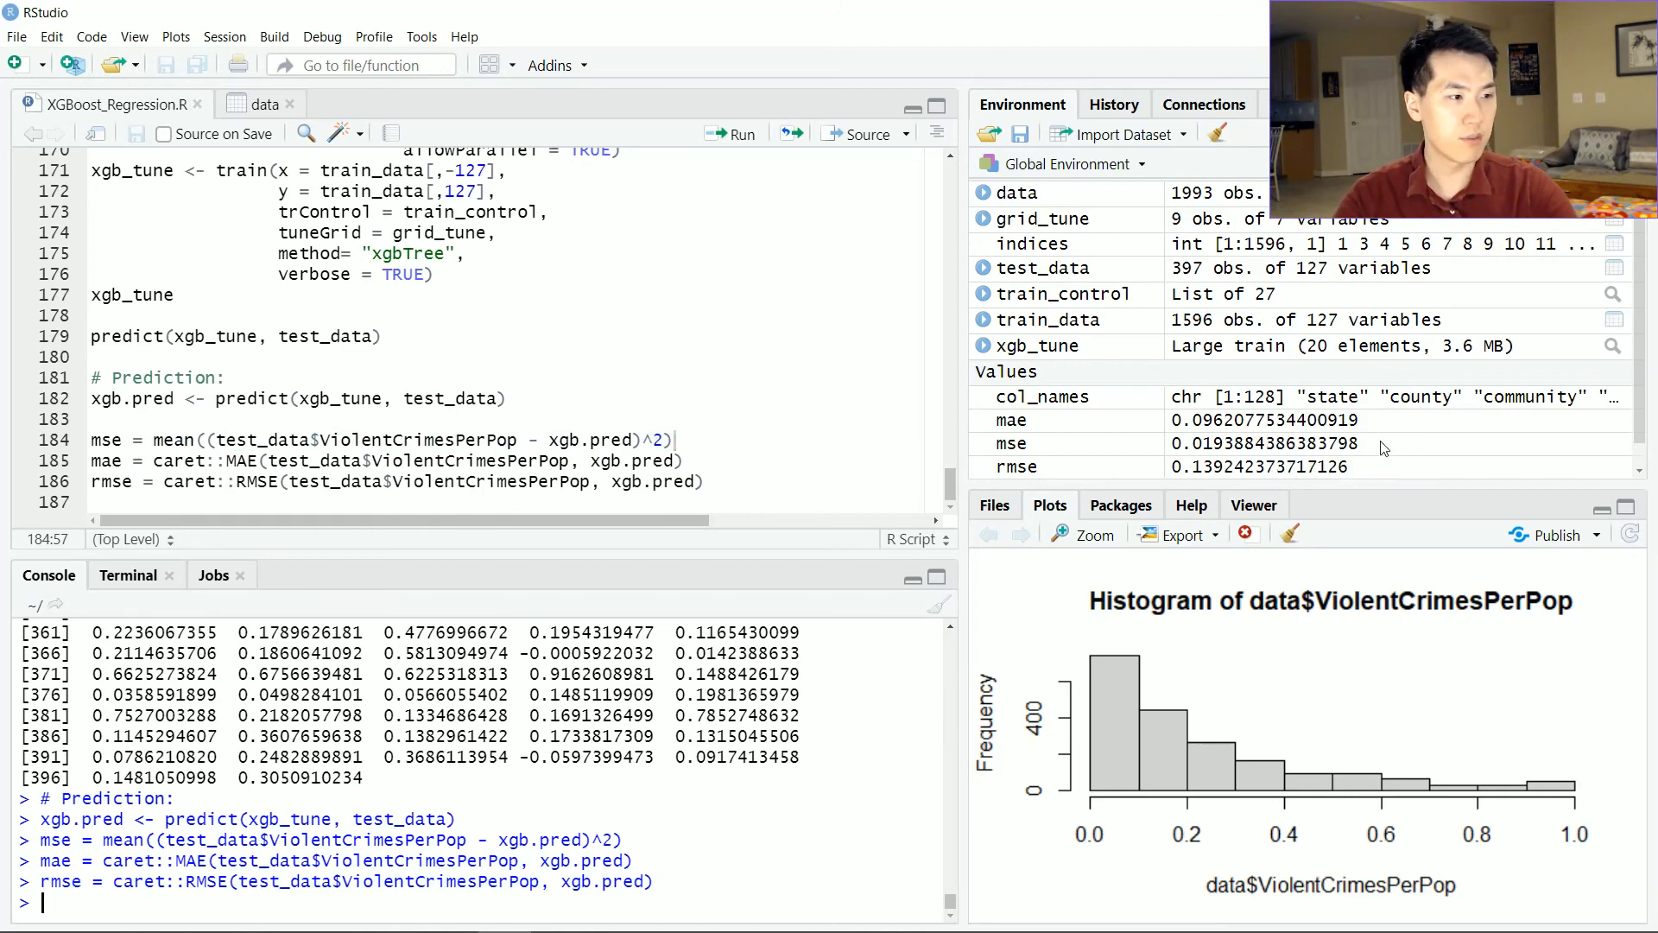
{"action": "mouse_move", "coordinate": [1375, 466]}
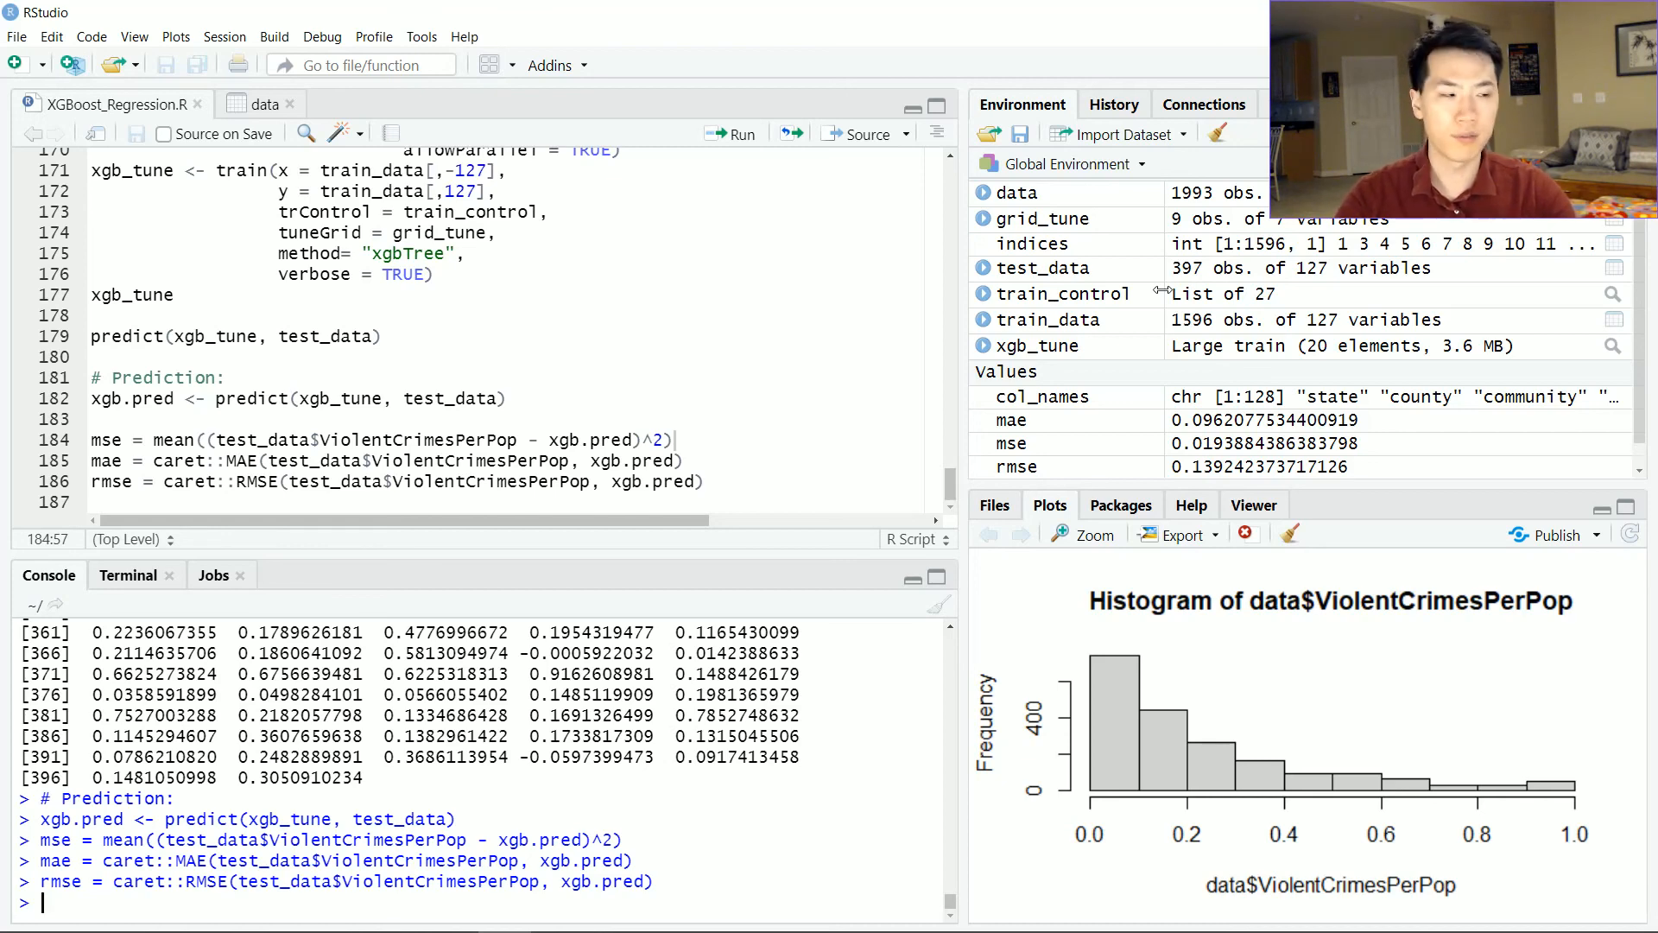
{"action": "mouse_move", "coordinate": [1367, 256]}
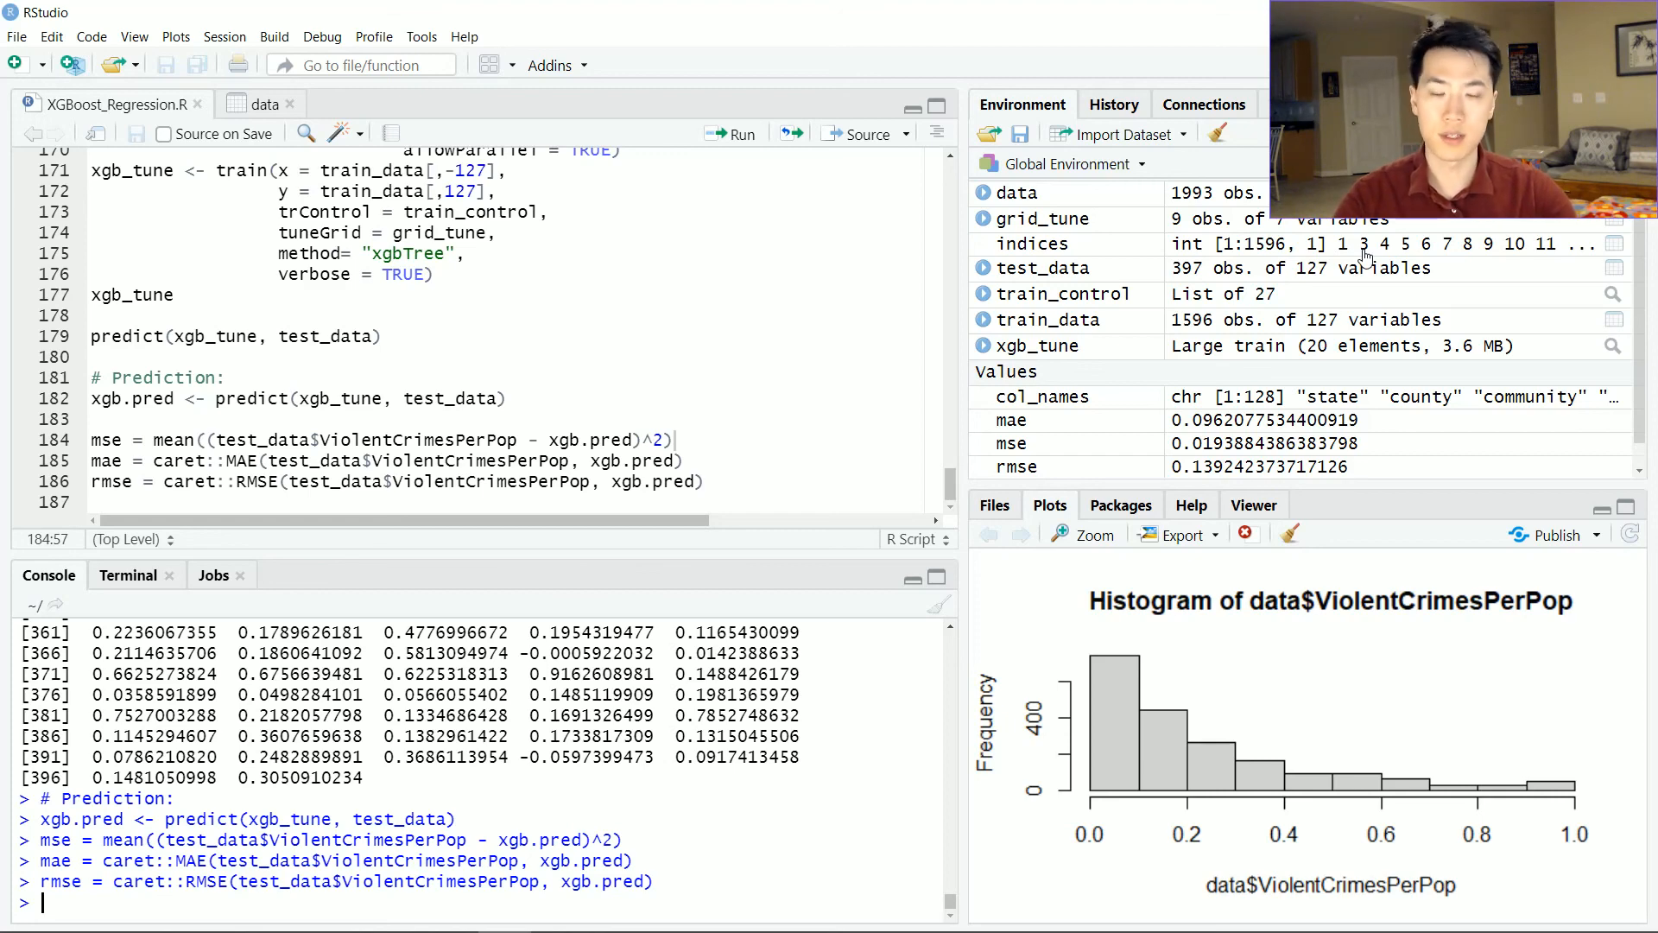
{"action": "mouse_move", "coordinate": [1305, 486]}
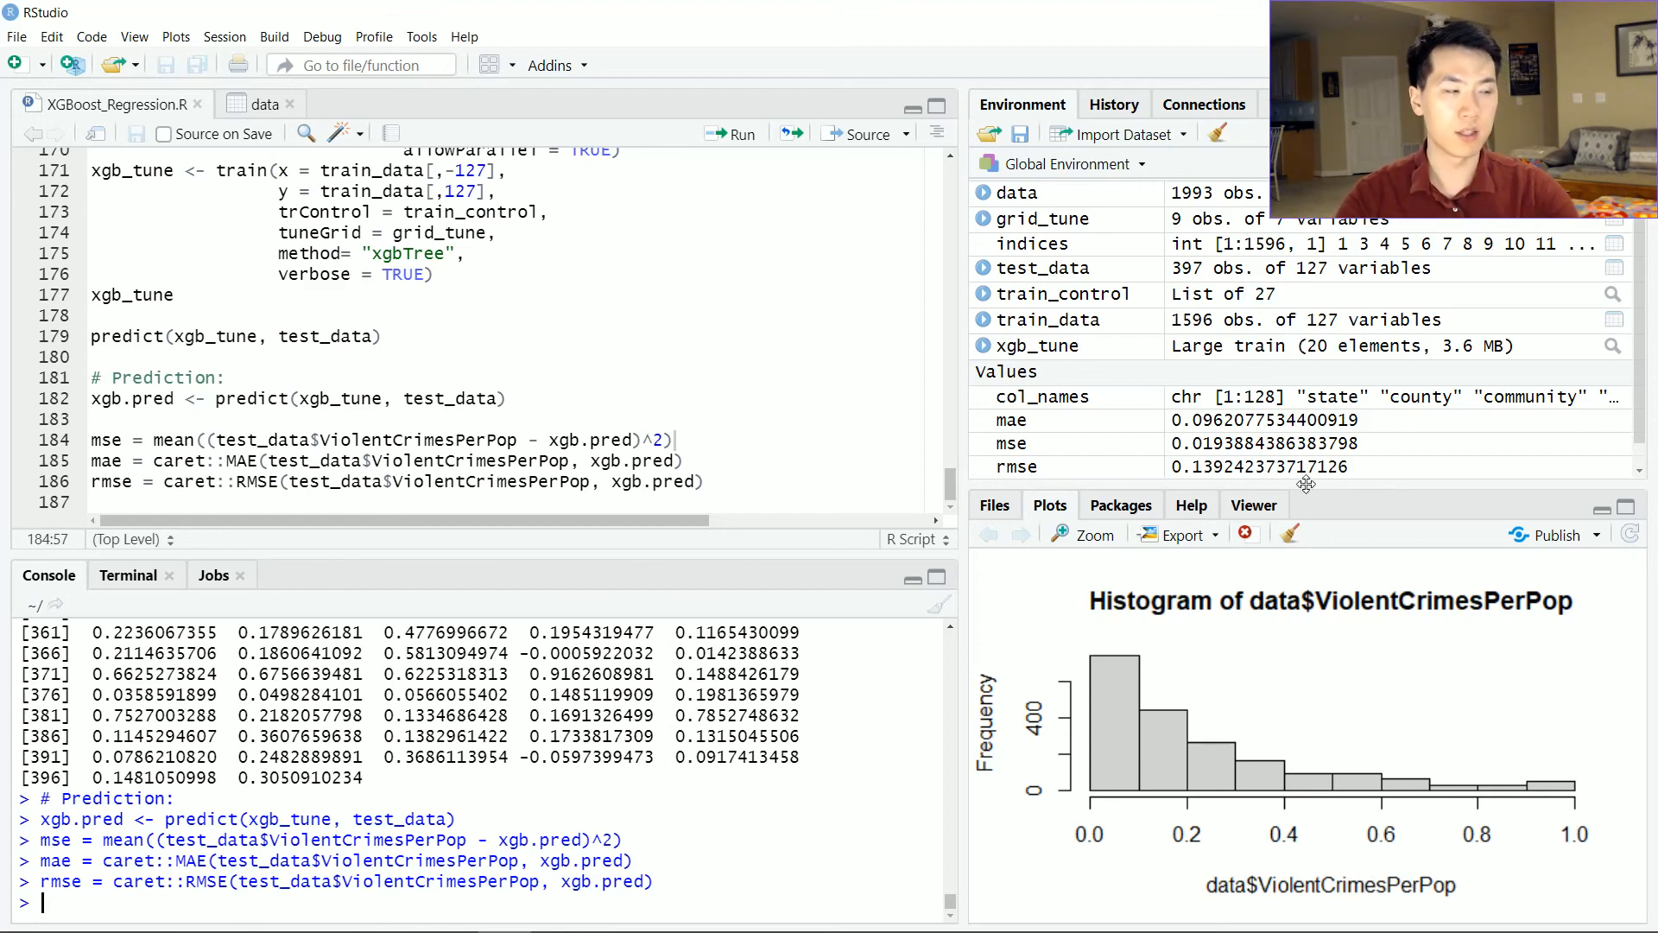